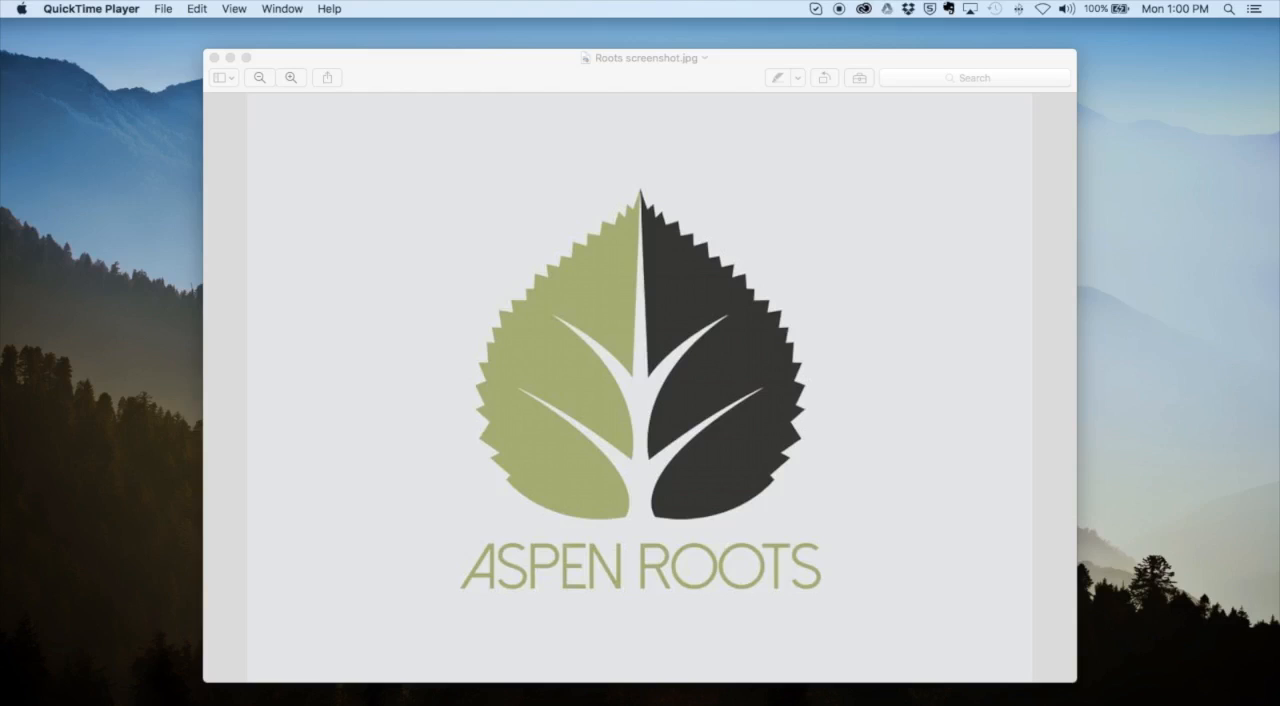
mouse_move(912, 8)
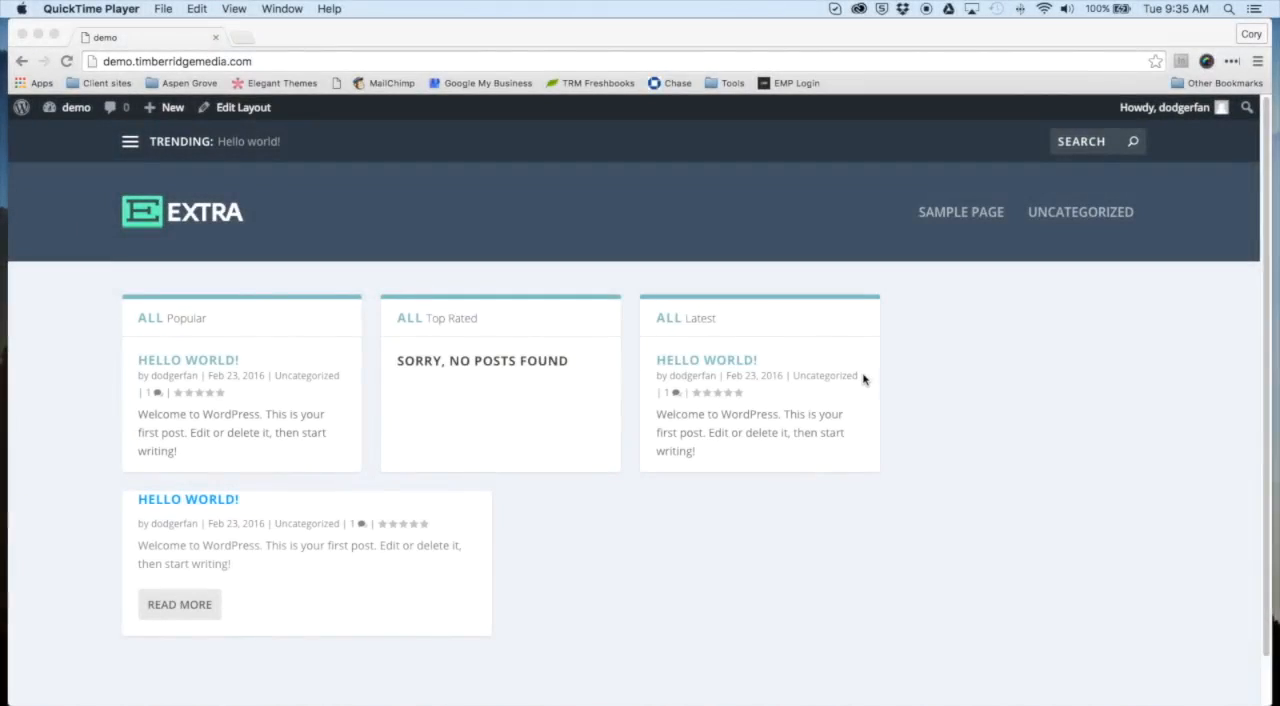
mouse_move(852, 390)
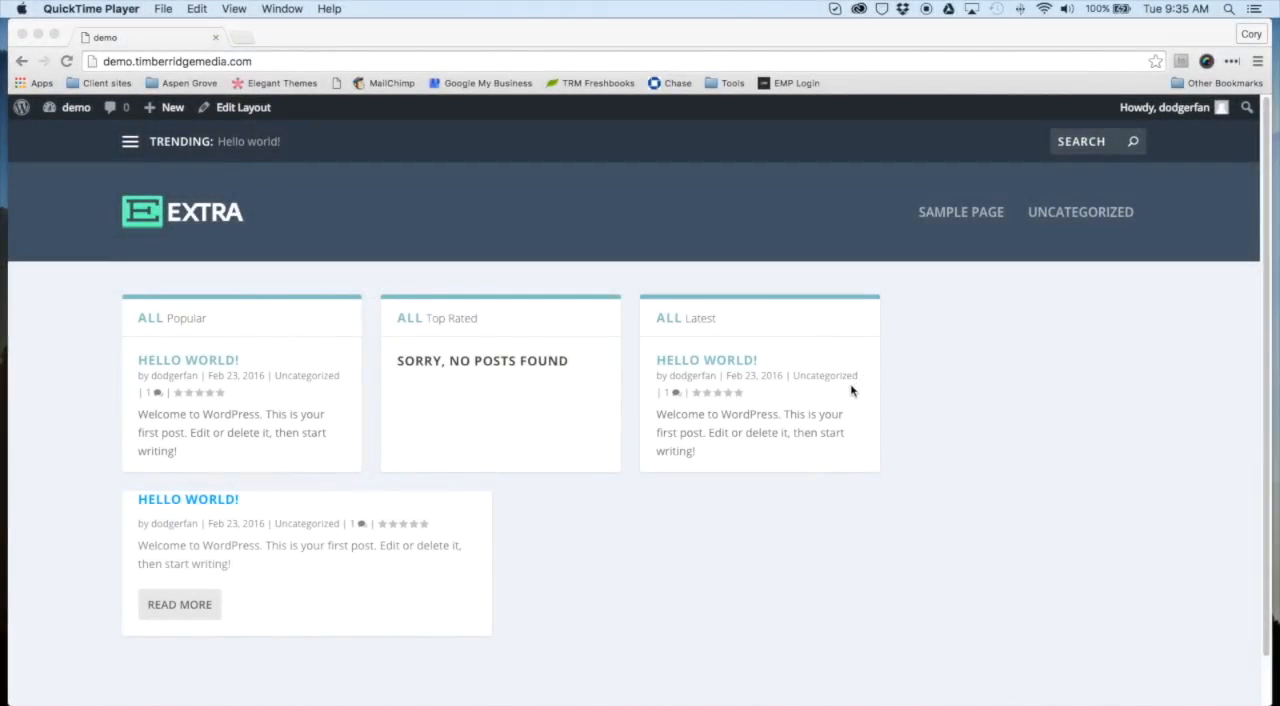
mouse_move(848, 388)
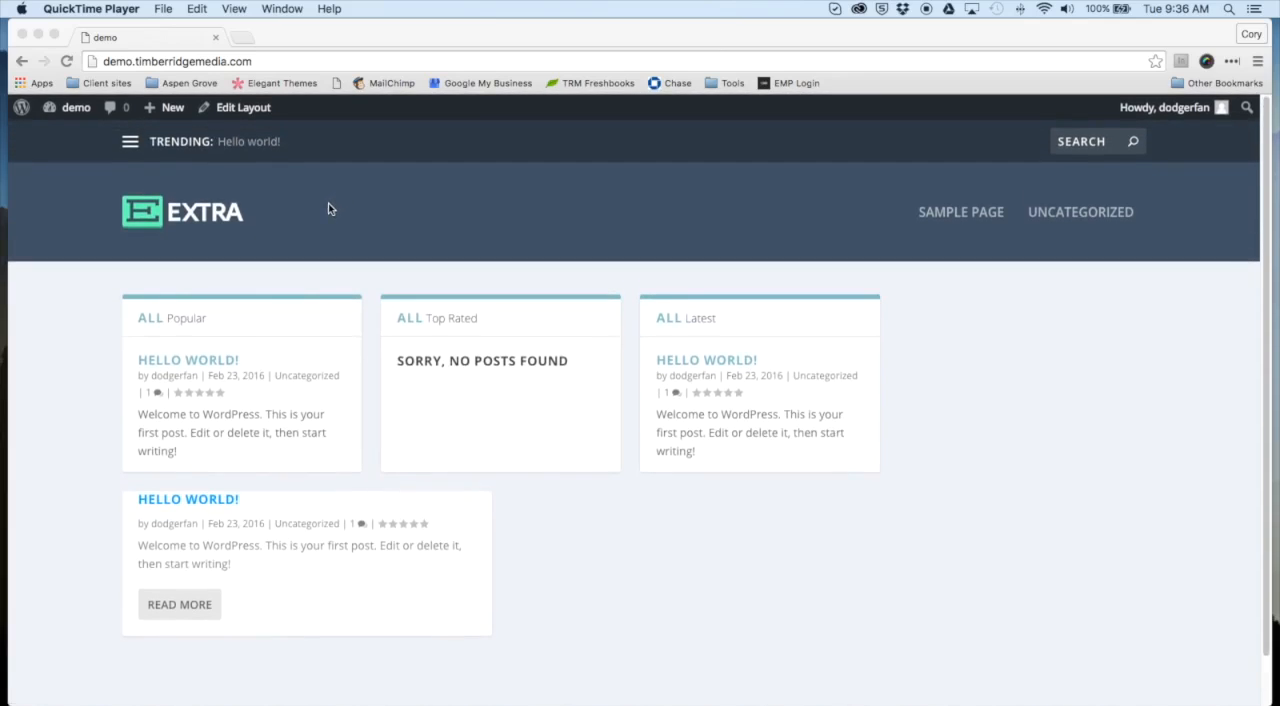
mouse_move(320, 222)
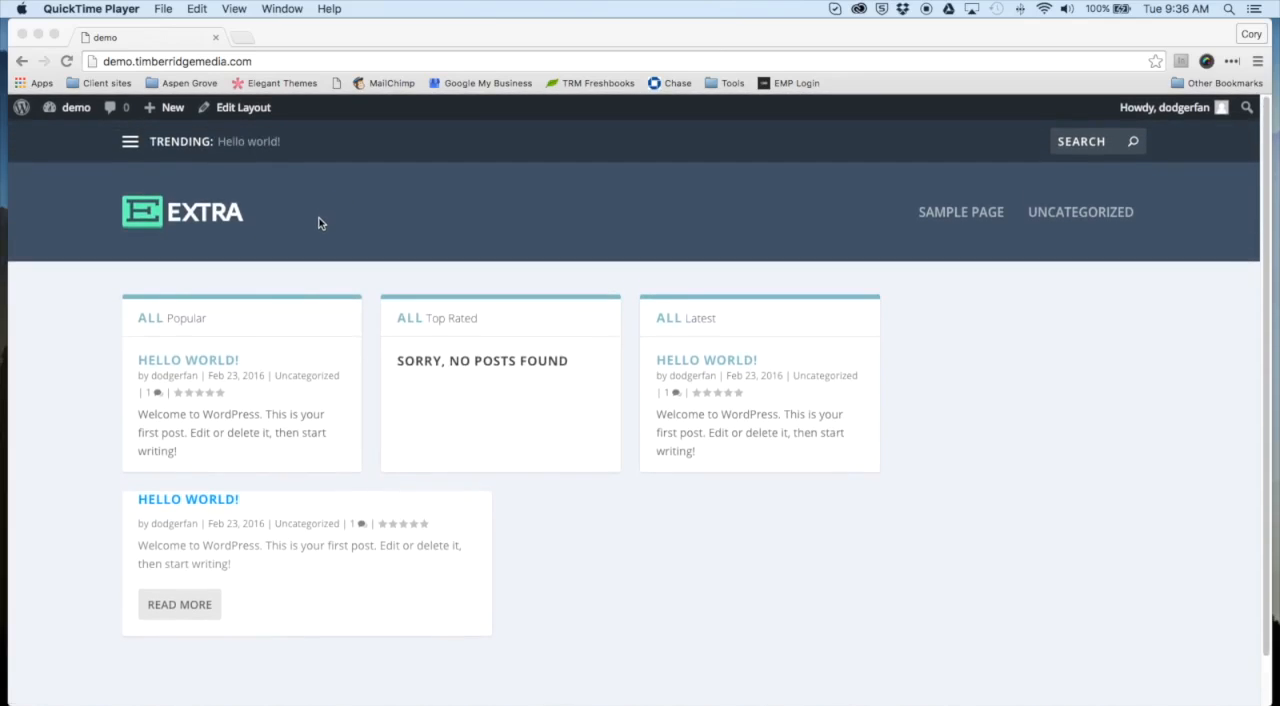
Go to the admin dashboard and open Appearance > Themes listing the installed themes.
left_click(76, 108)
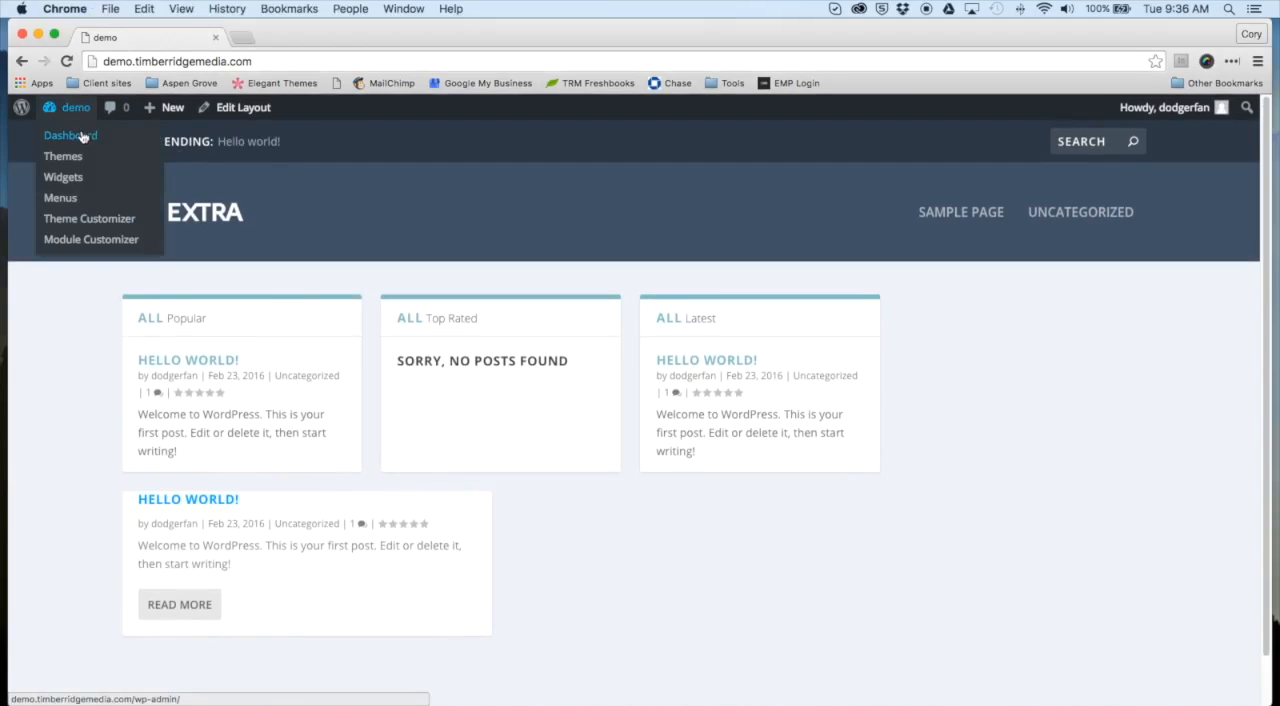
left_click(70, 136)
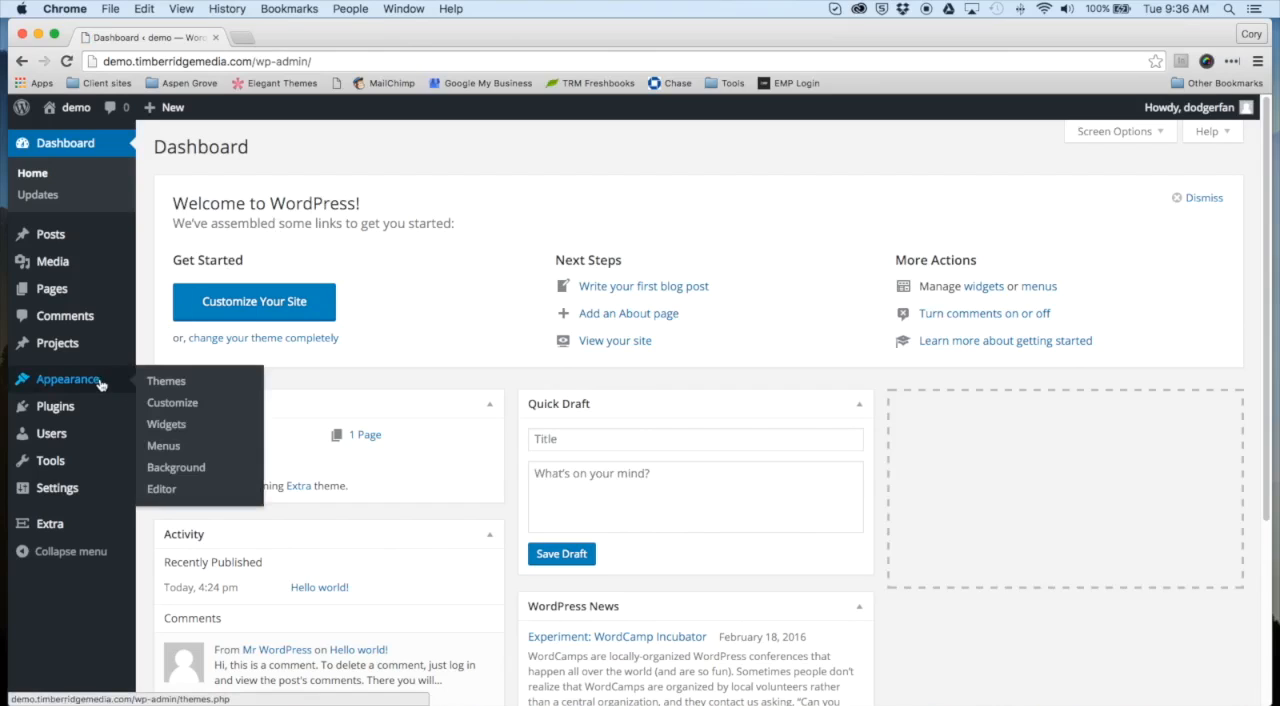
left_click(166, 380)
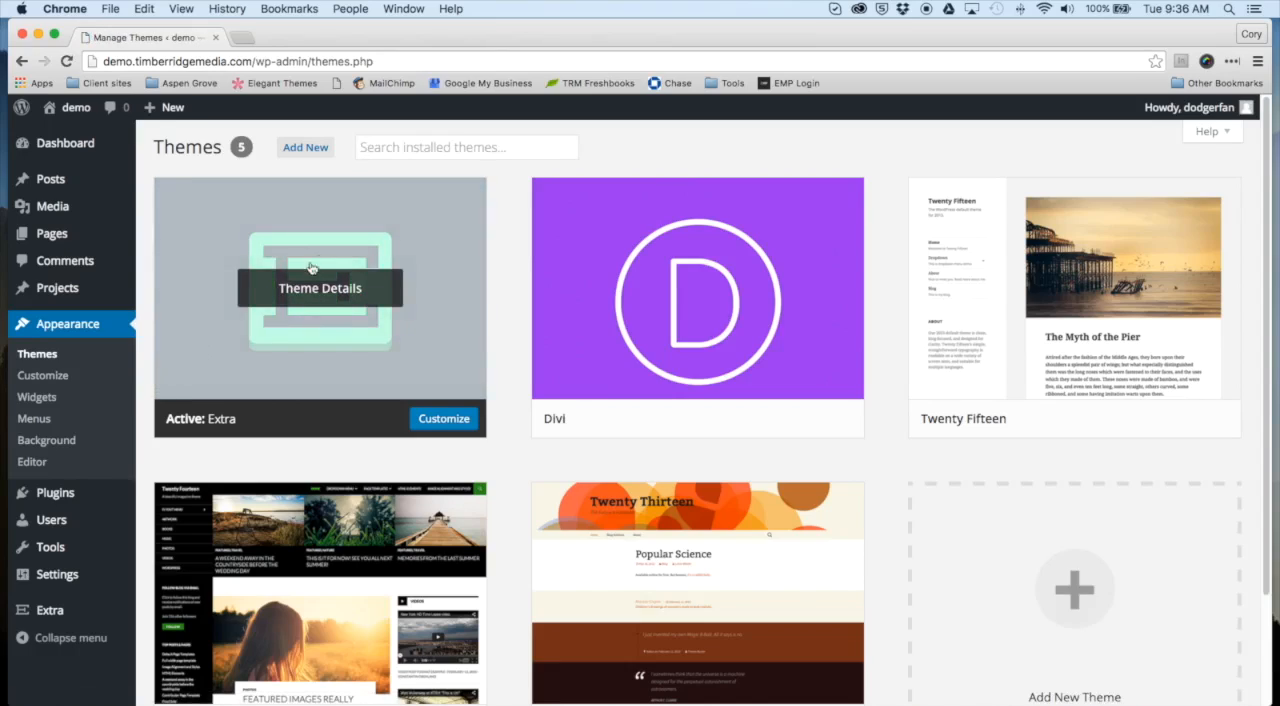
mouse_move(624, 144)
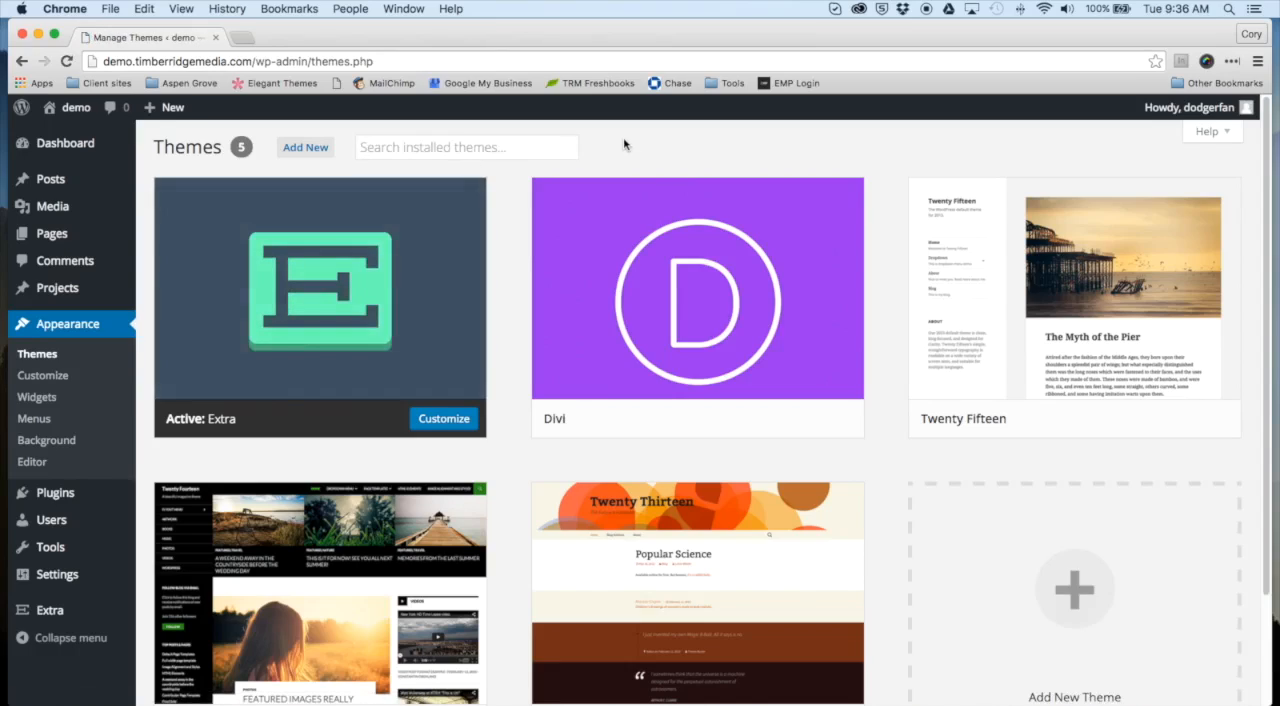
mouse_move(528, 168)
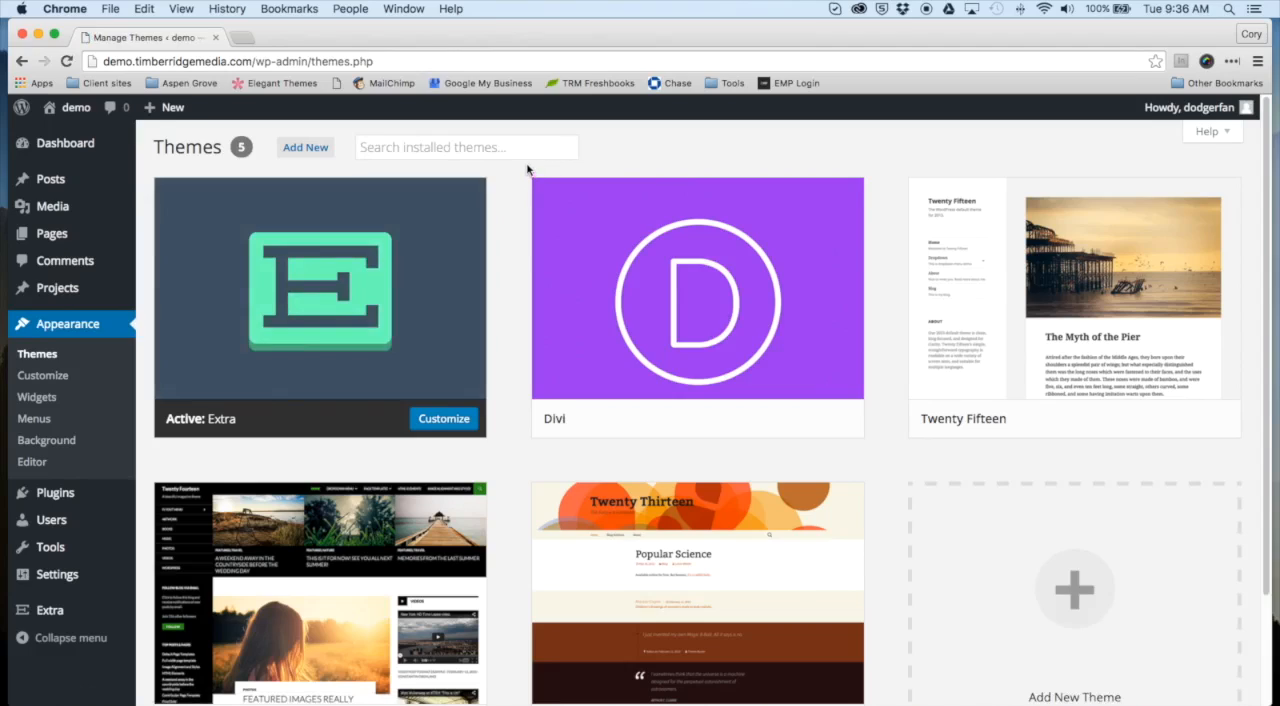
mouse_move(516, 180)
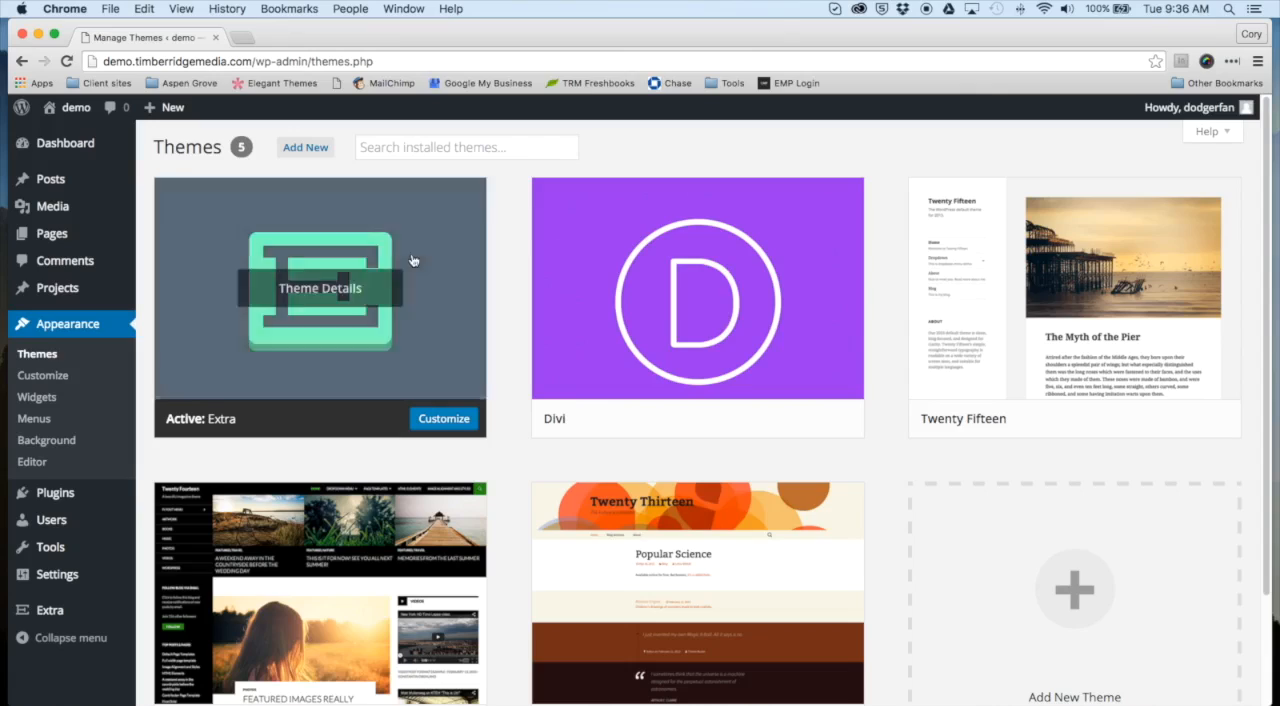
mouse_move(504, 192)
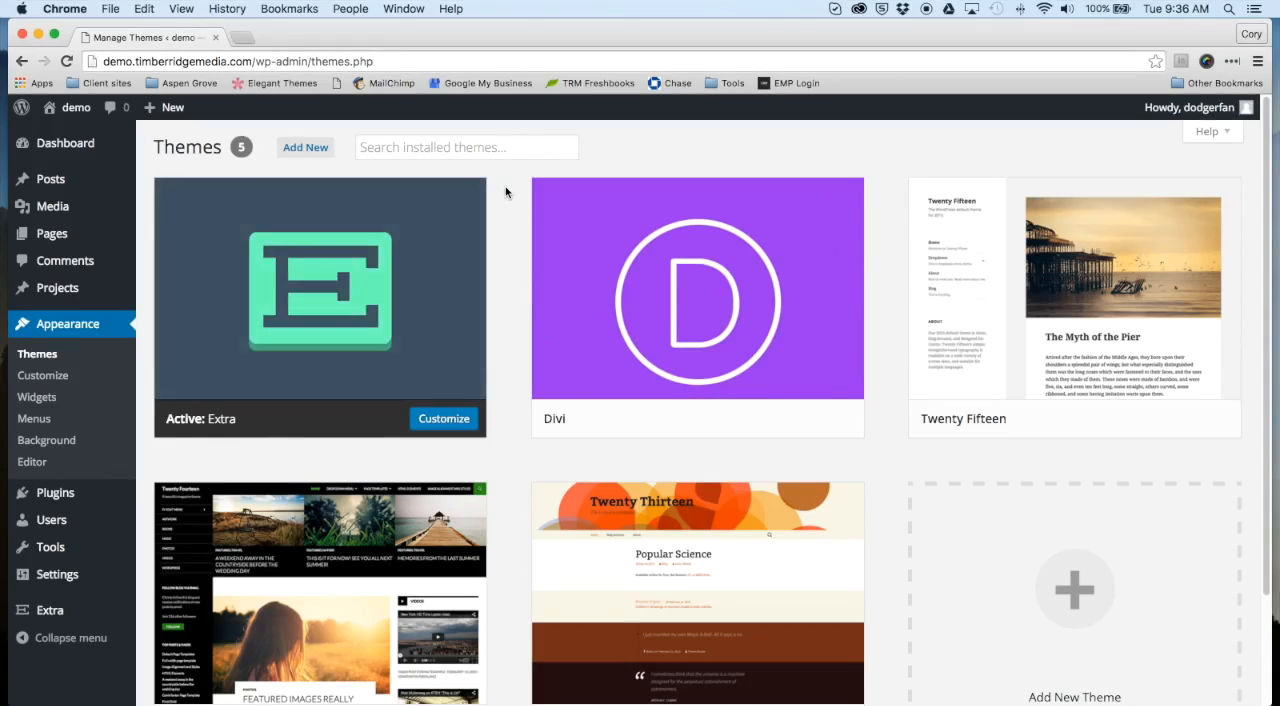
mouse_move(604, 156)
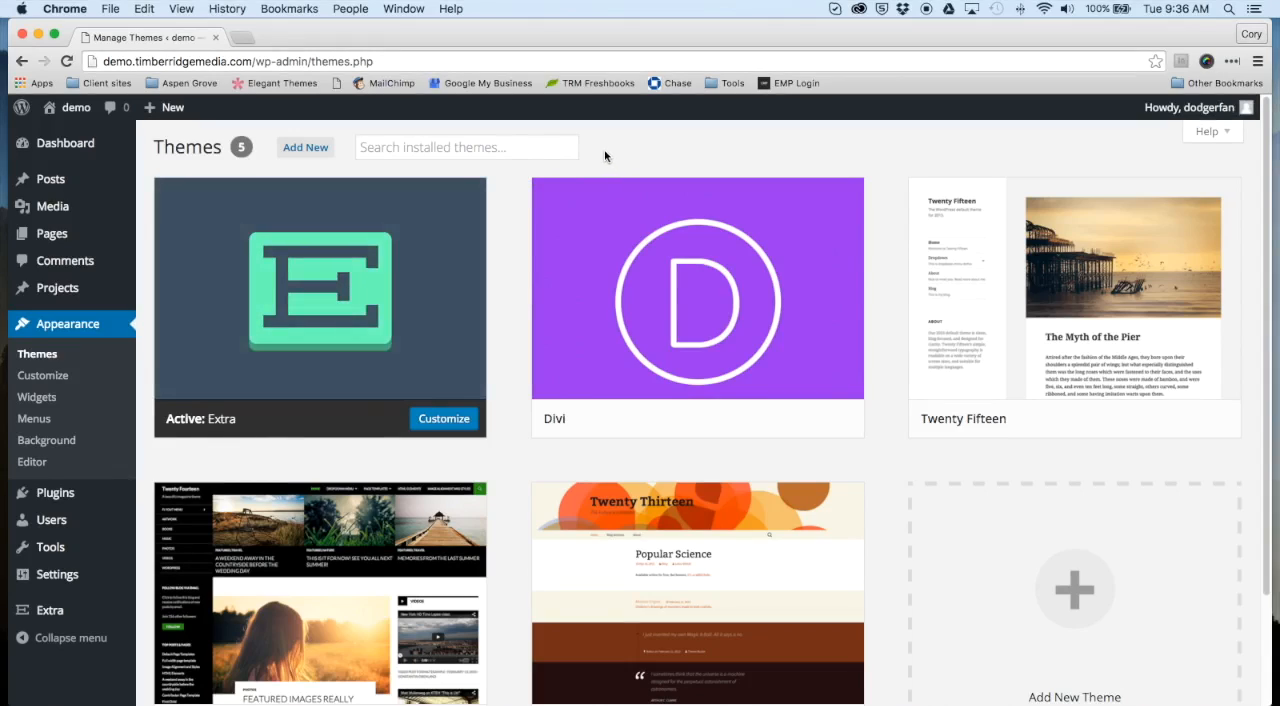
mouse_move(424, 216)
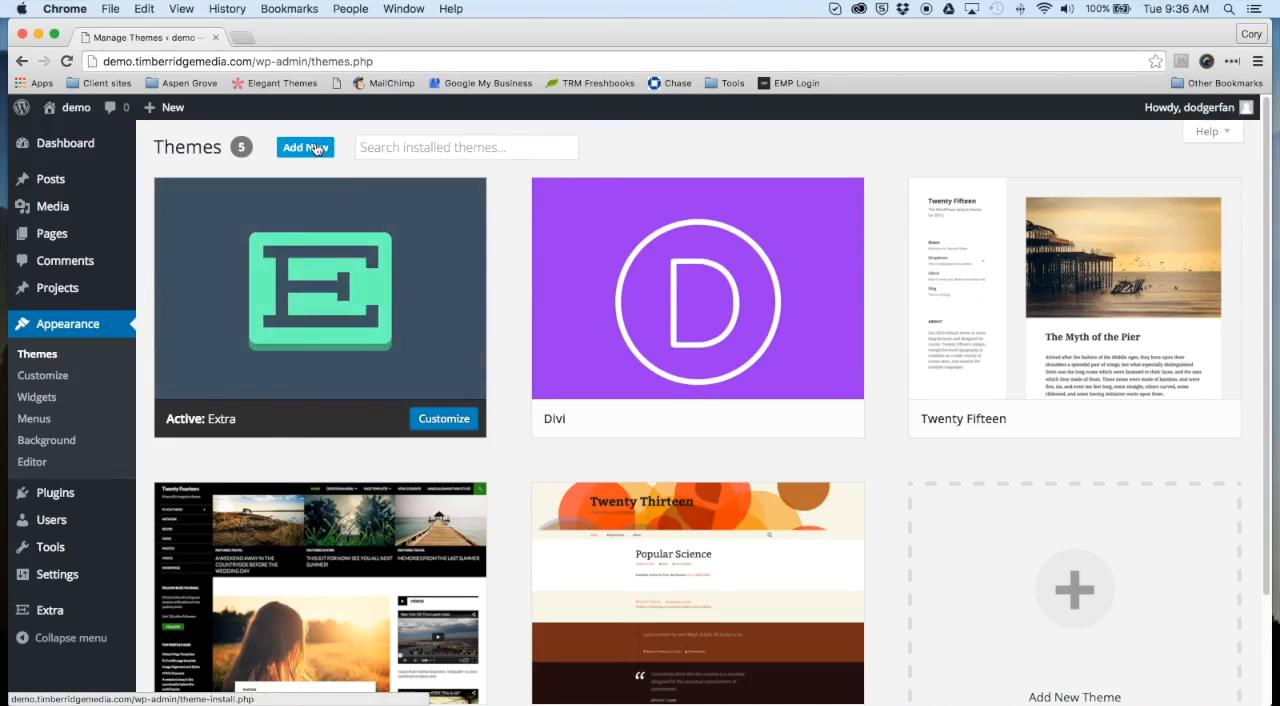
Start a theme upload and pick Aspen_Roots_Extra.zip from the computer.
left_click(304, 148)
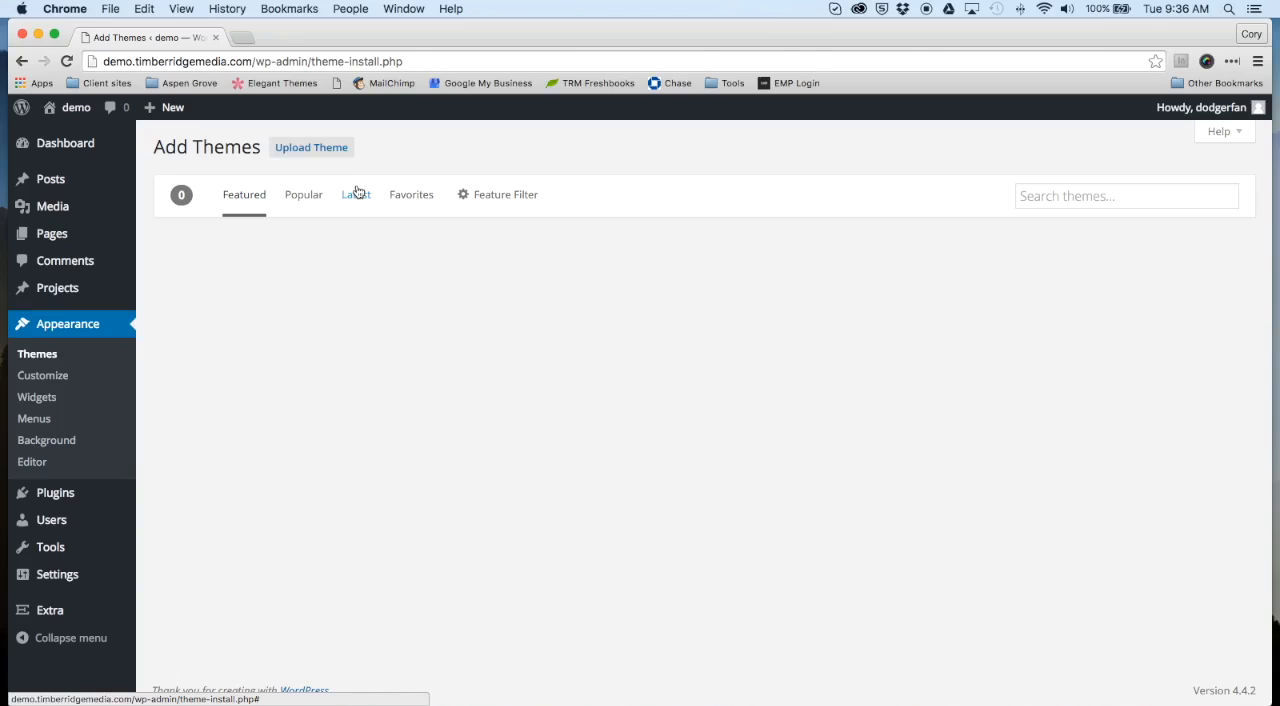
left_click(312, 148)
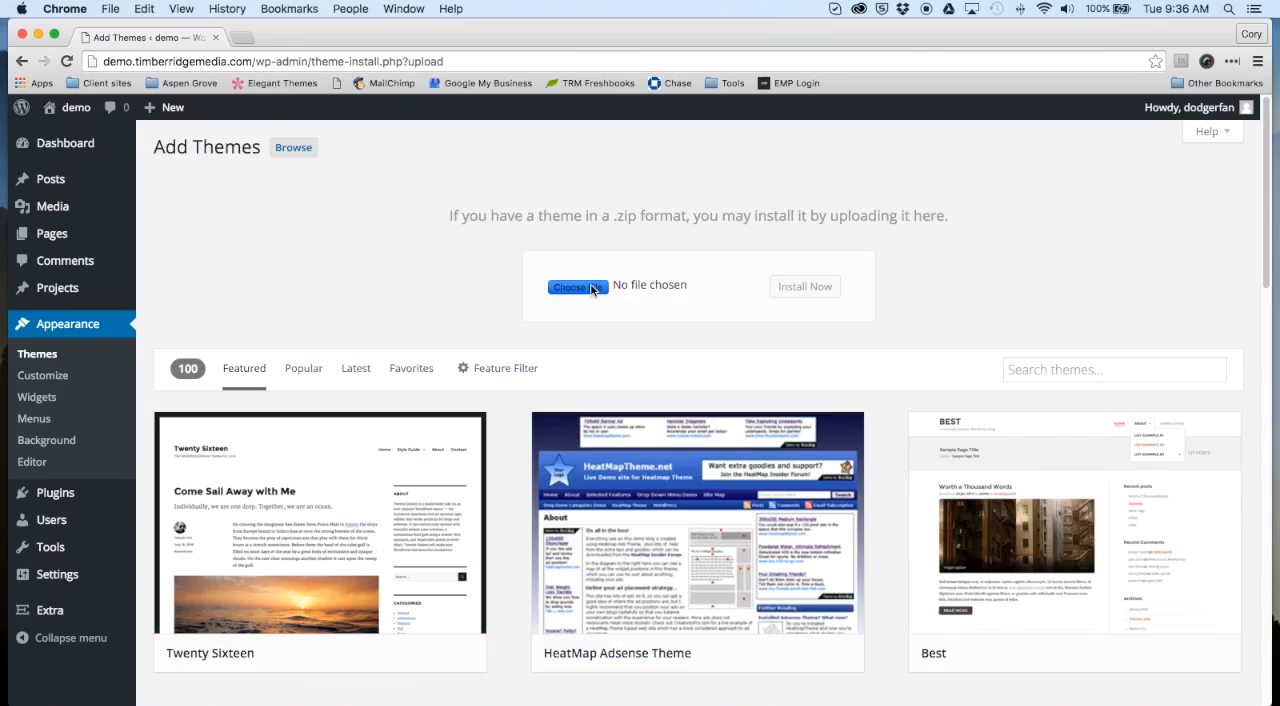
left_click(576, 286)
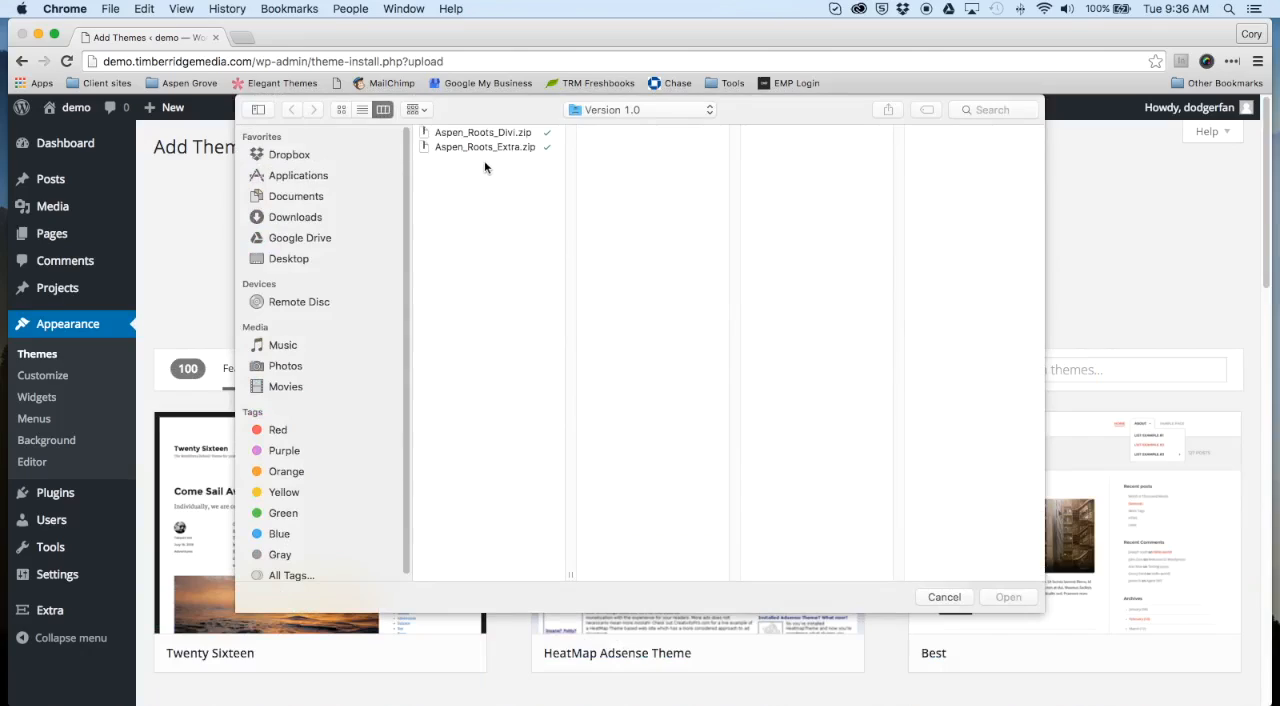
mouse_move(460, 170)
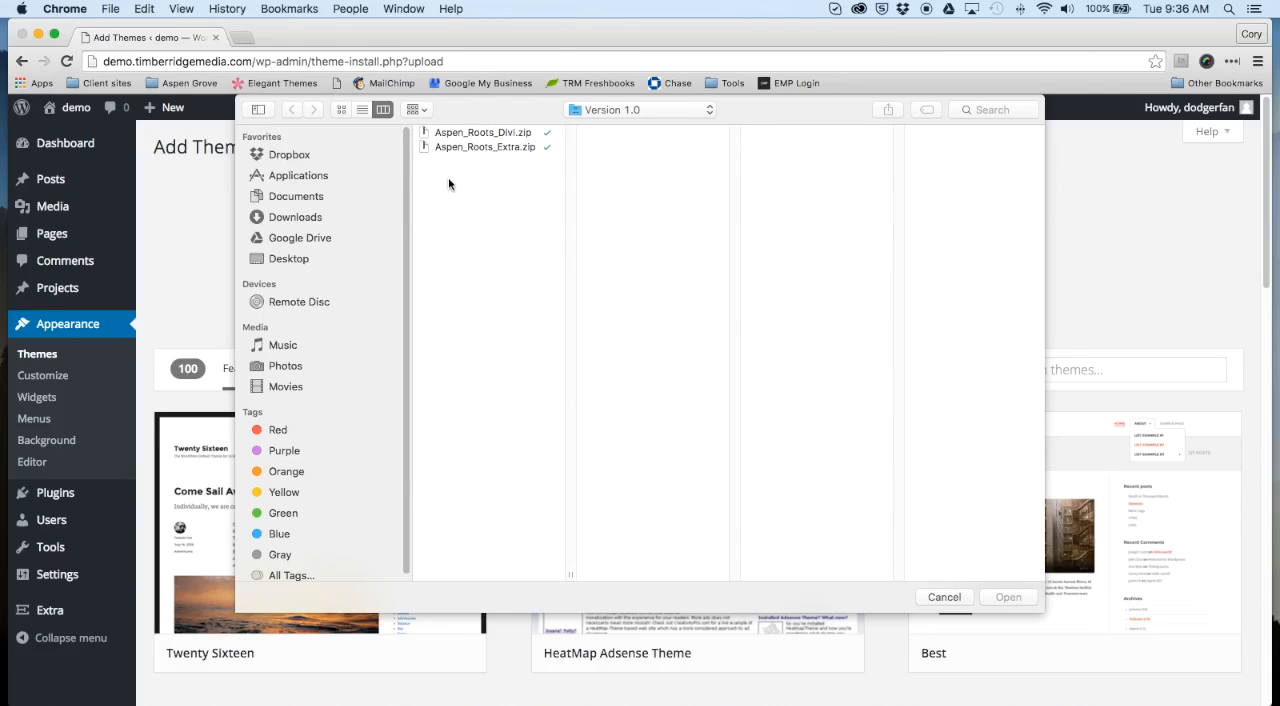
mouse_move(450, 186)
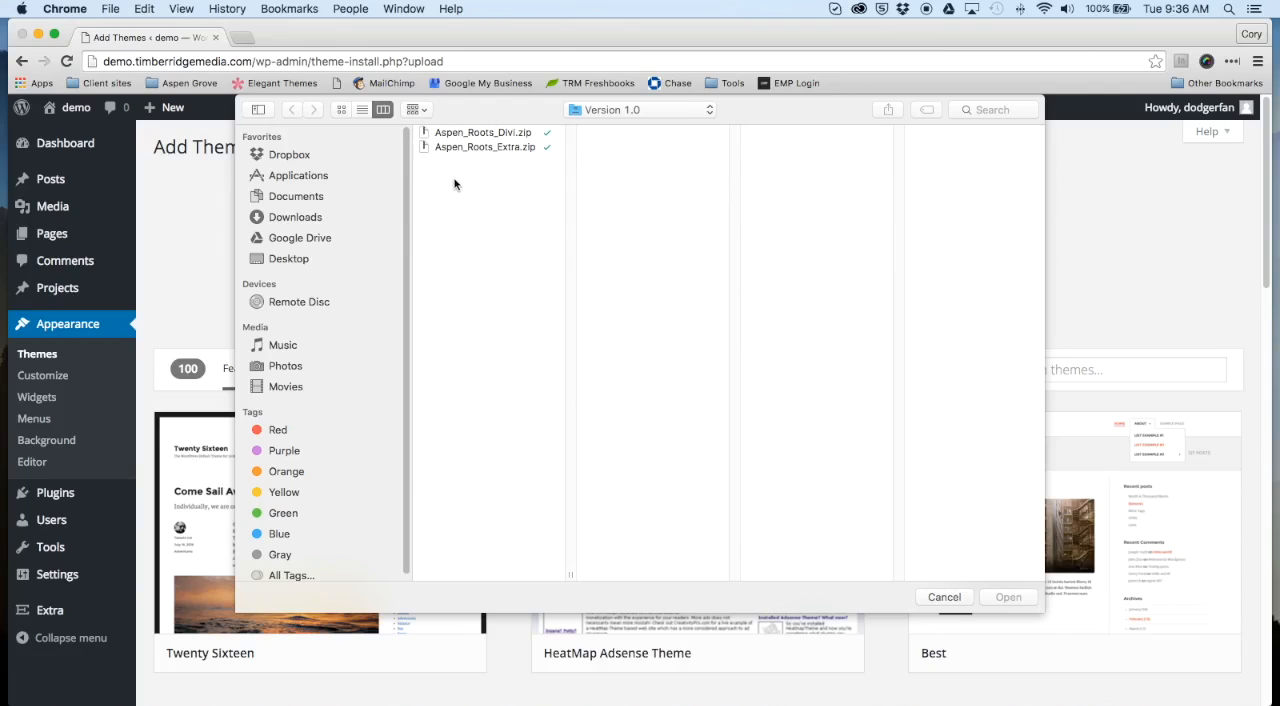
mouse_move(450, 188)
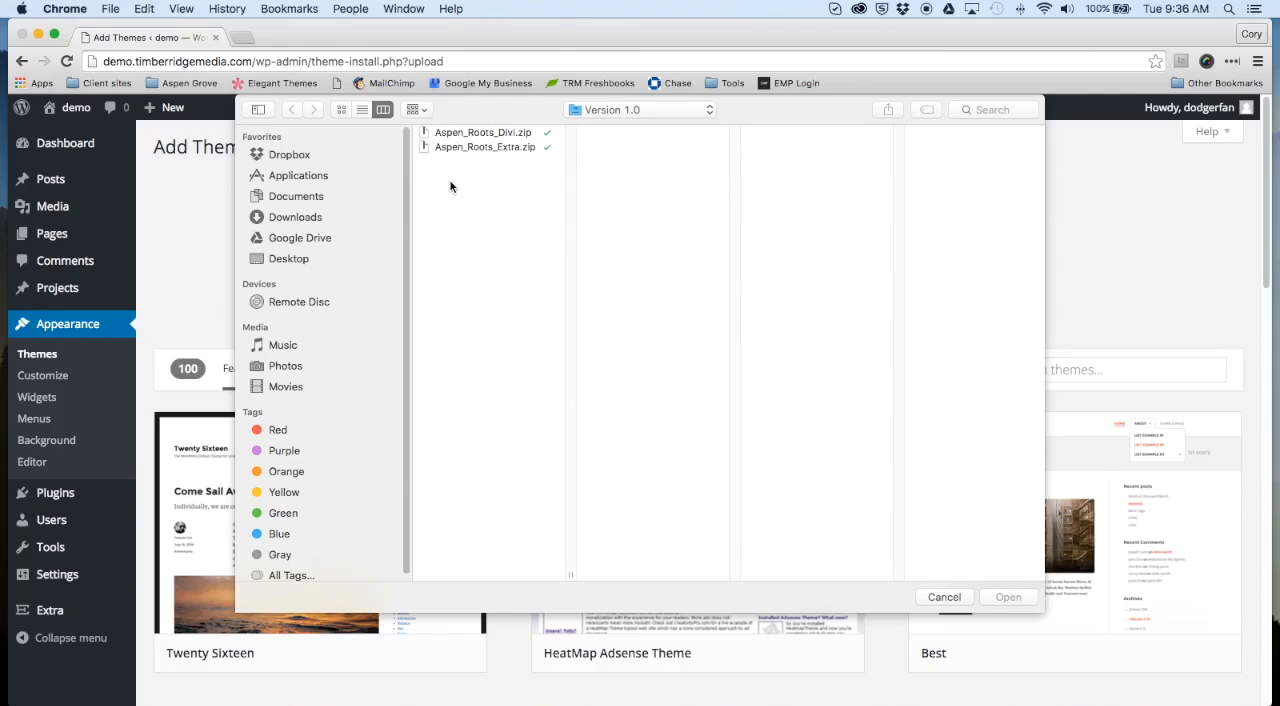
mouse_move(446, 188)
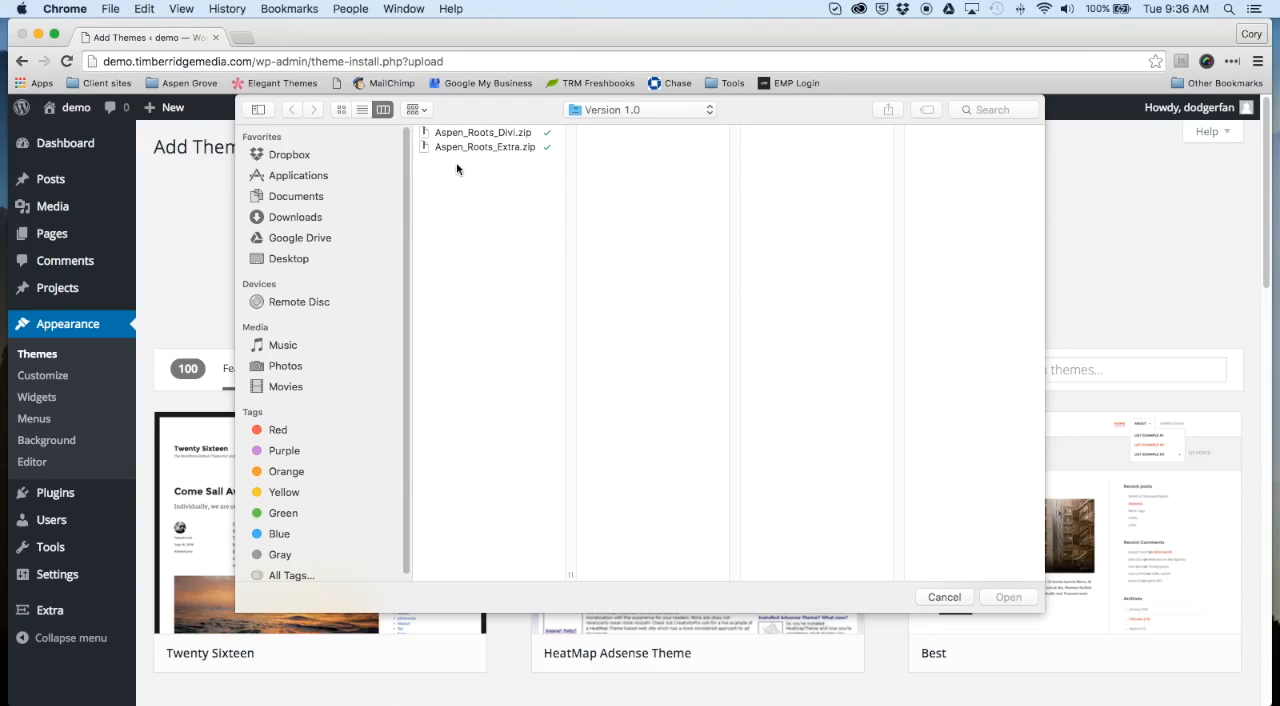
left_click(484, 148)
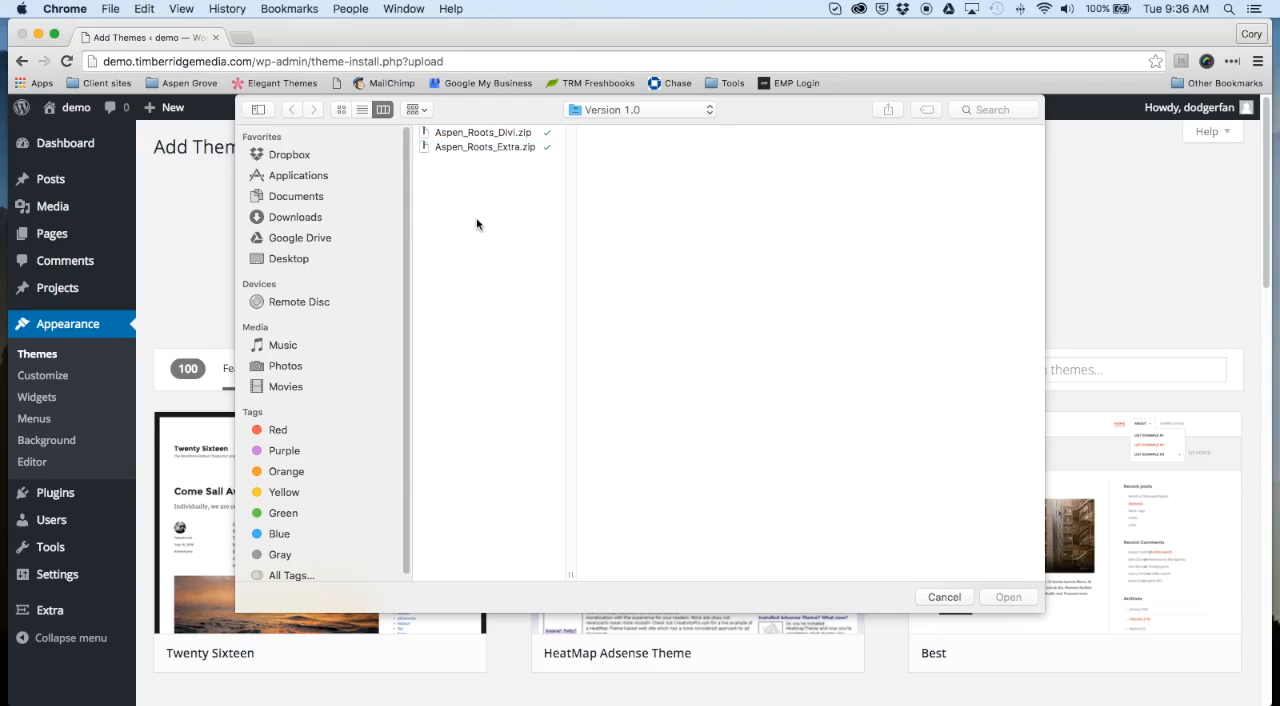
mouse_move(456, 236)
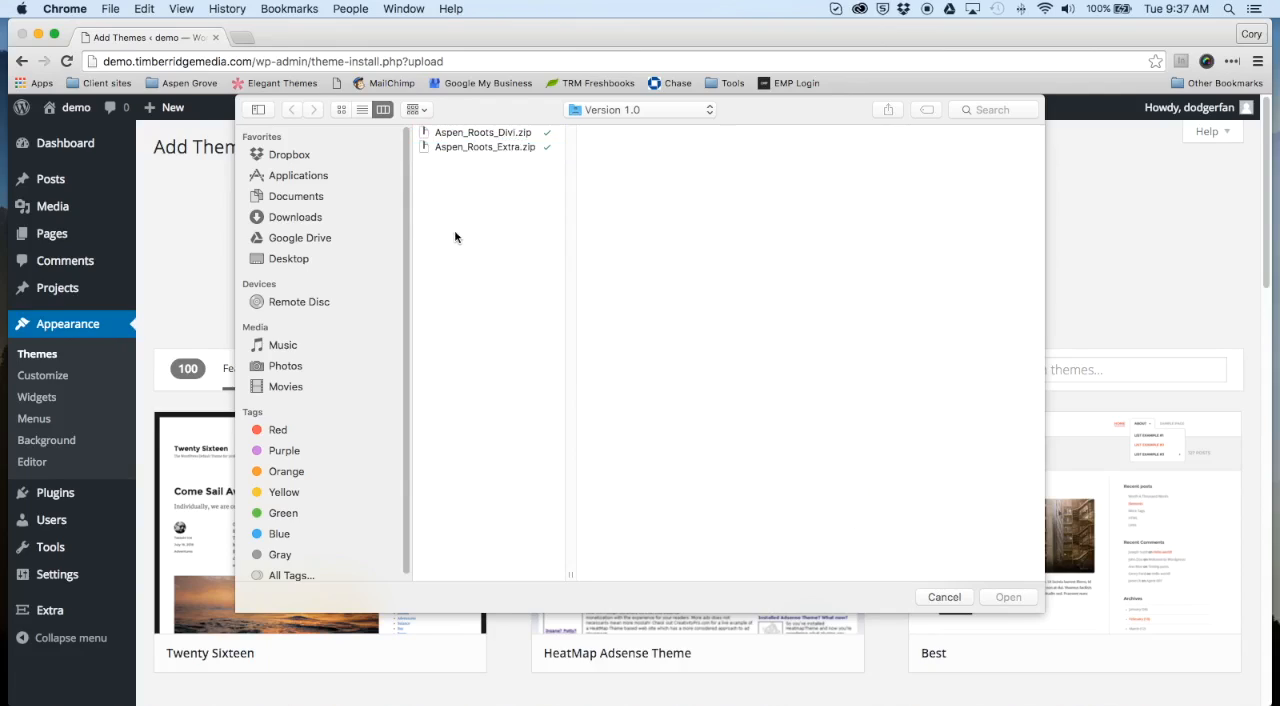
mouse_move(452, 232)
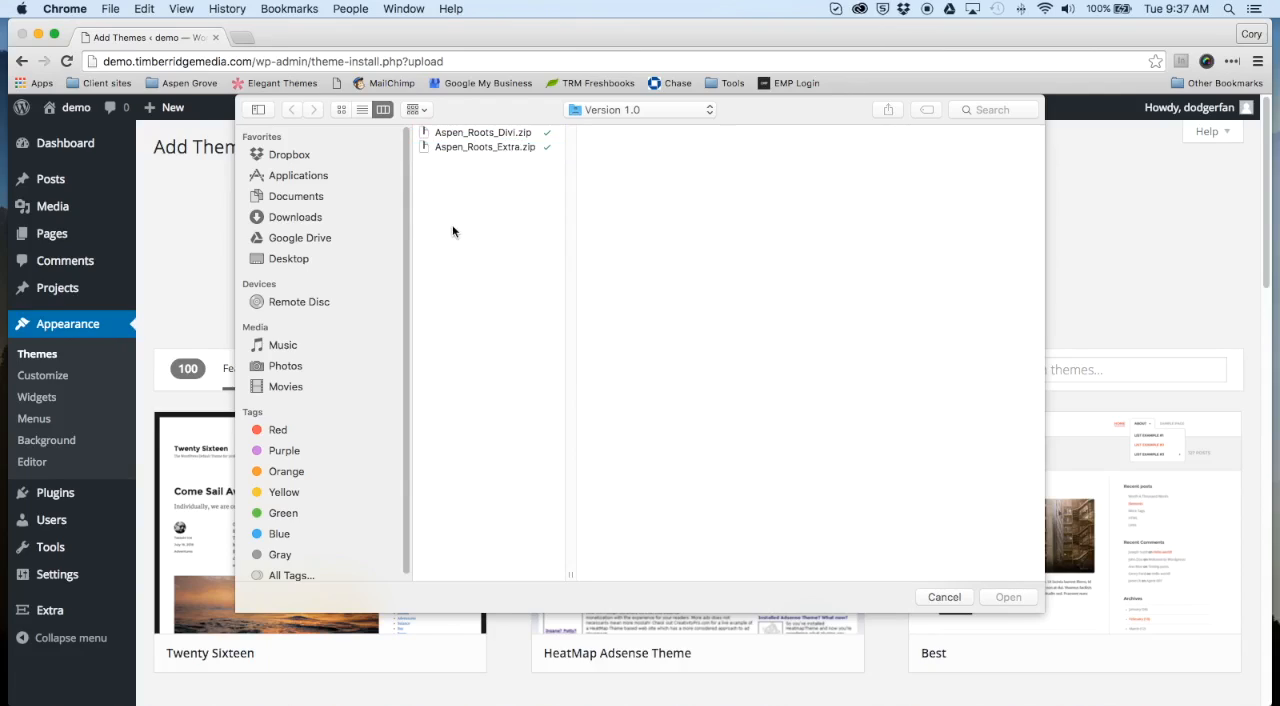
mouse_move(476, 156)
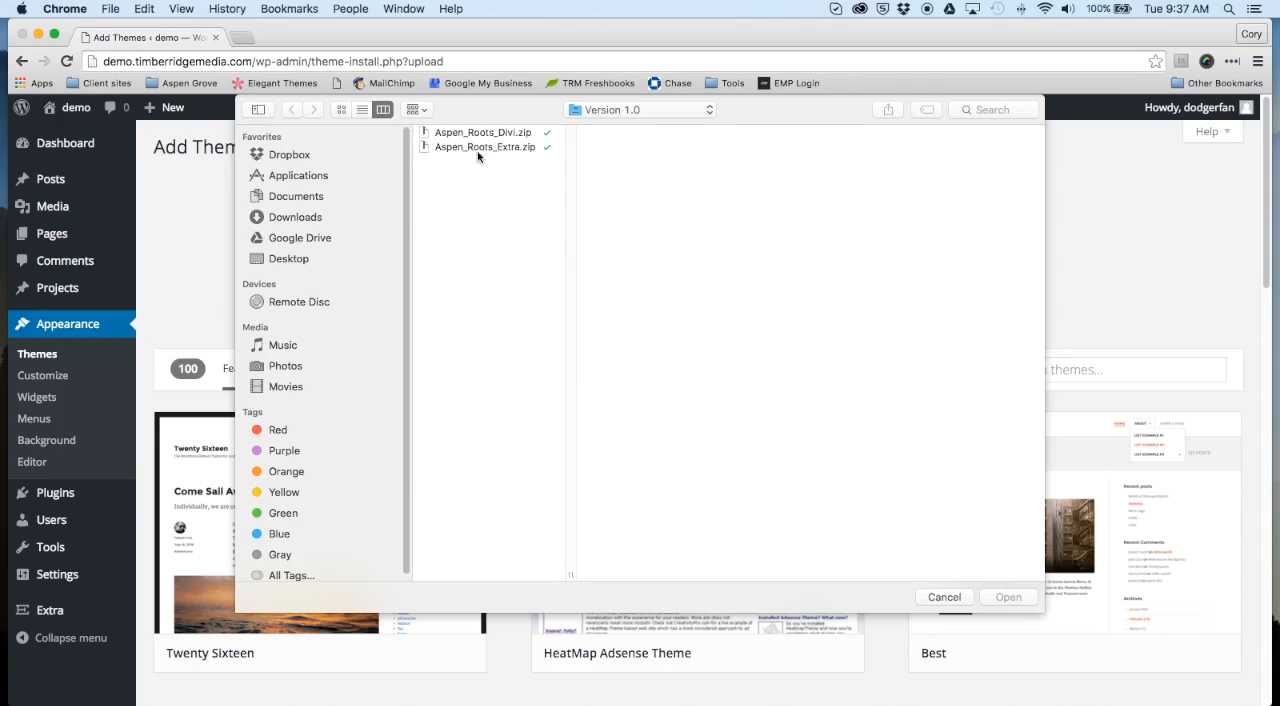
left_click(484, 148)
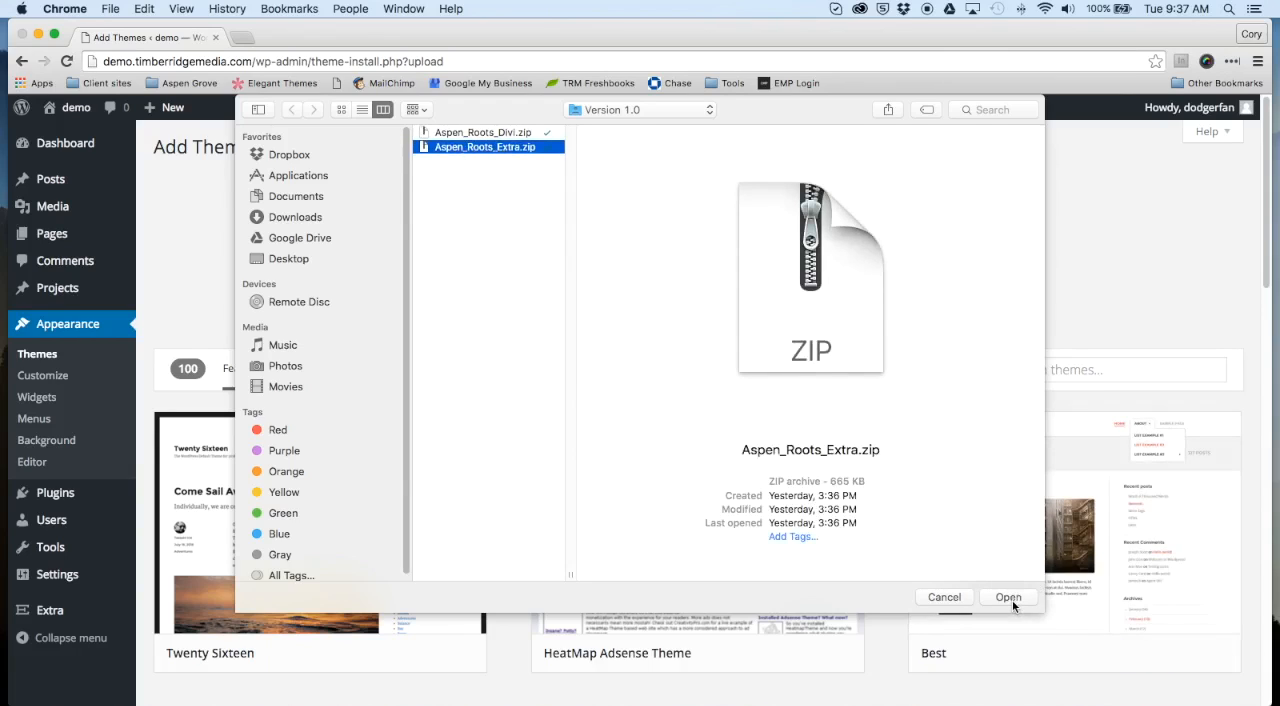
left_click(1008, 596)
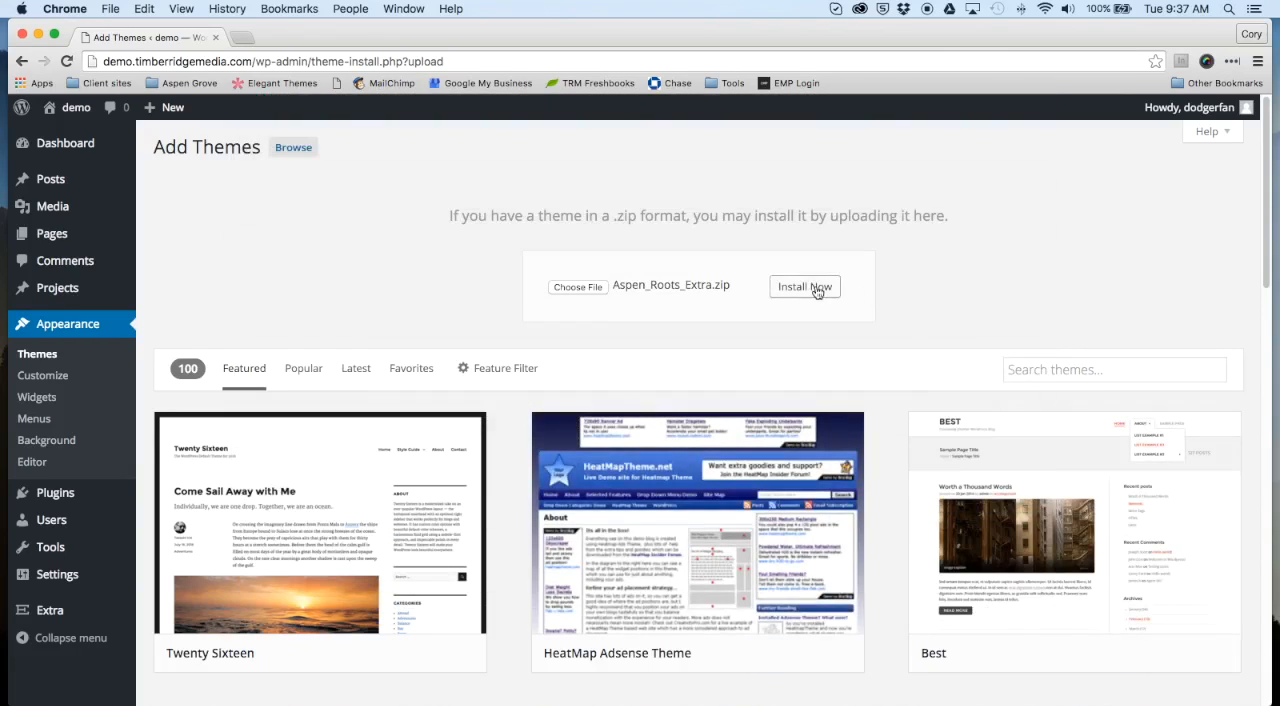
Install the uploaded Aspen_Roots_Extra theme and activate it.
left_click(804, 286)
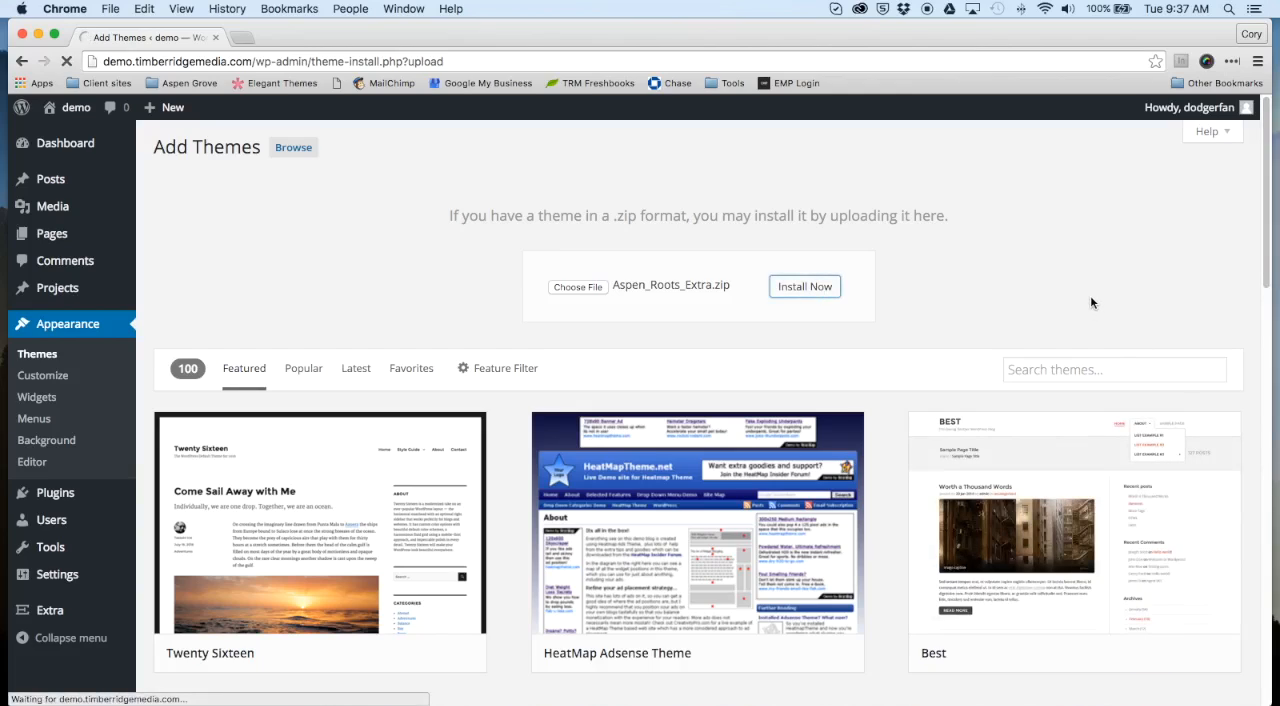
left_click(804, 286)
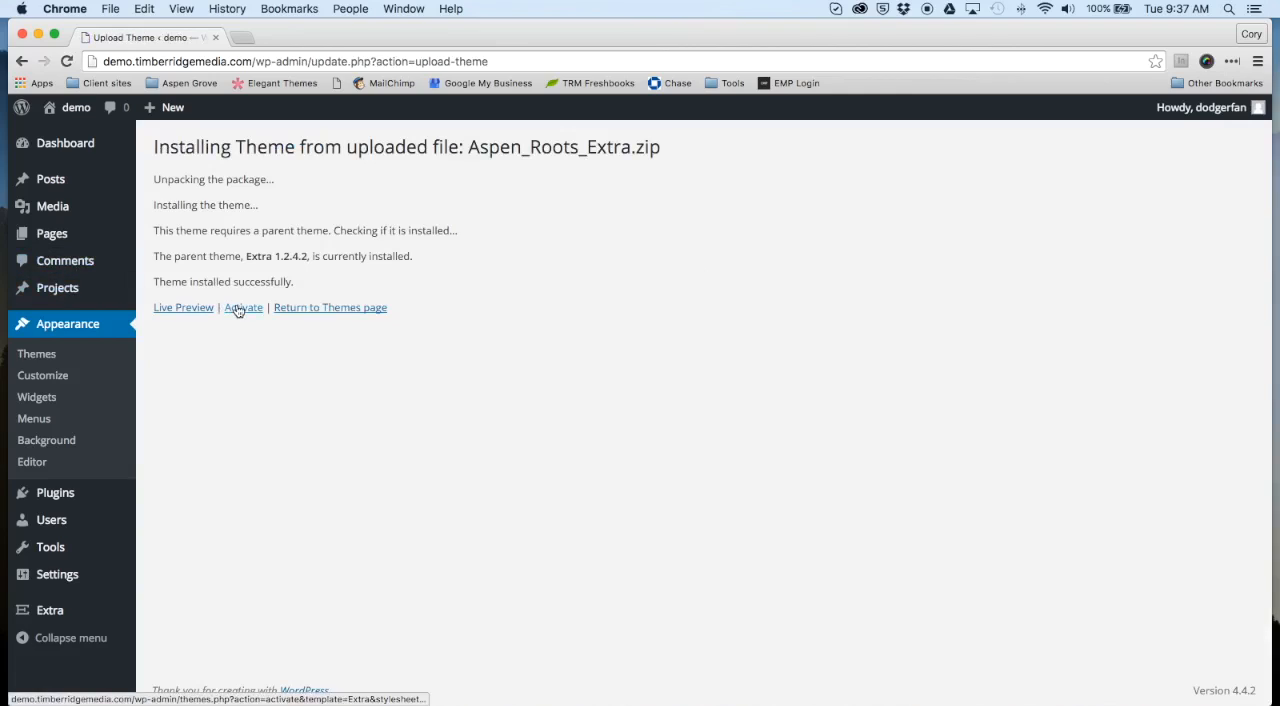
left_click(244, 308)
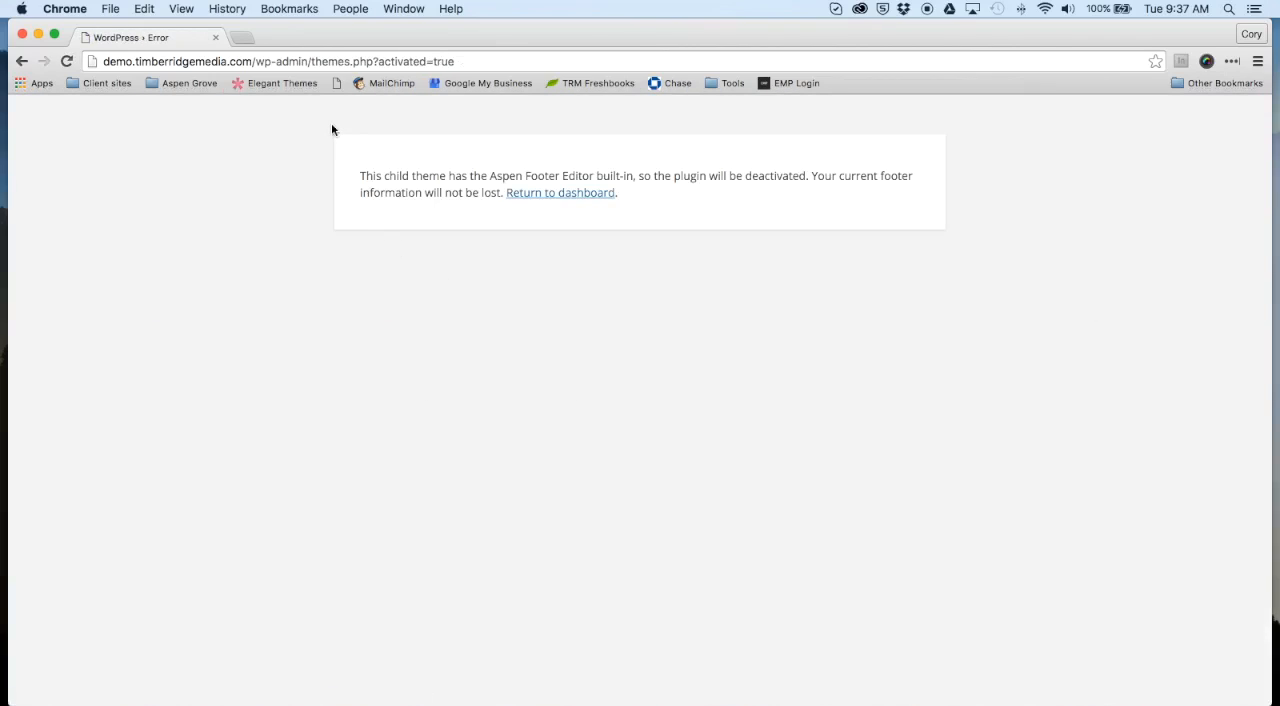
mouse_move(660, 288)
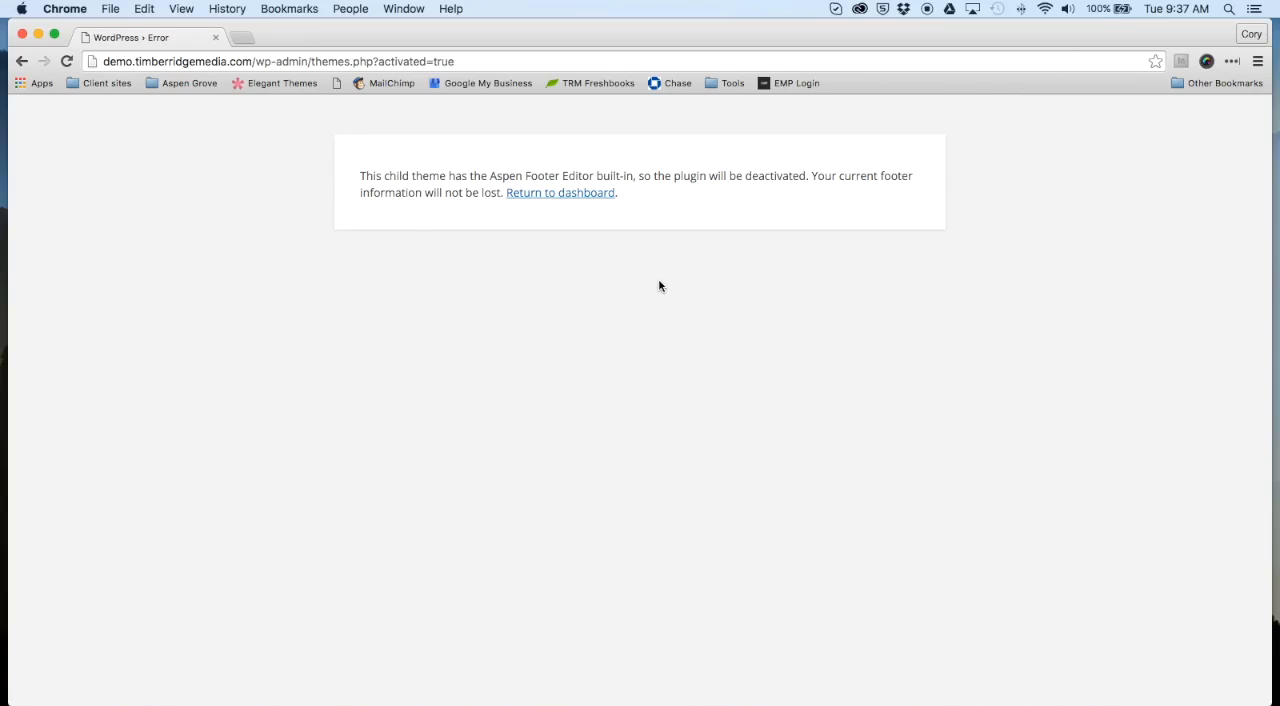
mouse_move(648, 292)
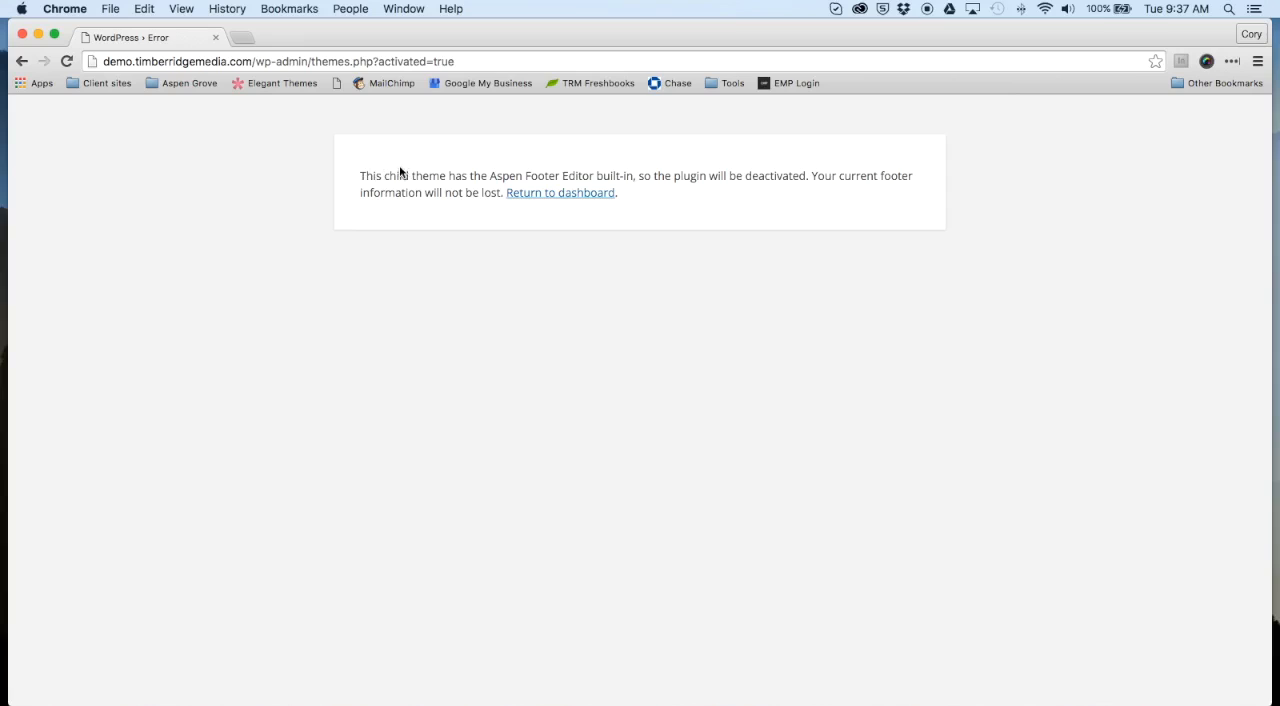
mouse_move(360, 220)
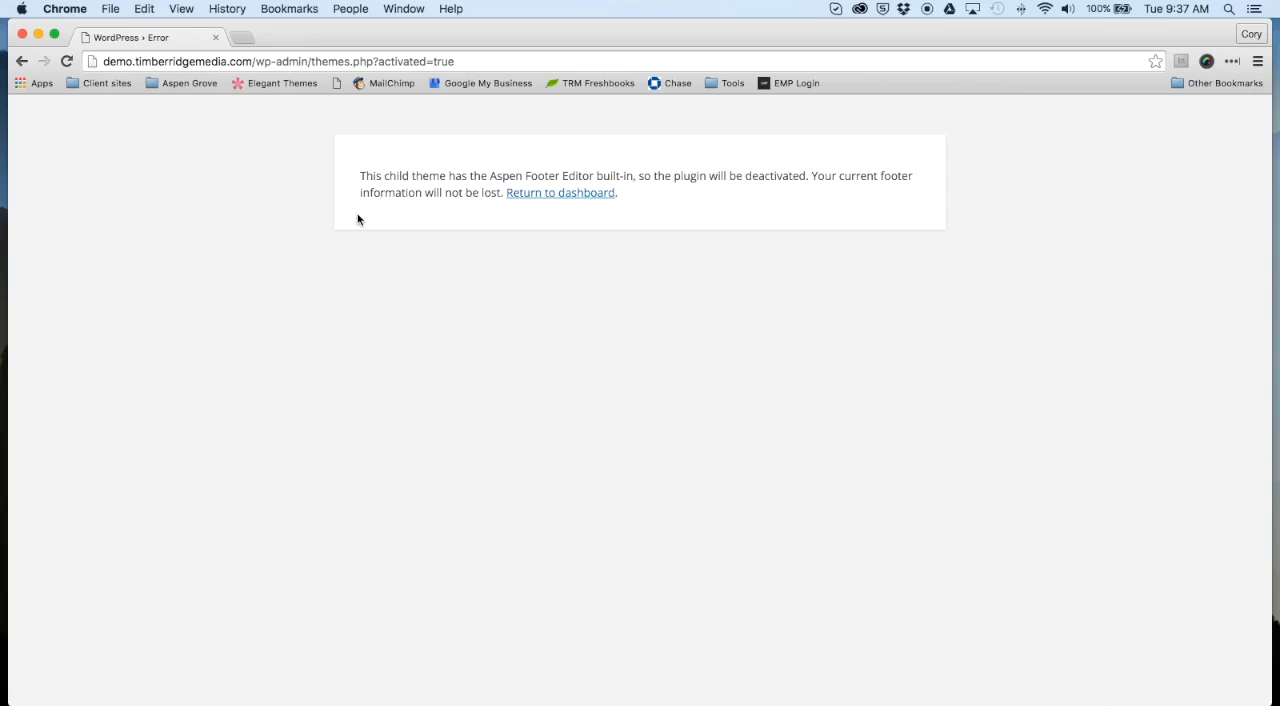
mouse_move(356, 222)
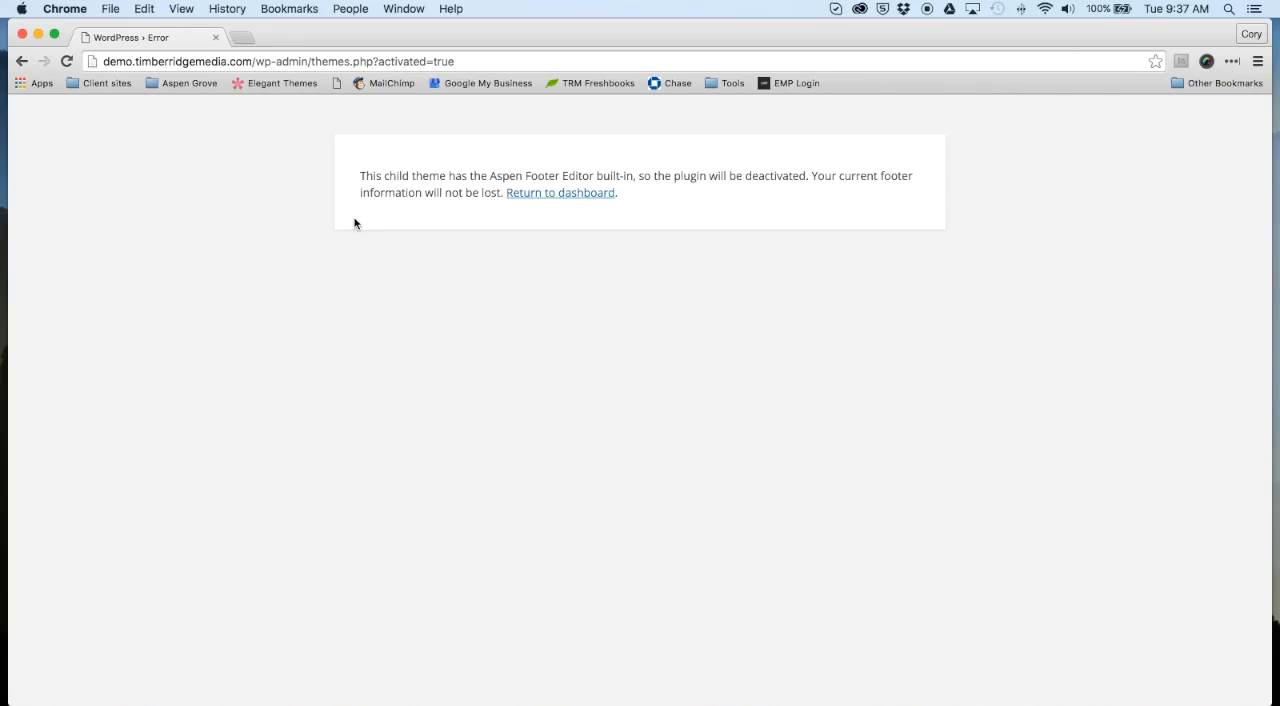
mouse_move(356, 222)
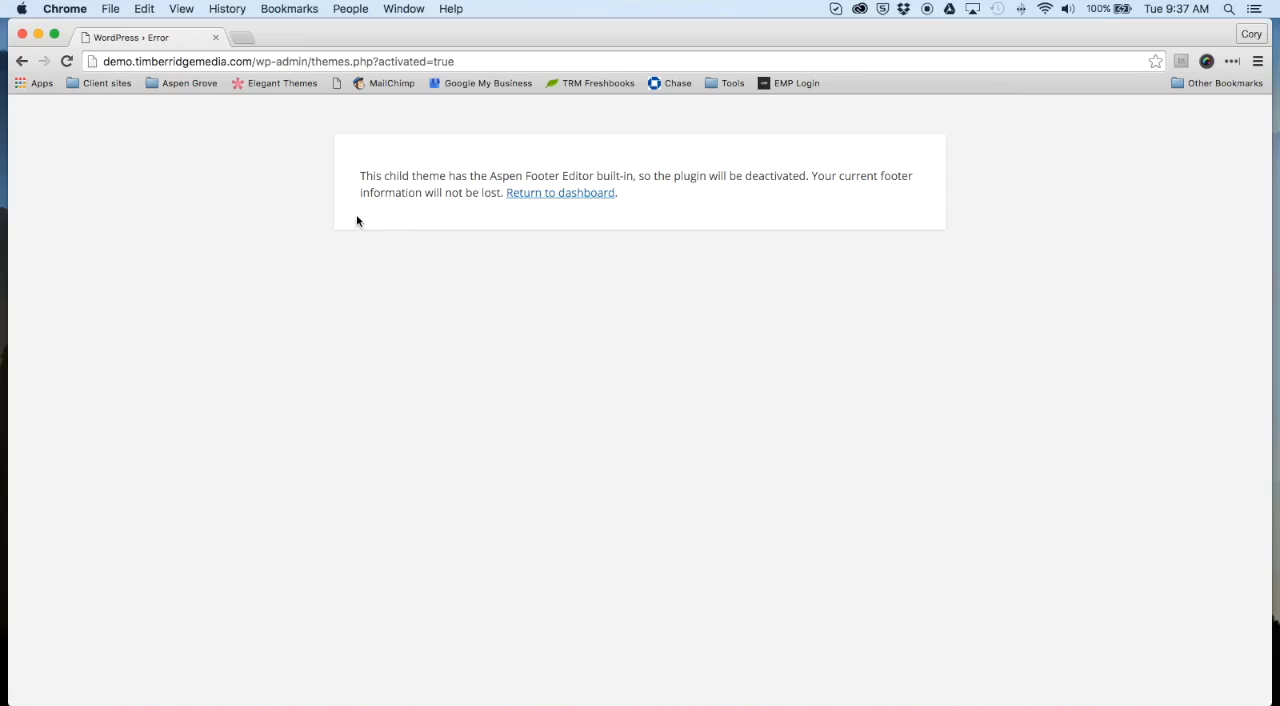
mouse_move(376, 216)
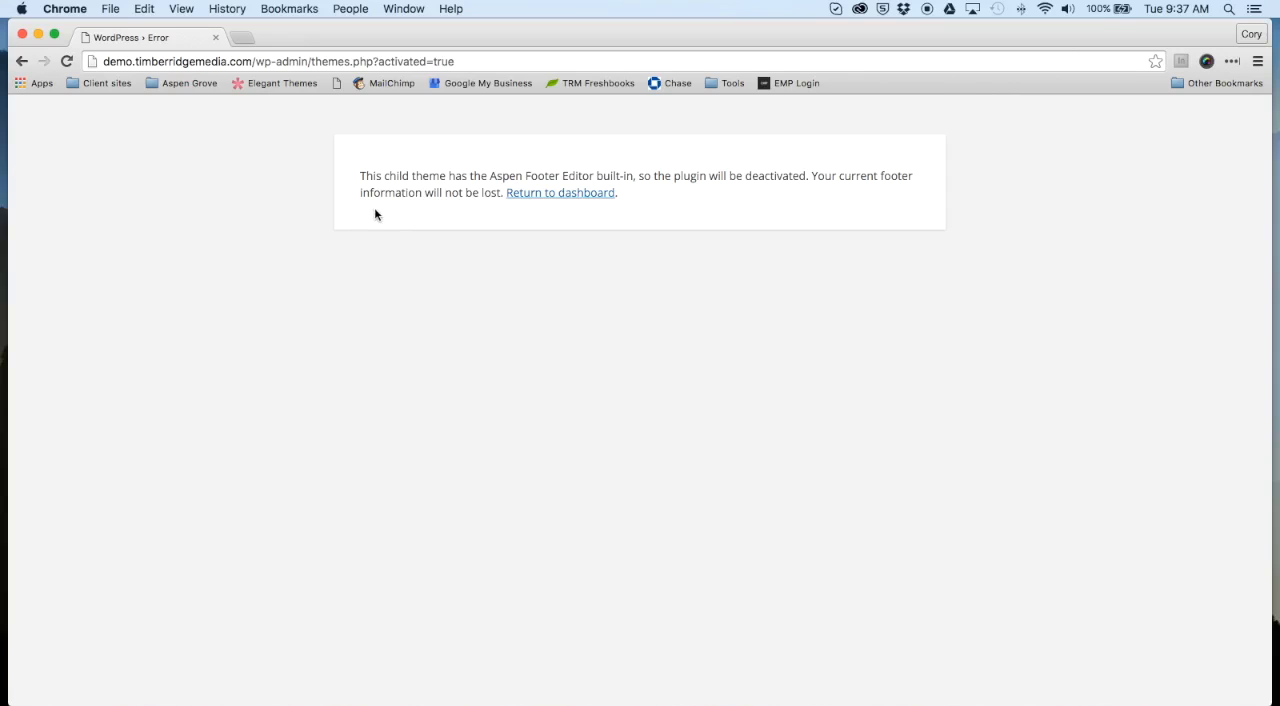
mouse_move(560, 192)
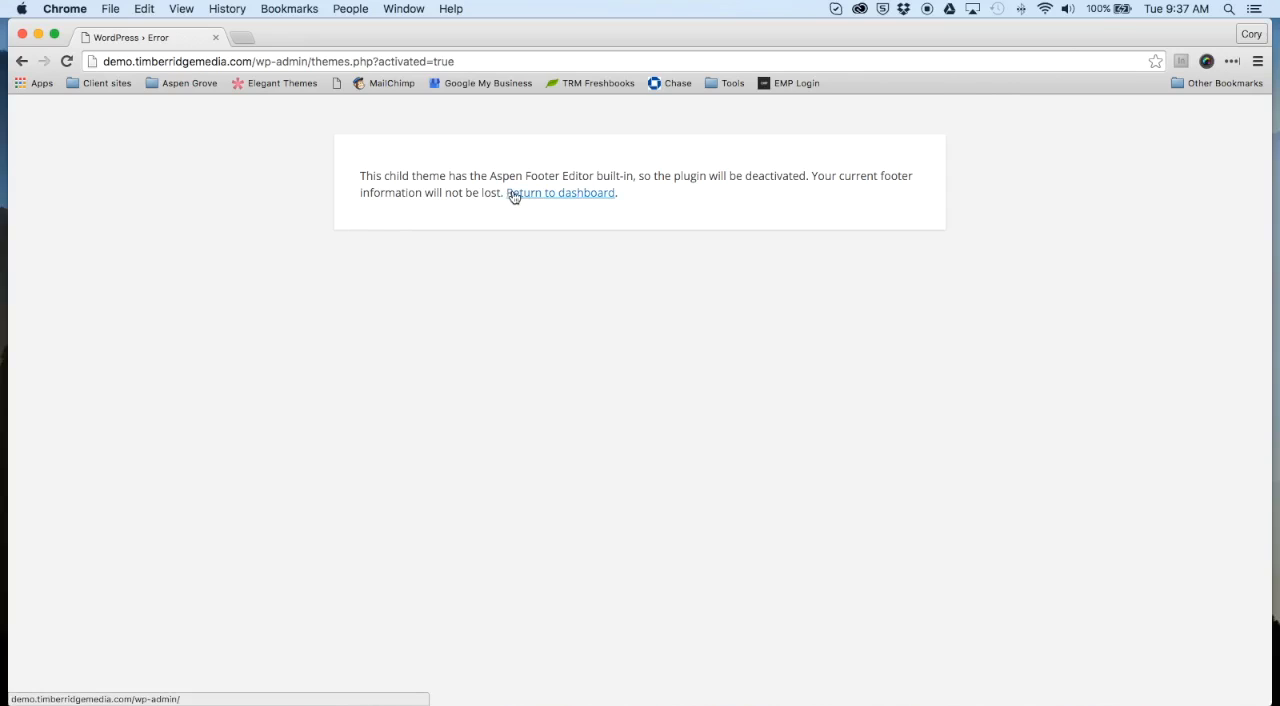
mouse_move(532, 198)
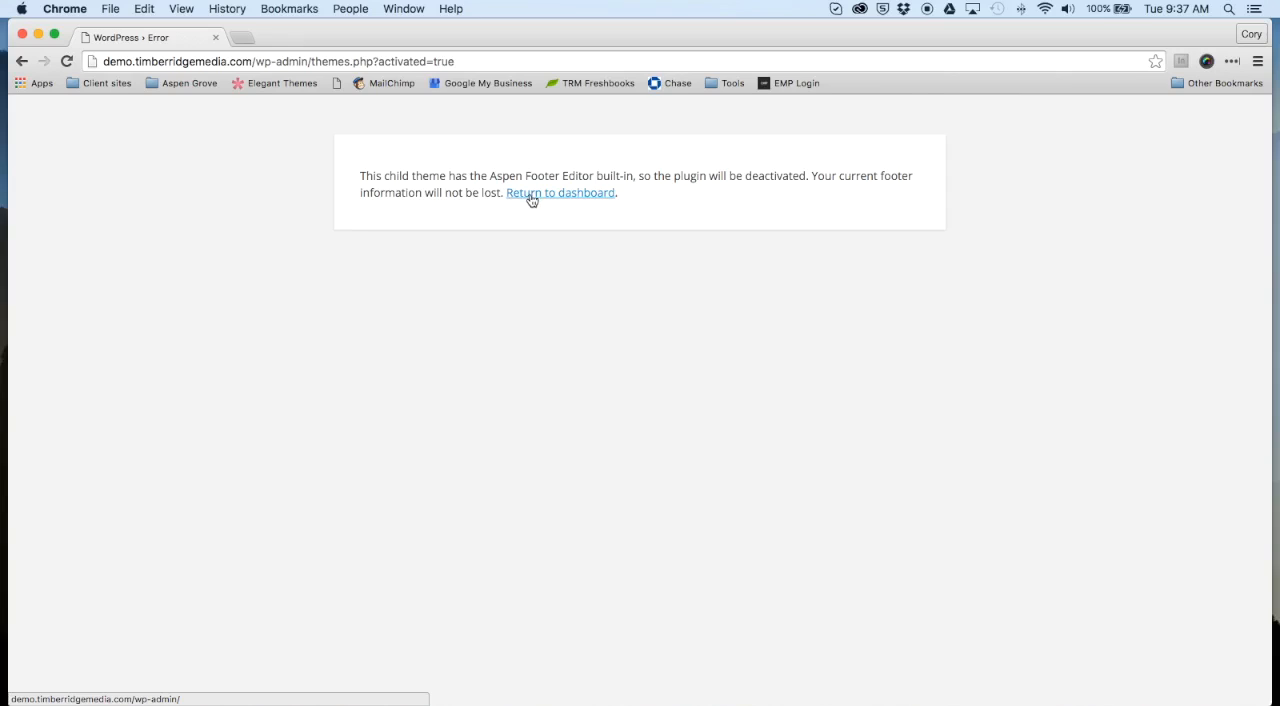
Return to the dashboard and view the themes page with Aspen Roots active.
left_click(560, 192)
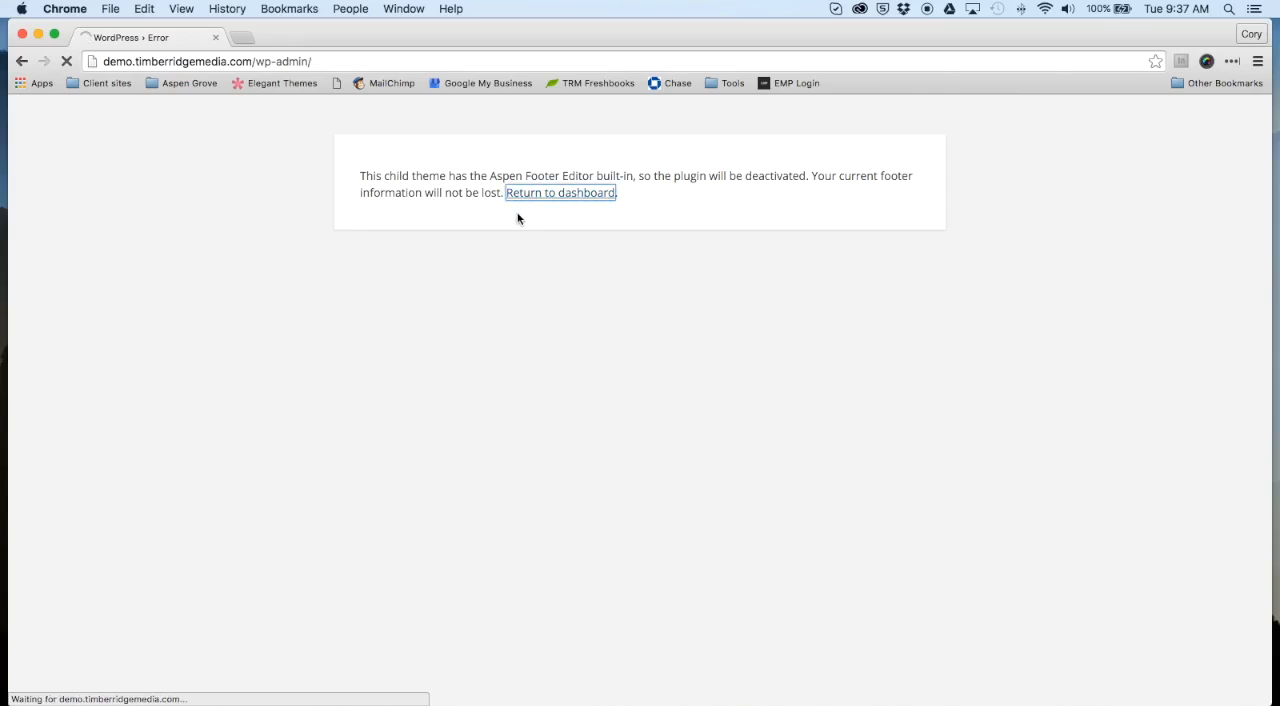
left_click(560, 192)
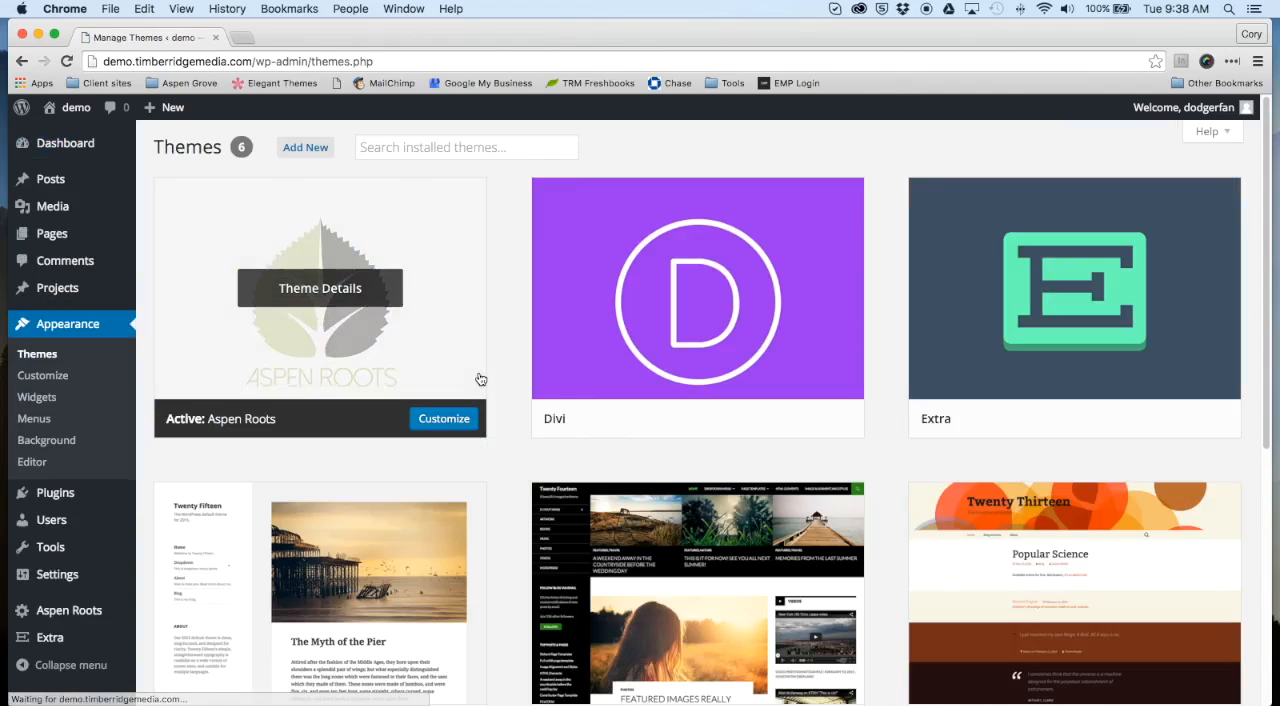
mouse_move(168, 180)
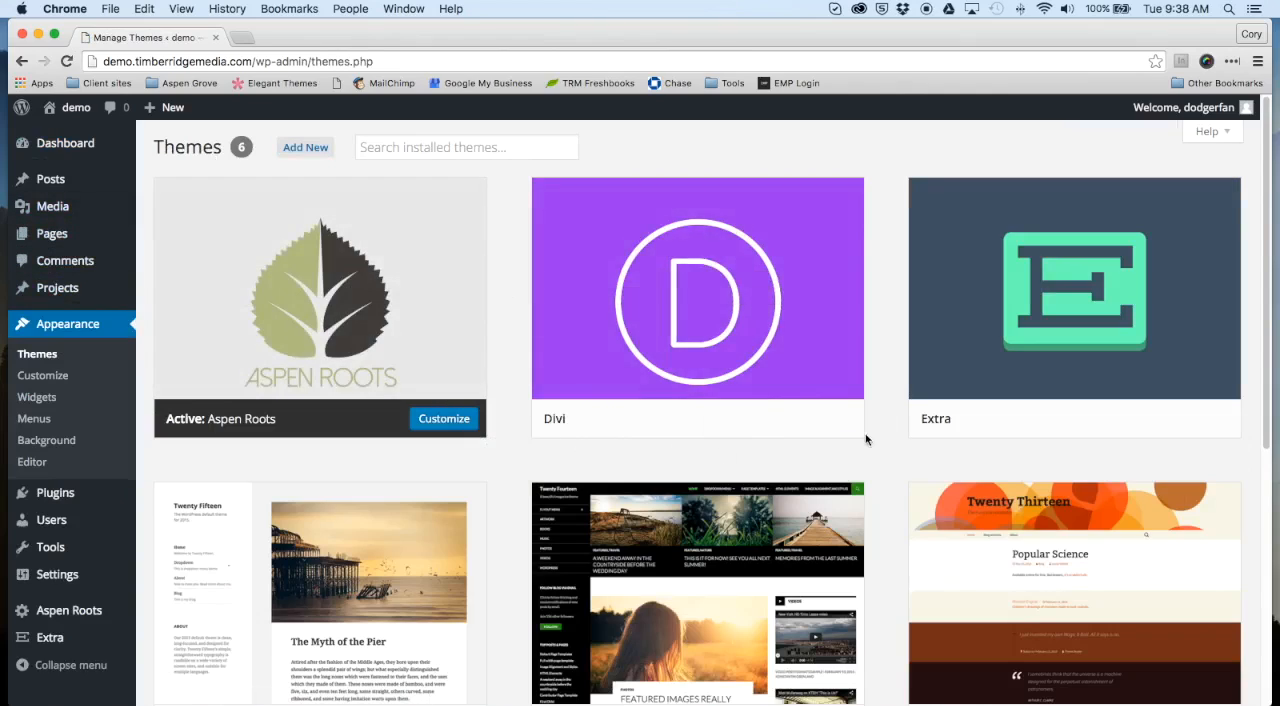
mouse_move(1074, 290)
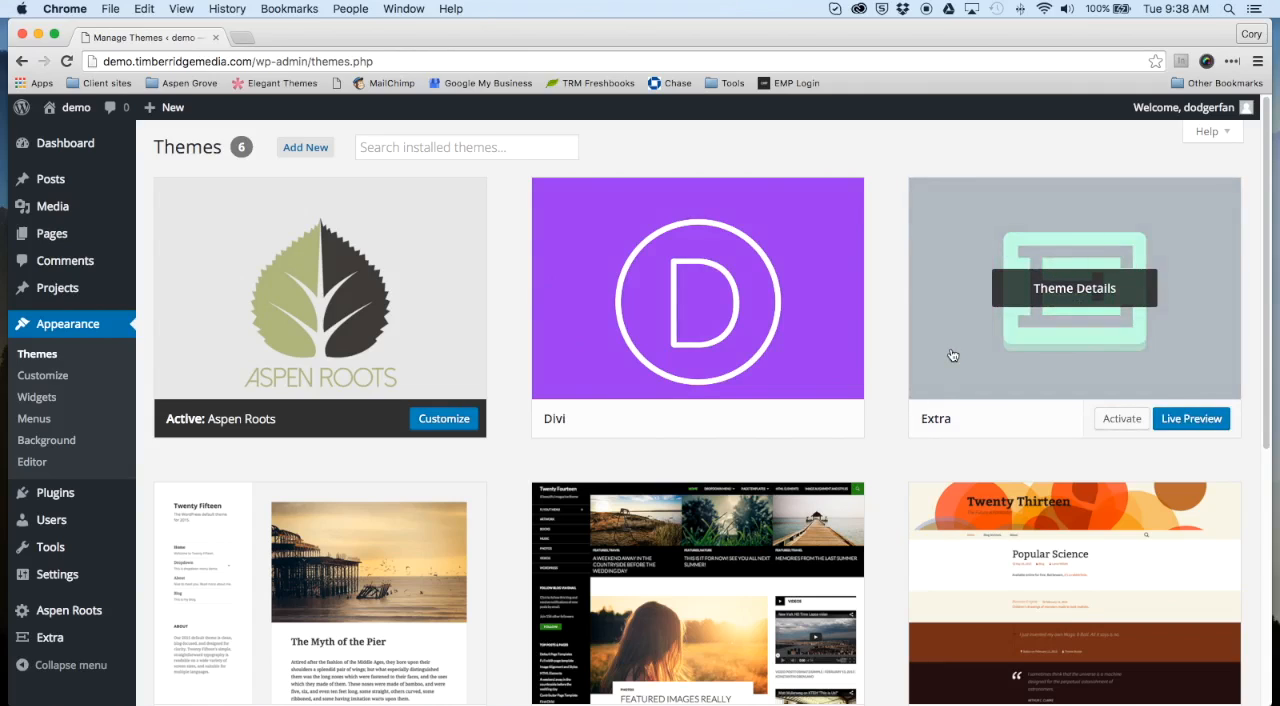
scroll("down", 3)
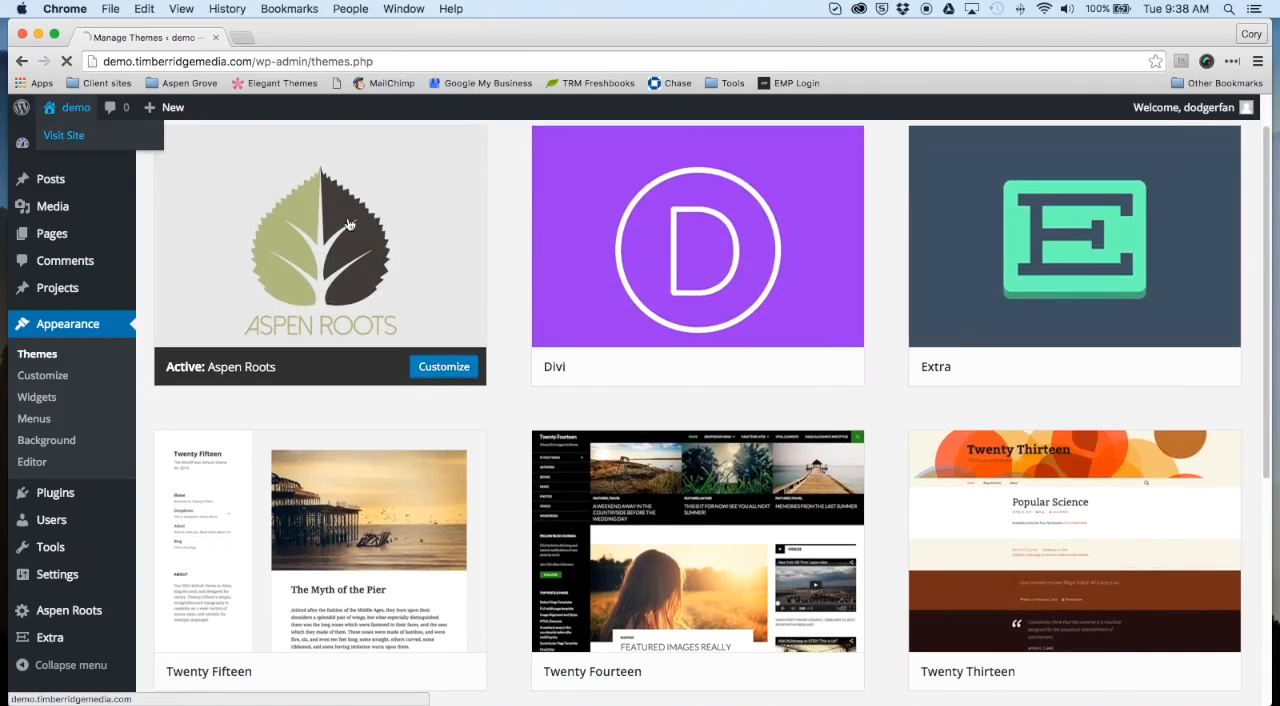
Visit the live front page, then come back to the admin dashboard.
left_click(64, 136)
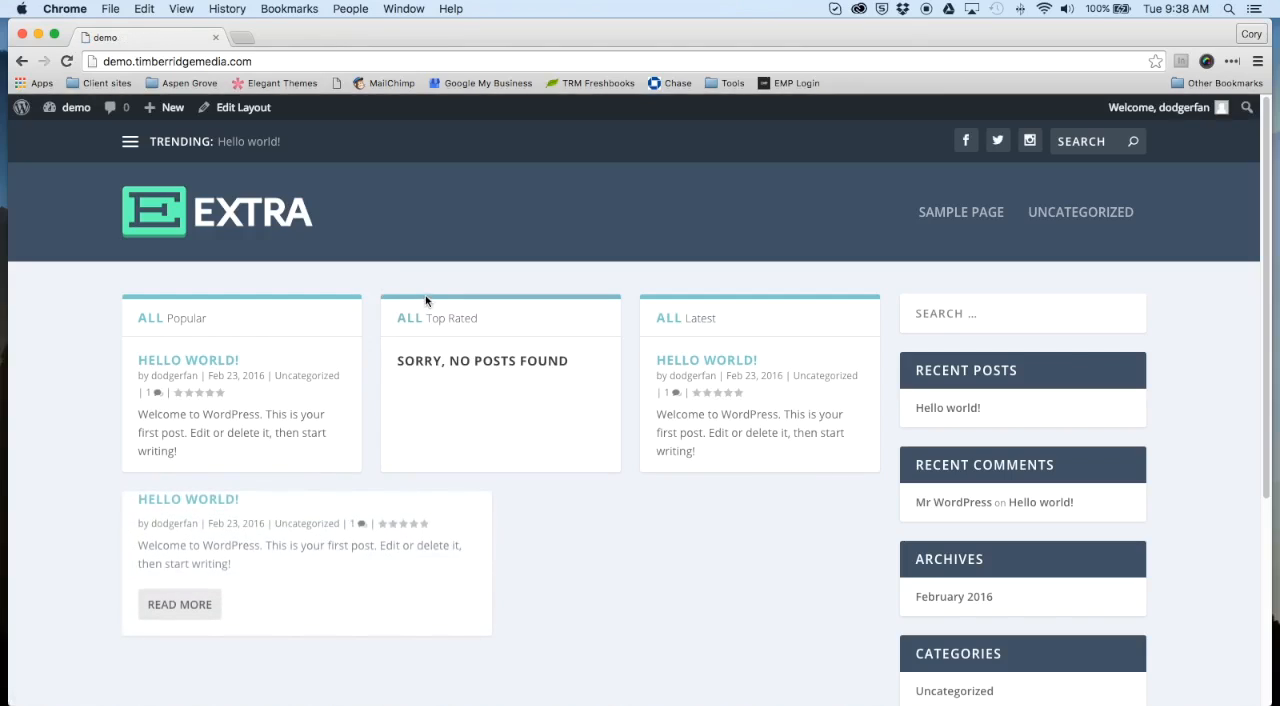
mouse_move(90, 380)
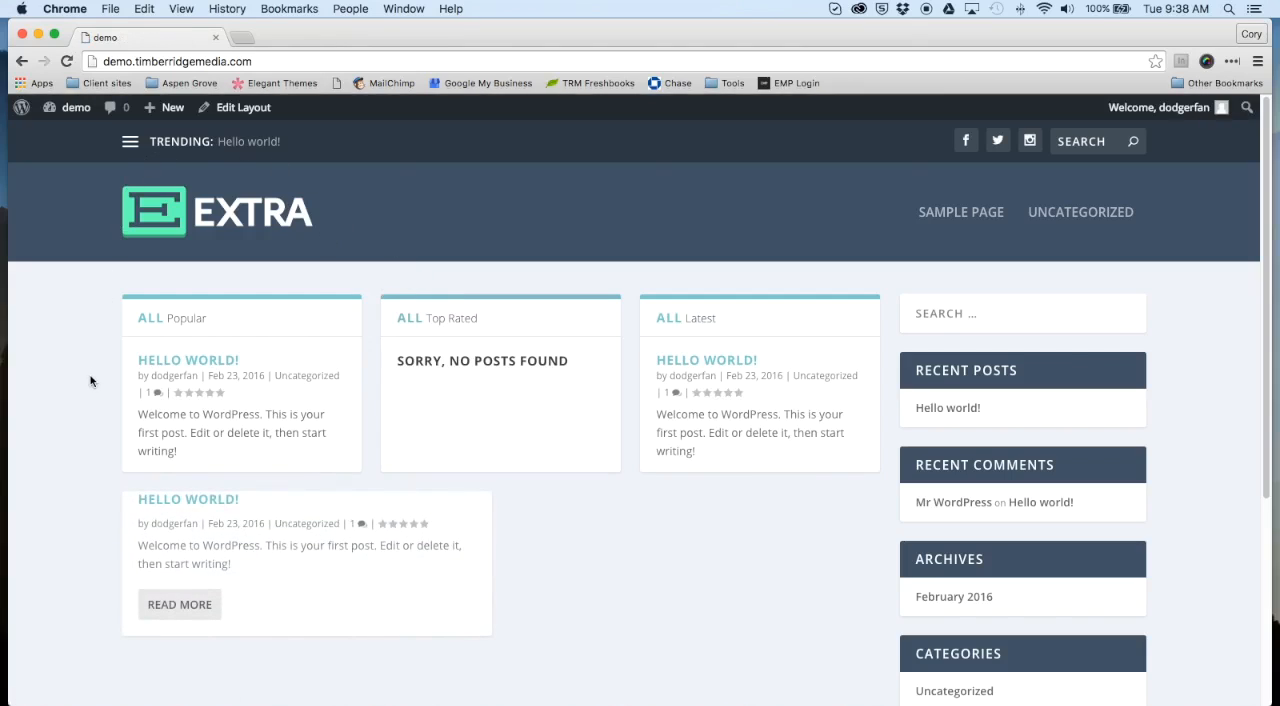
mouse_move(112, 458)
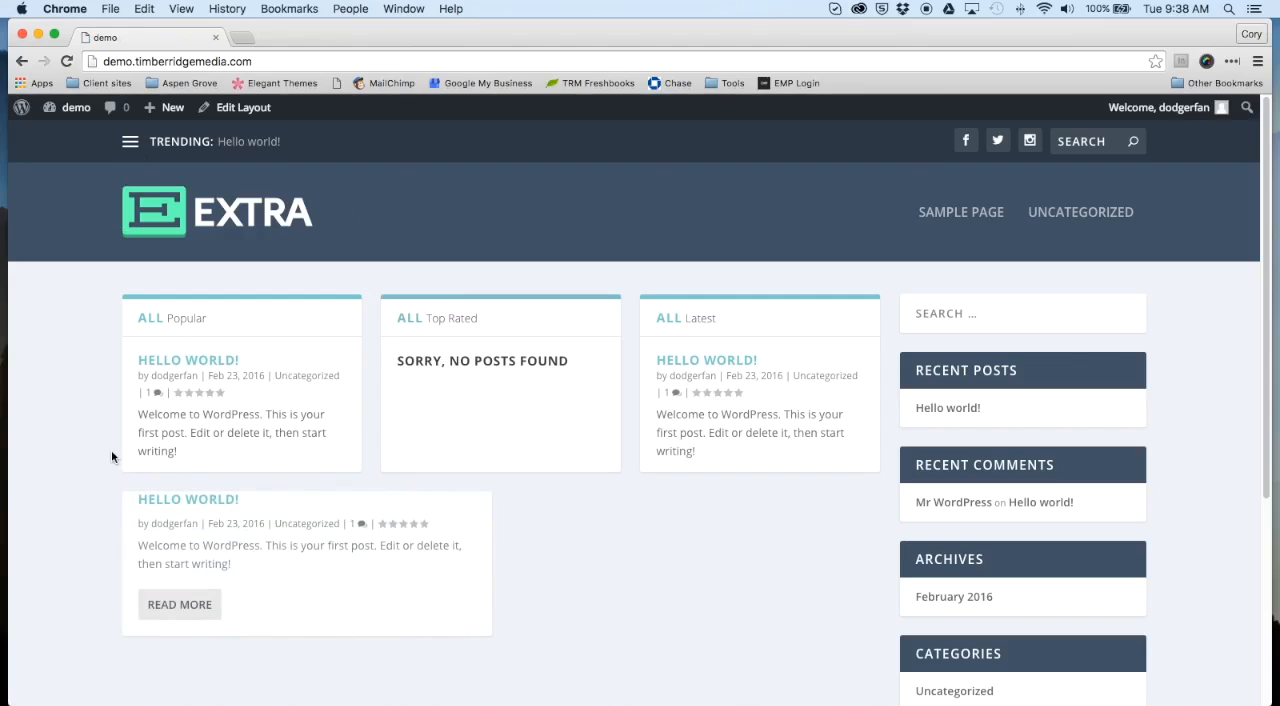
mouse_move(112, 458)
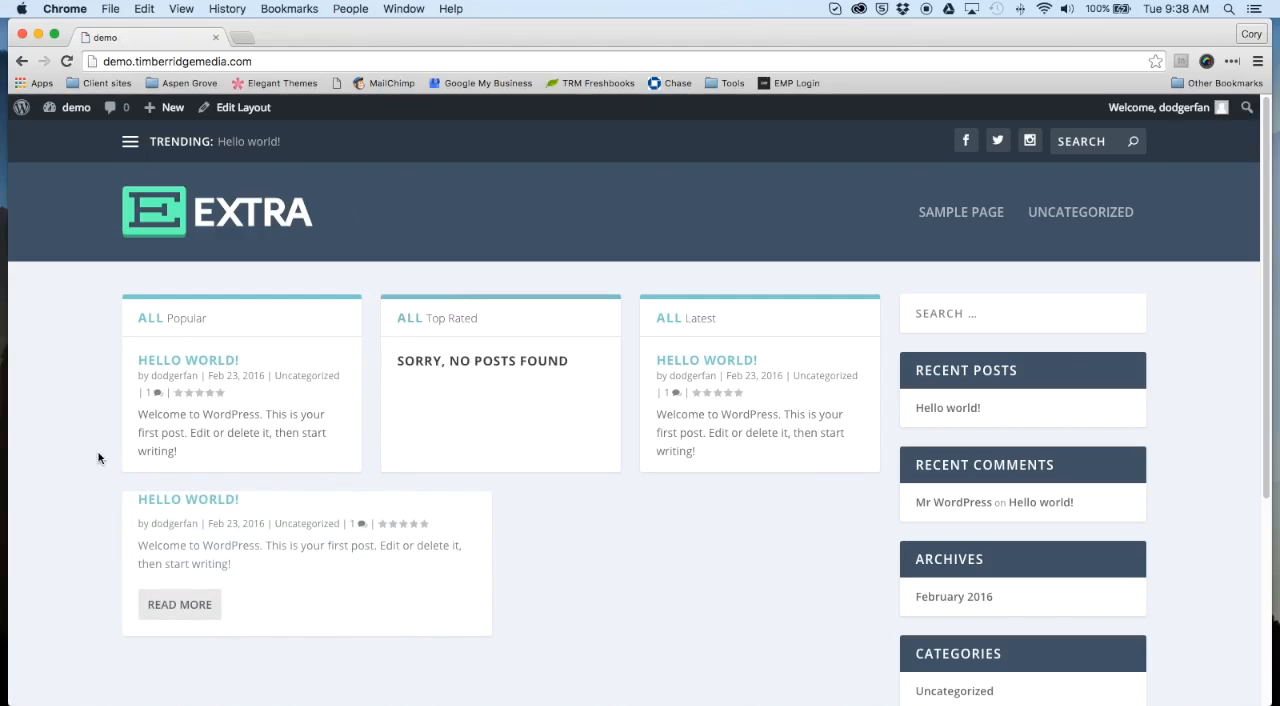
mouse_move(96, 452)
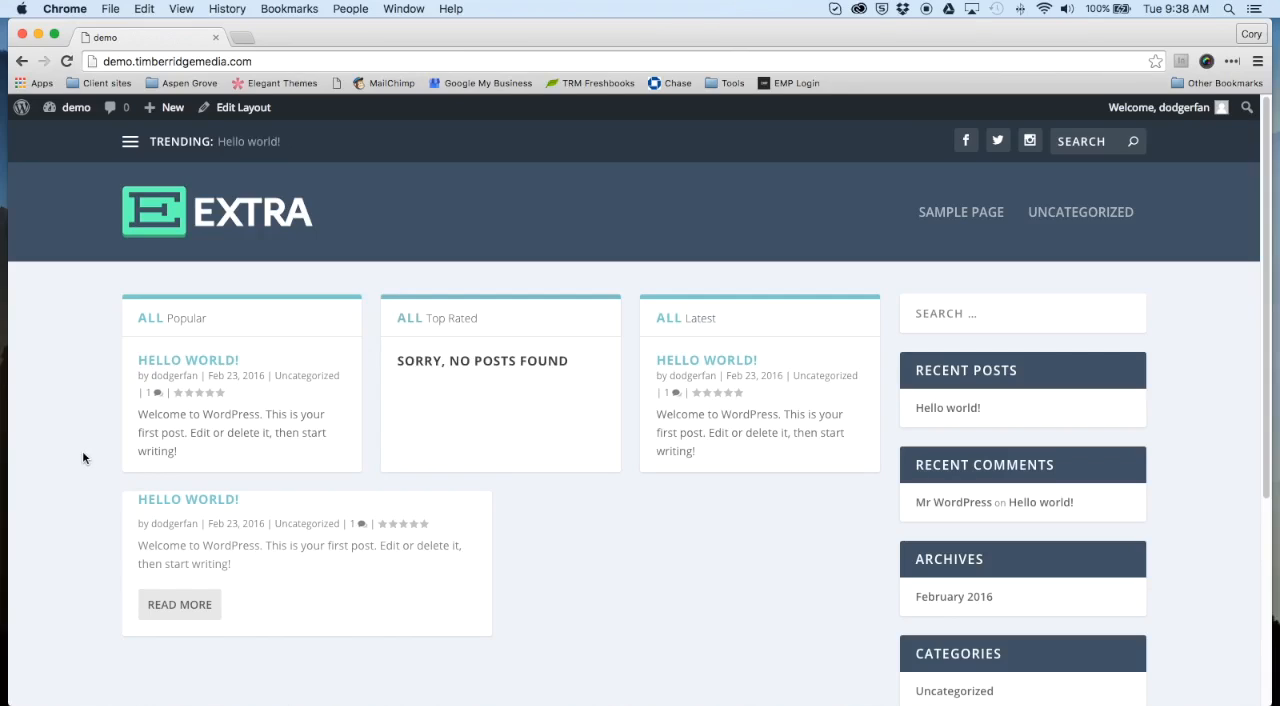
mouse_move(144, 232)
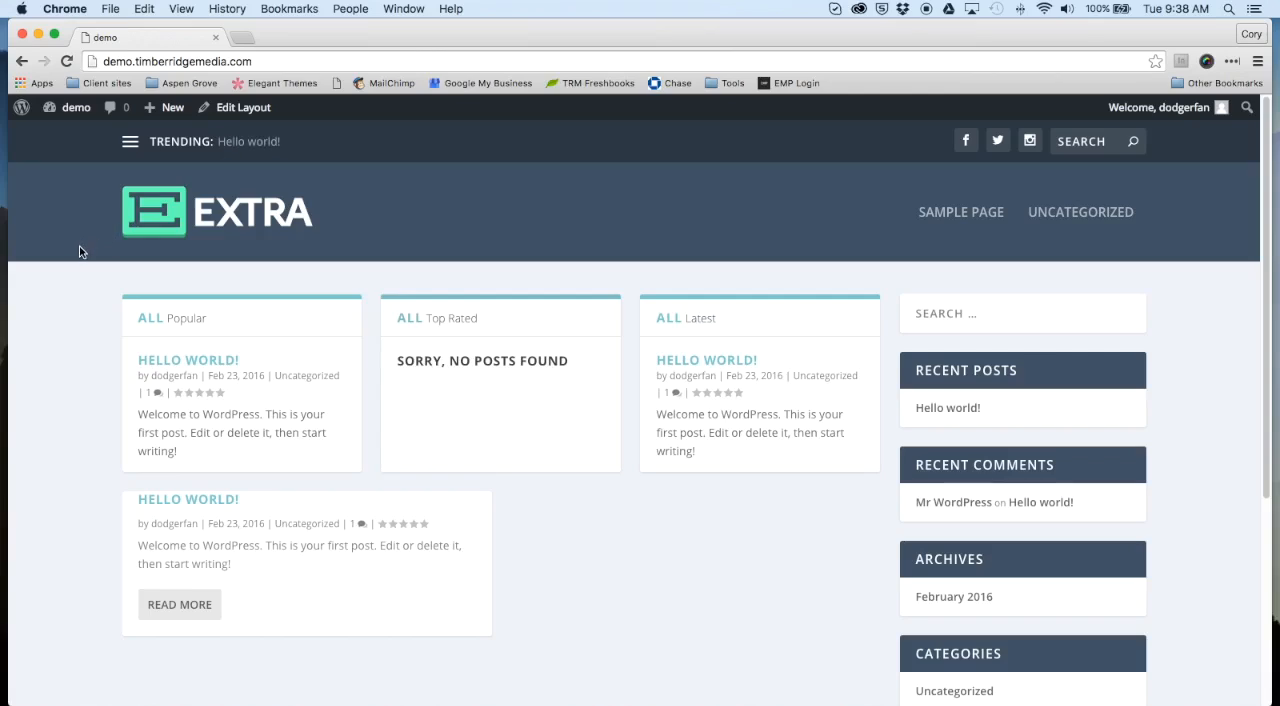
mouse_move(72, 238)
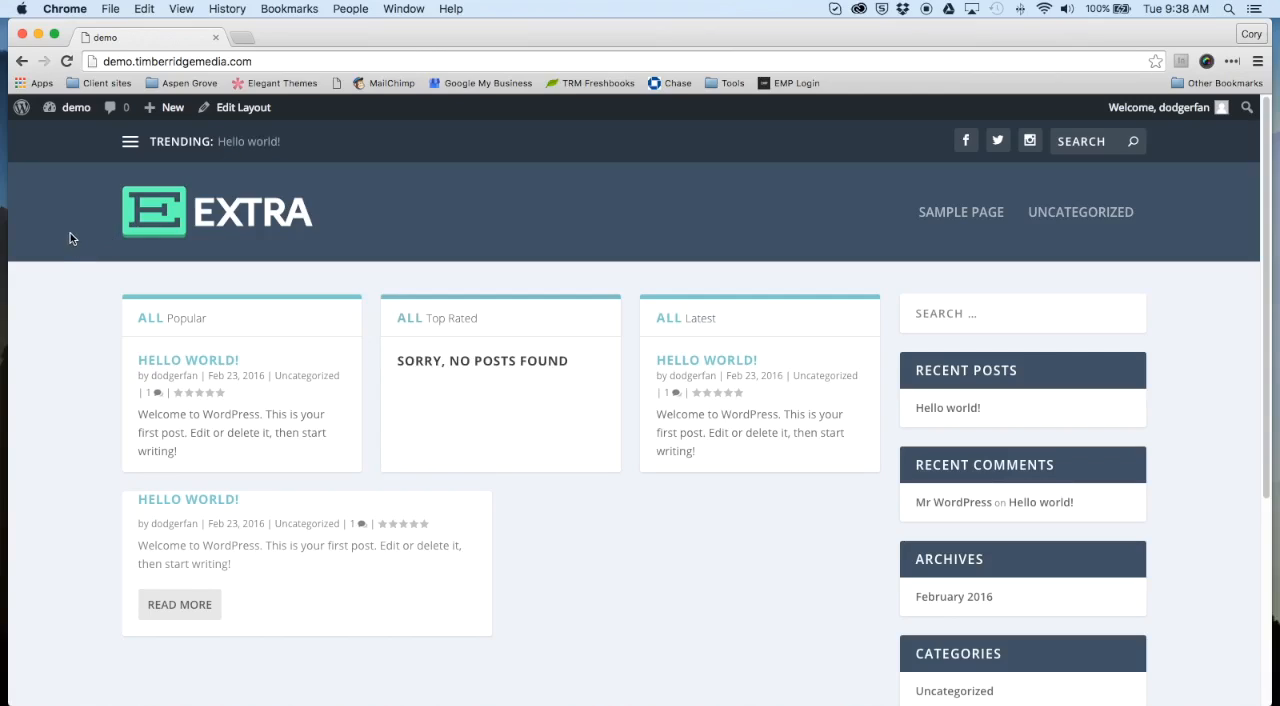
mouse_move(84, 220)
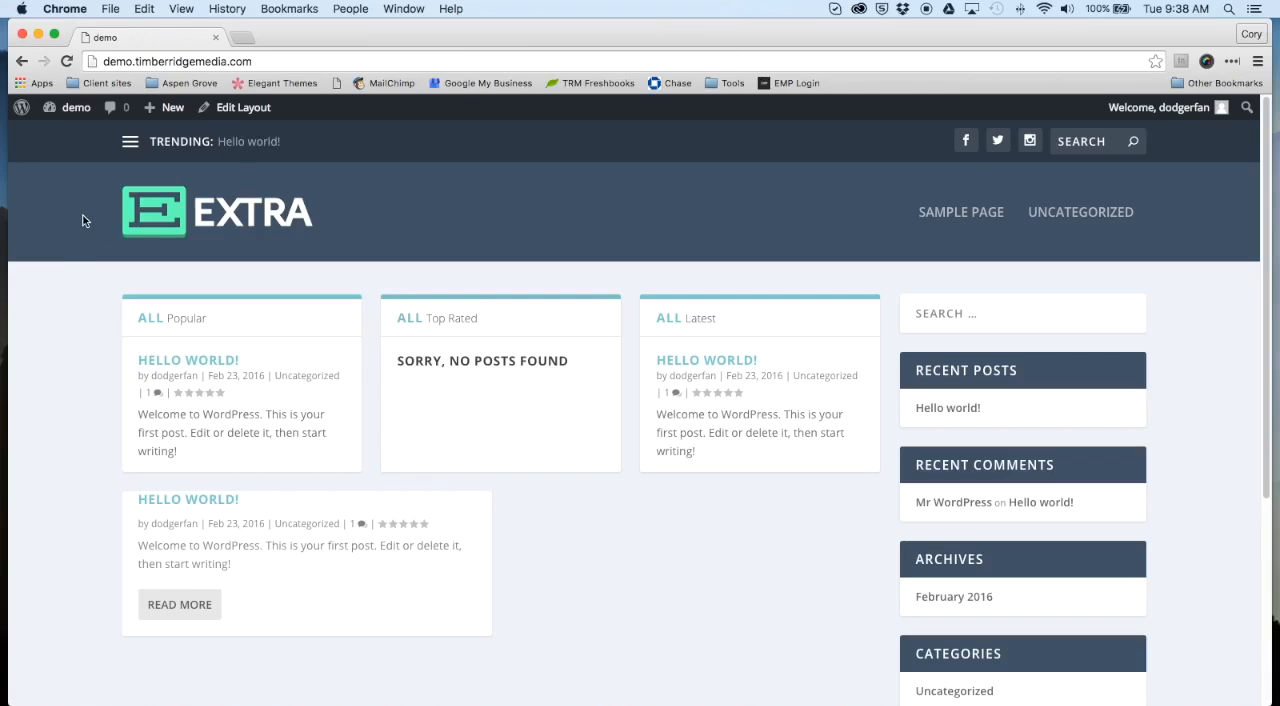
mouse_move(100, 184)
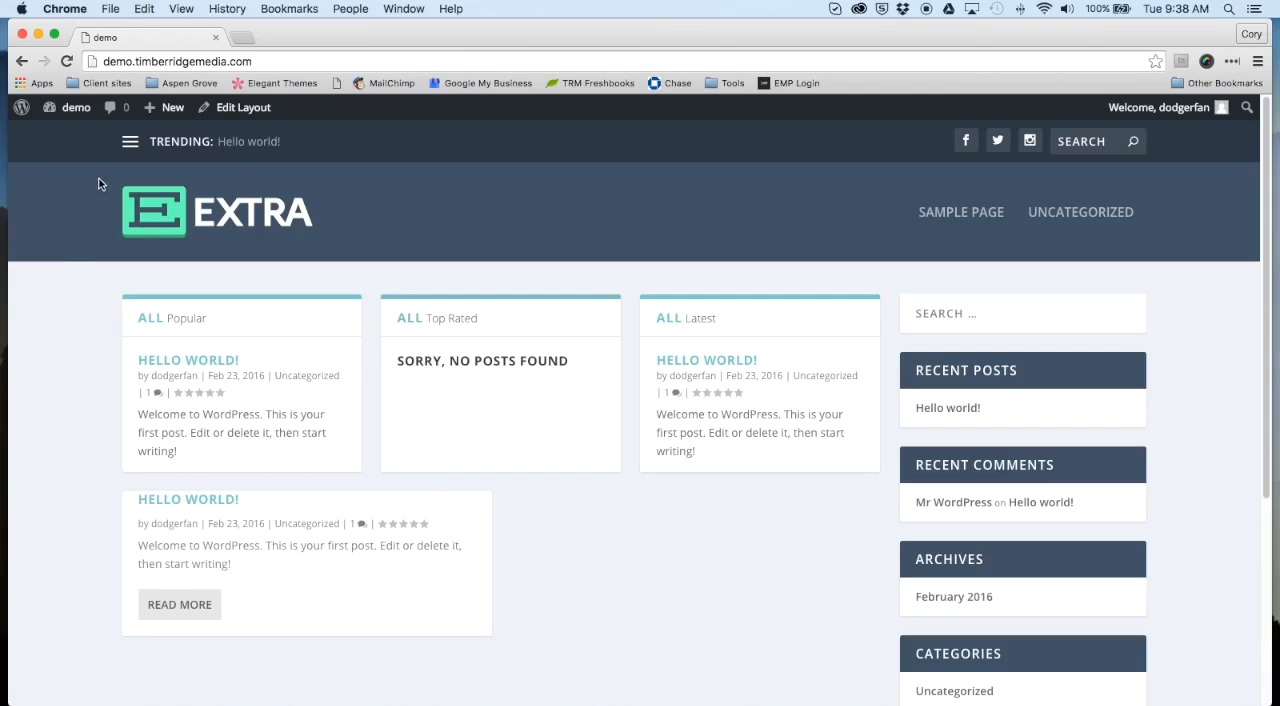
left_click(76, 108)
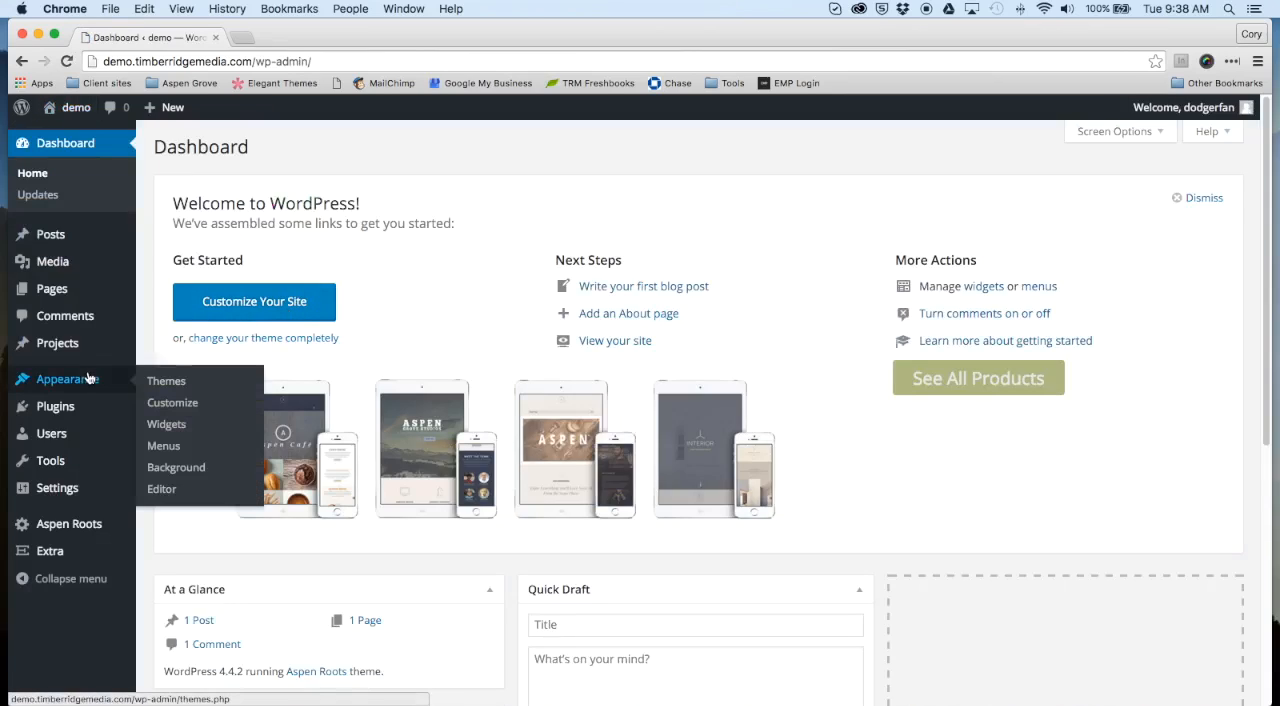
mouse_move(136, 384)
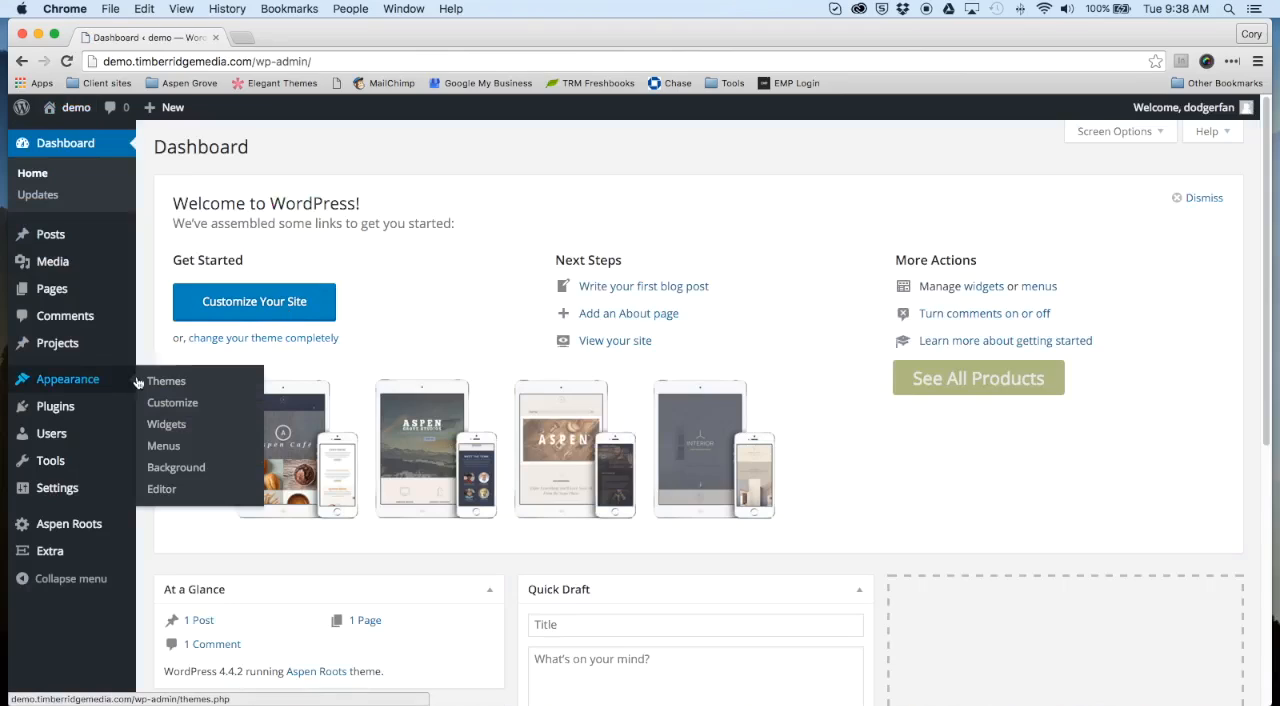
Open Appearance > Editor showing the Aspen Roots style.css stylesheet.
left_click(160, 488)
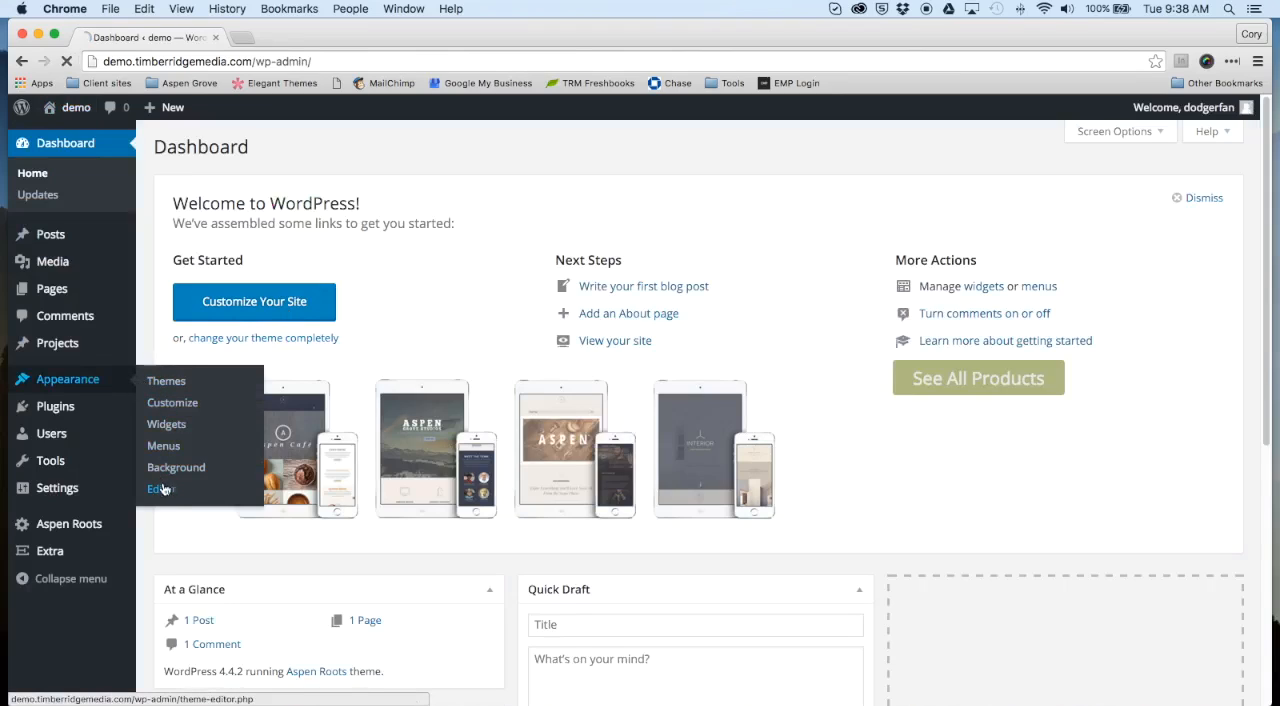
left_click(160, 488)
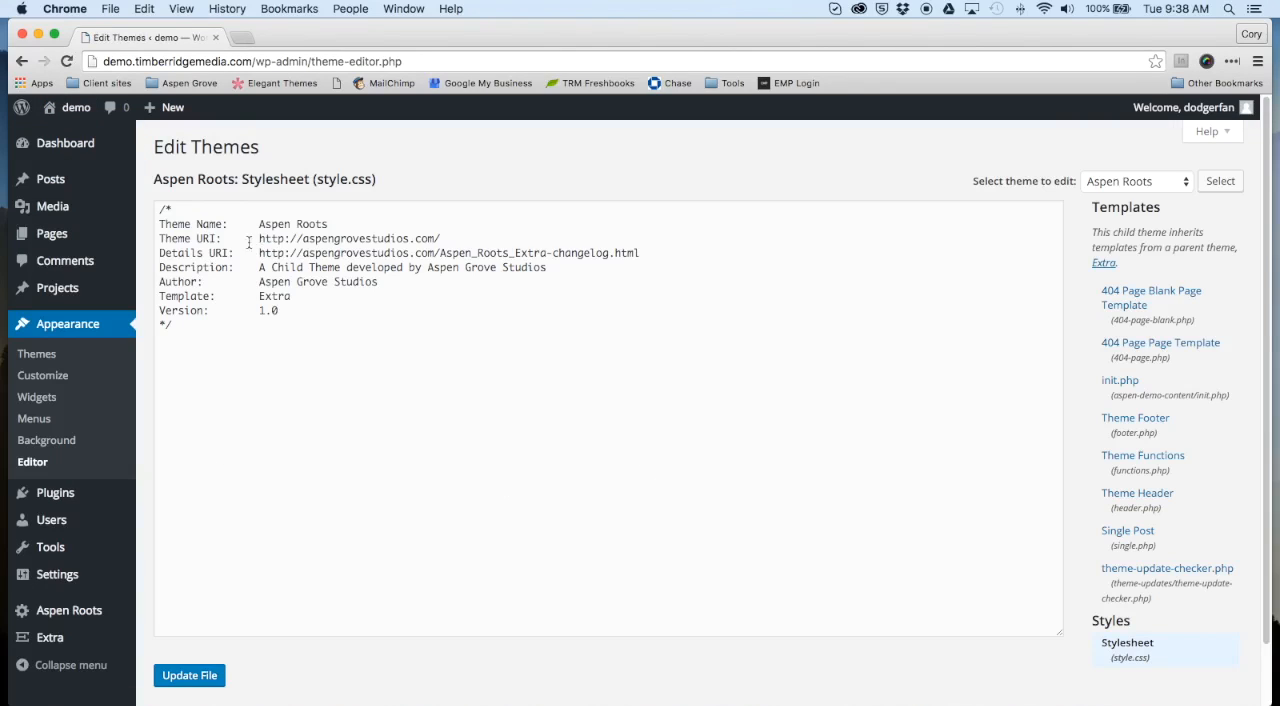
double_click(292, 224)
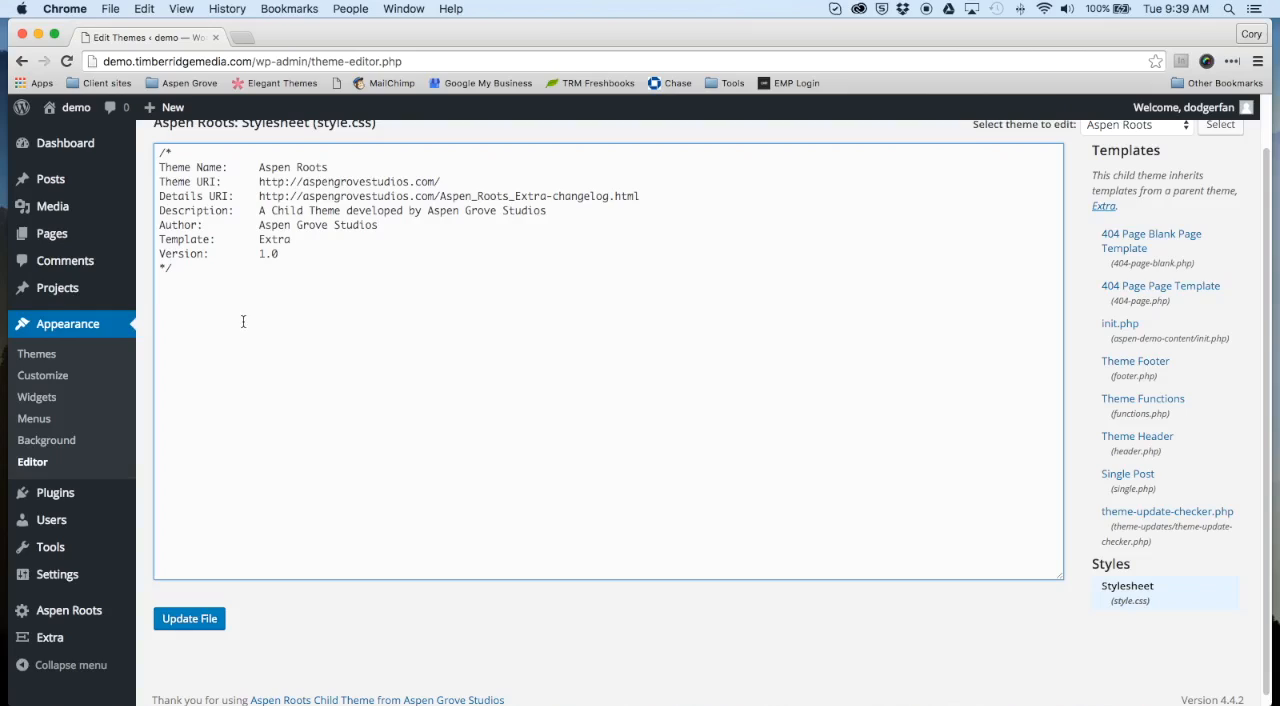
mouse_move(270, 304)
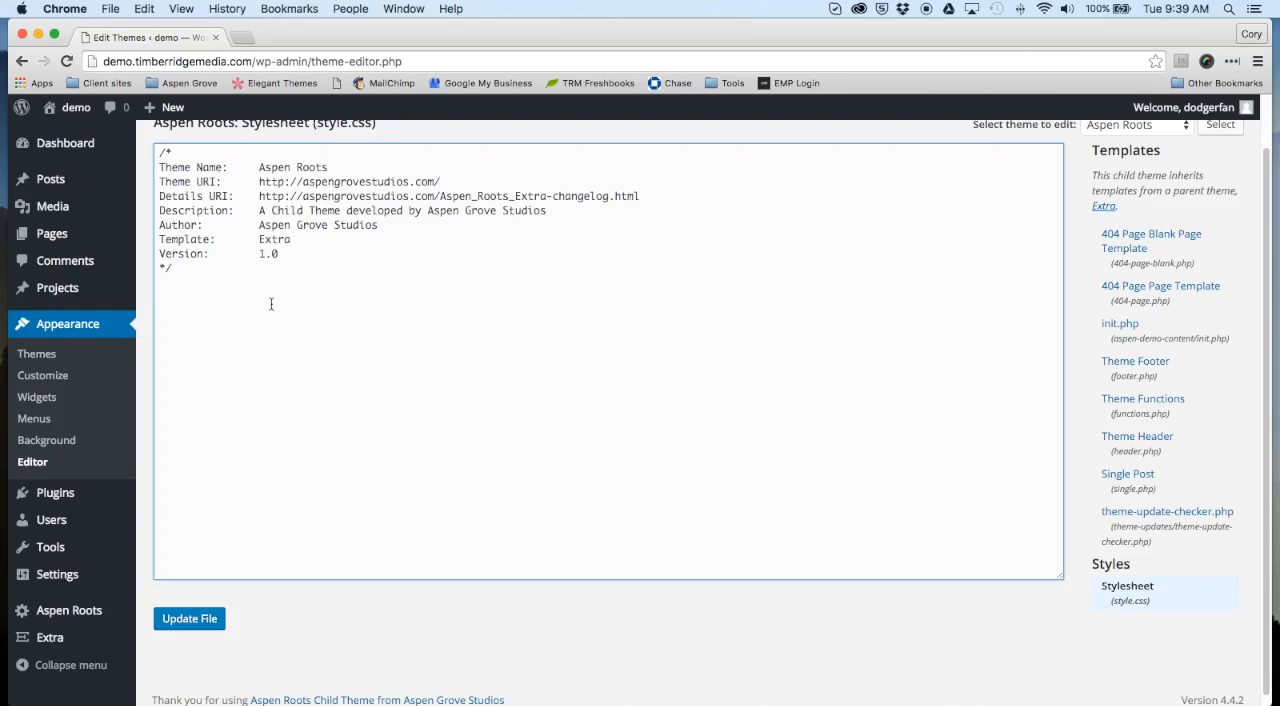
mouse_move(896, 320)
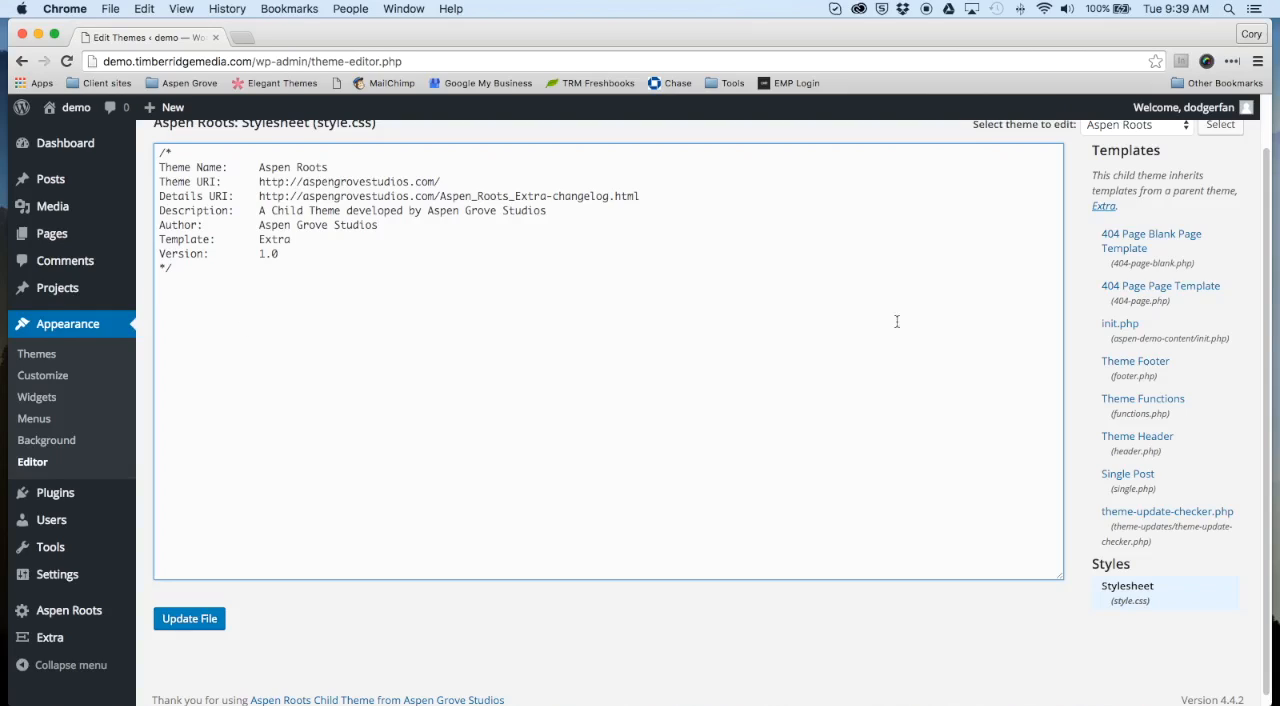
mouse_move(1080, 390)
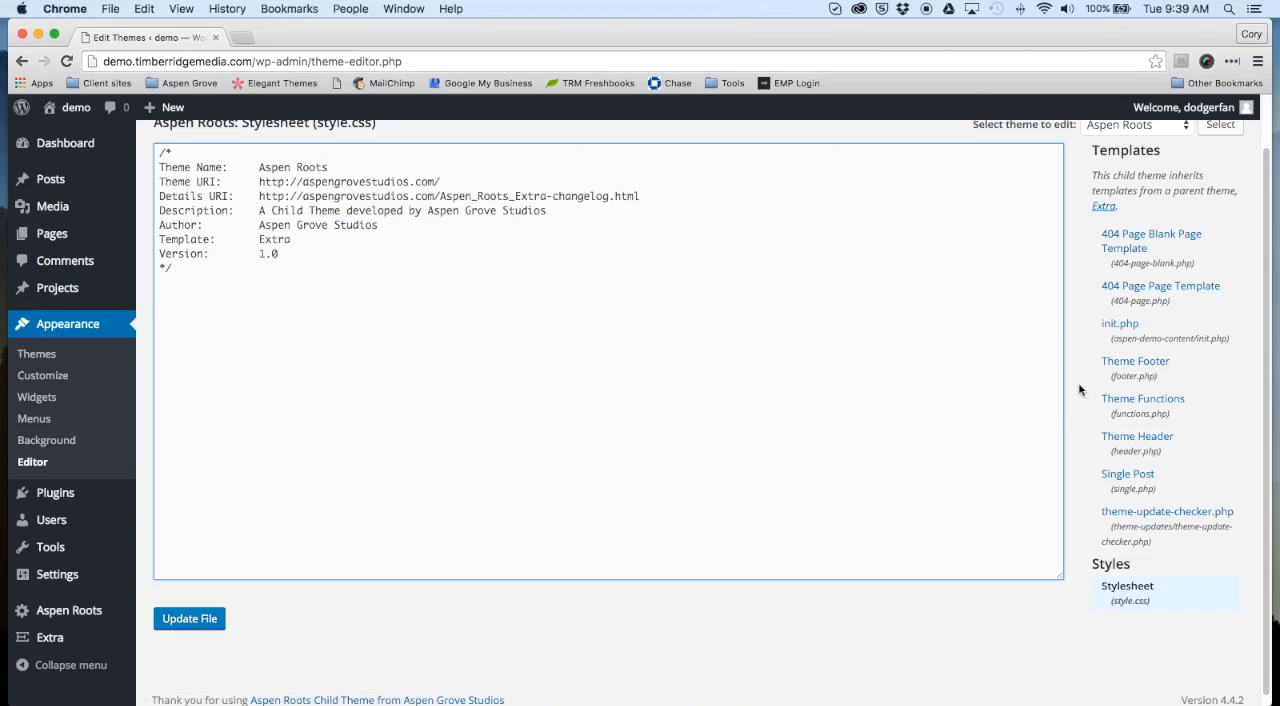
mouse_move(1136, 360)
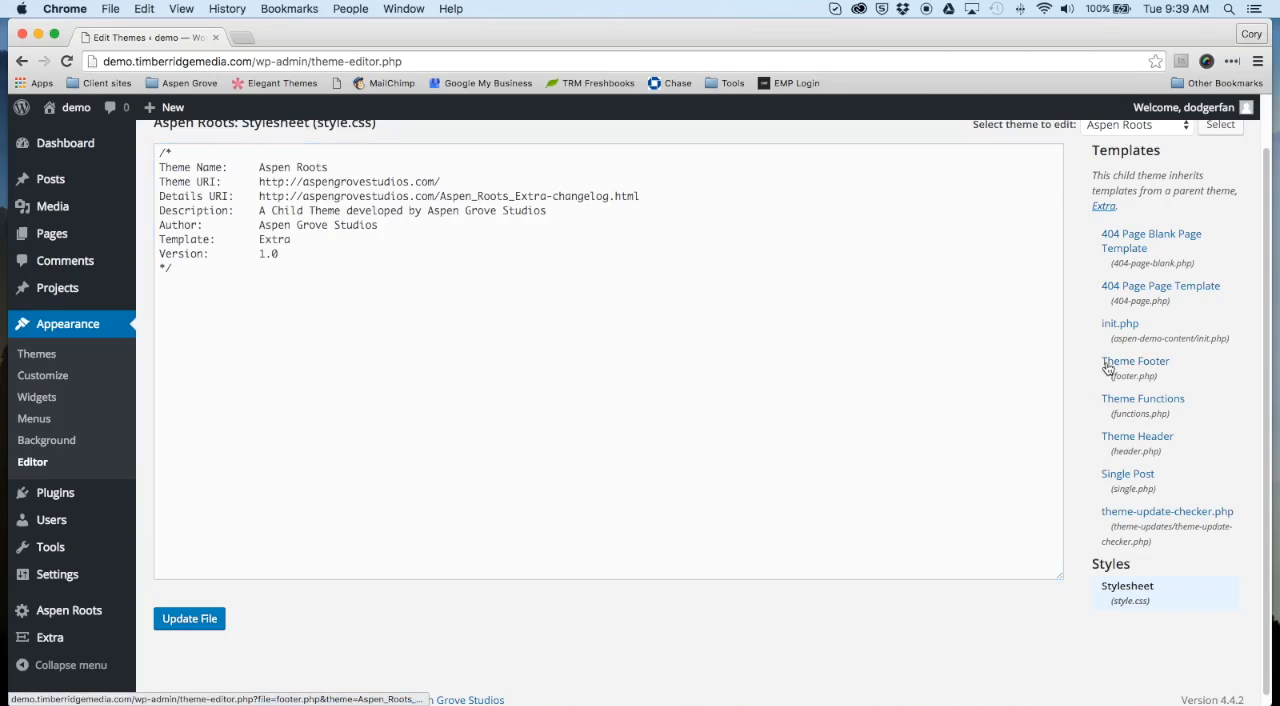
Browse the Theme Footer, Theme Header and Single Post template files.
left_click(1136, 360)
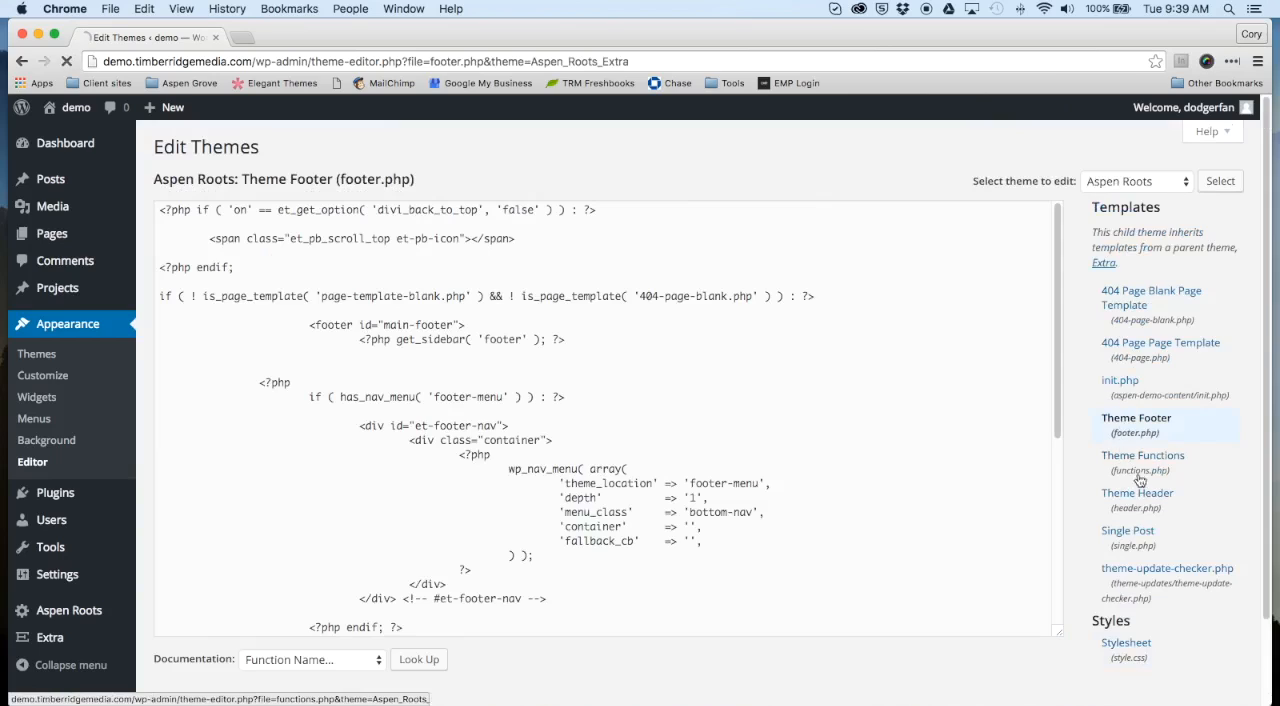
left_click(1136, 492)
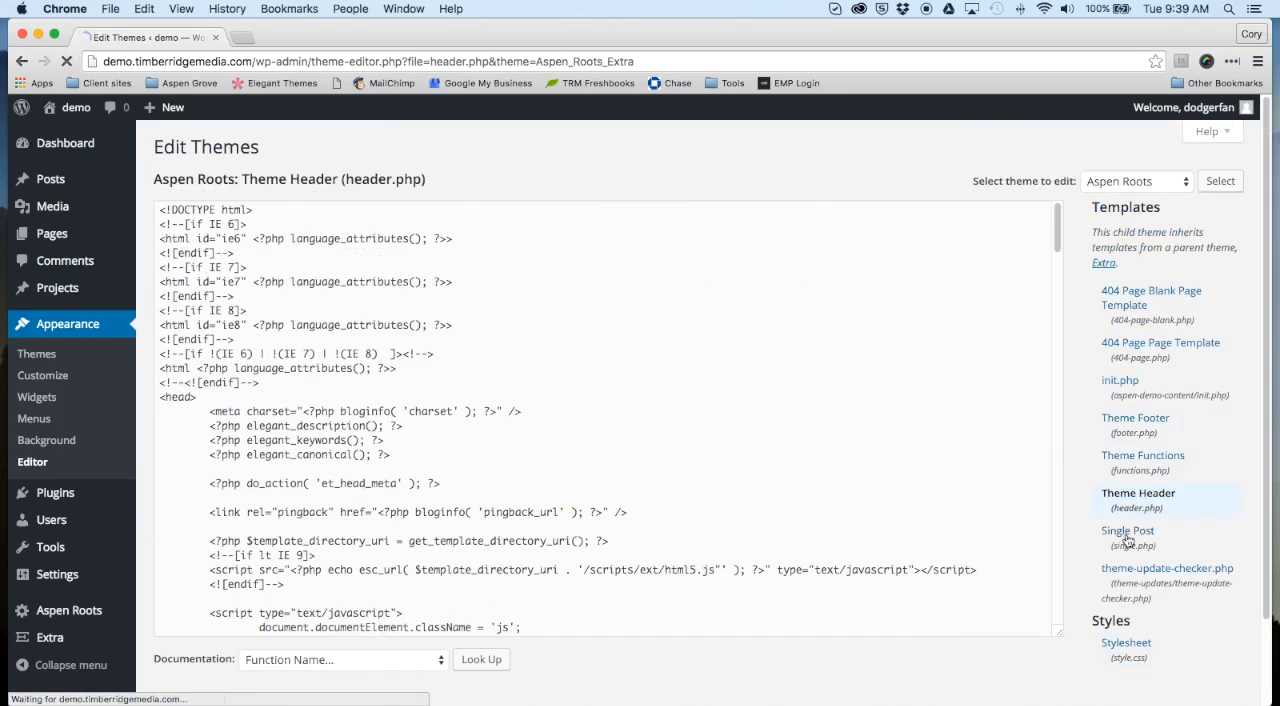
left_click(1128, 530)
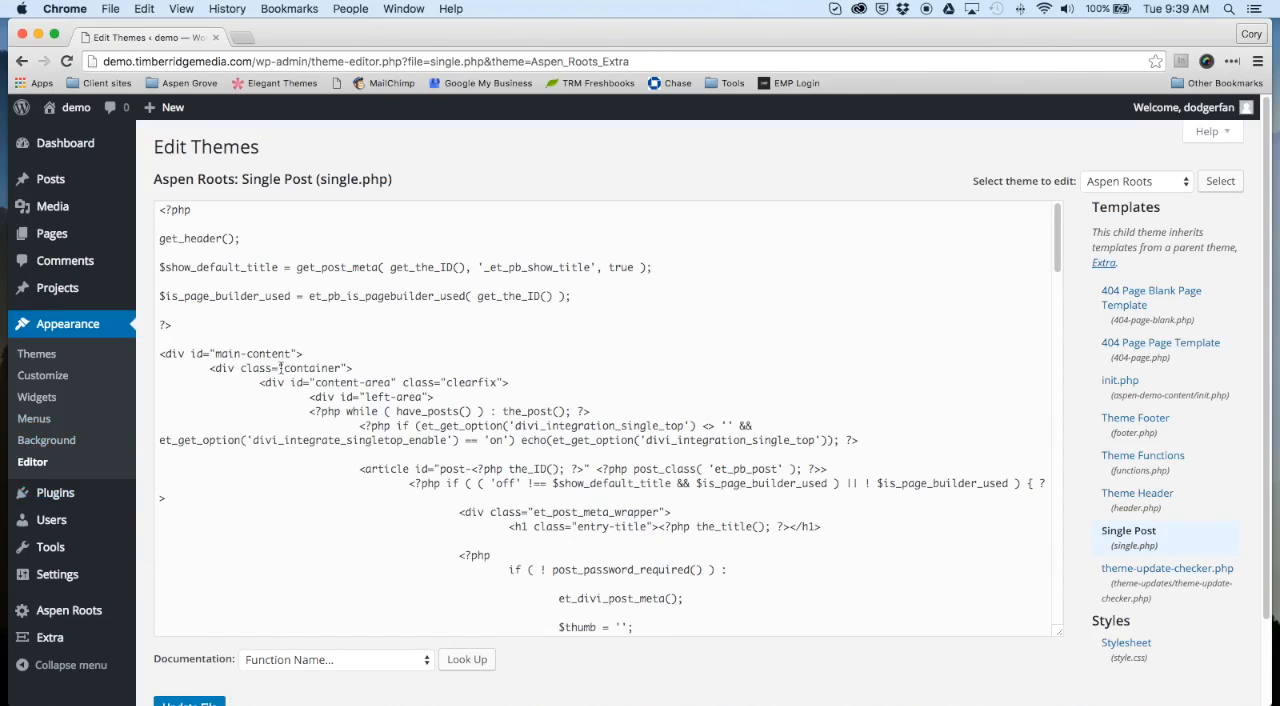
mouse_move(56, 492)
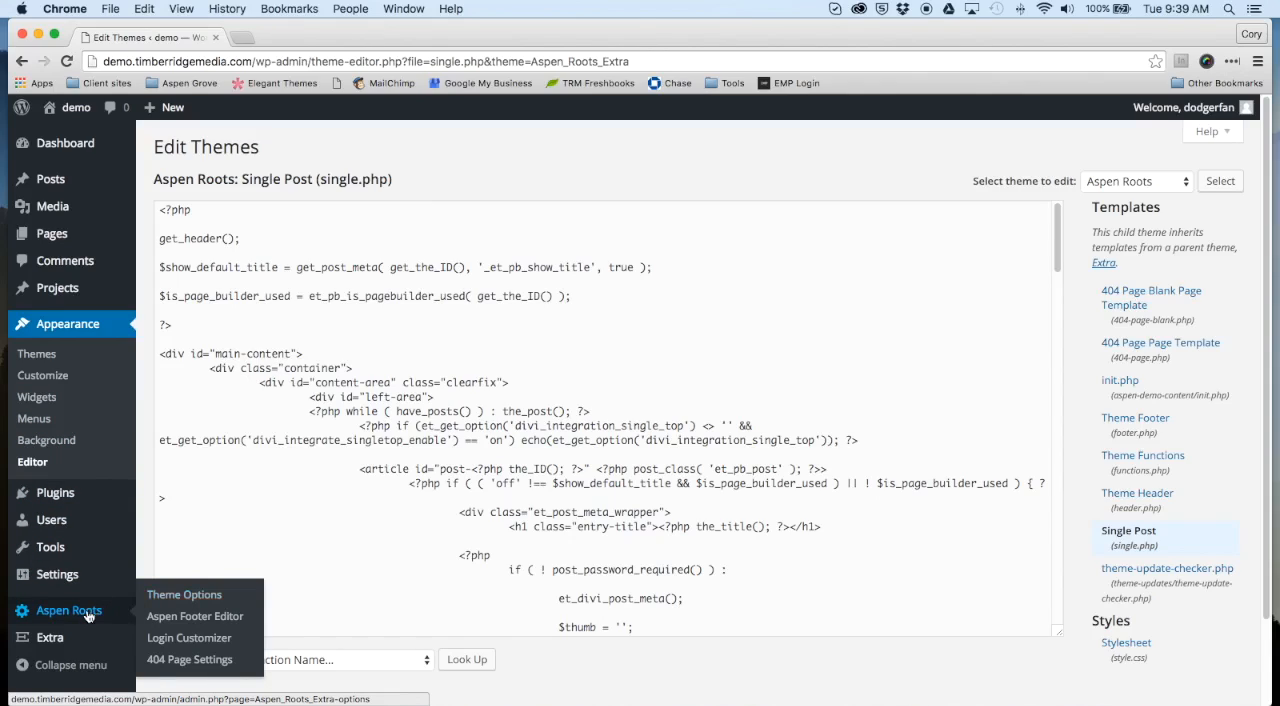
mouse_move(104, 616)
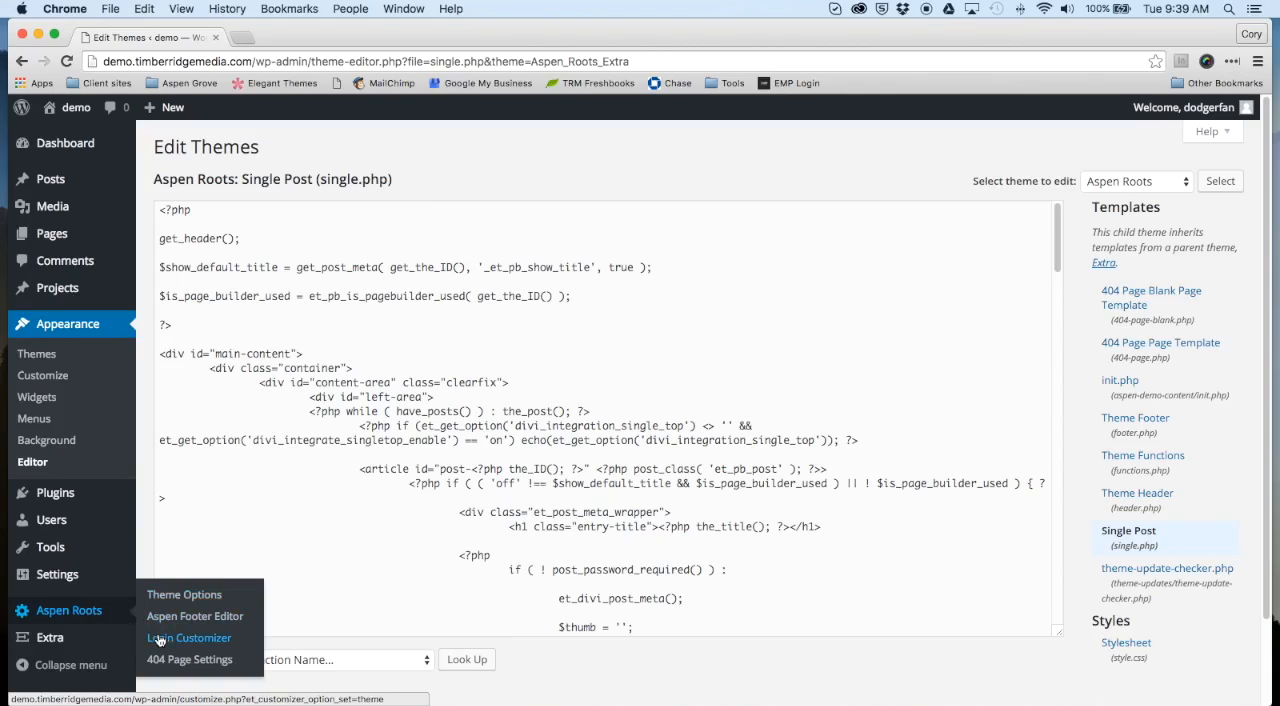
mouse_move(188, 660)
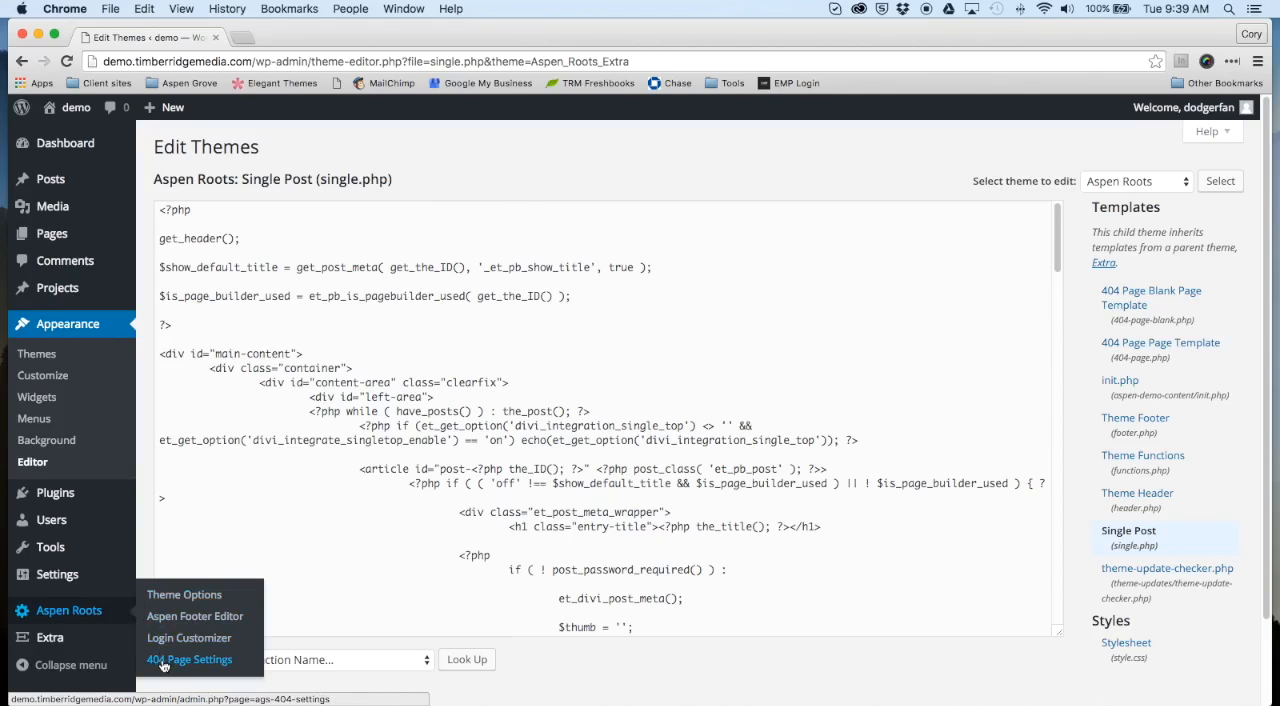
Open the Aspen Roots Theme Options page on its Footer Editor tab.
left_click(184, 594)
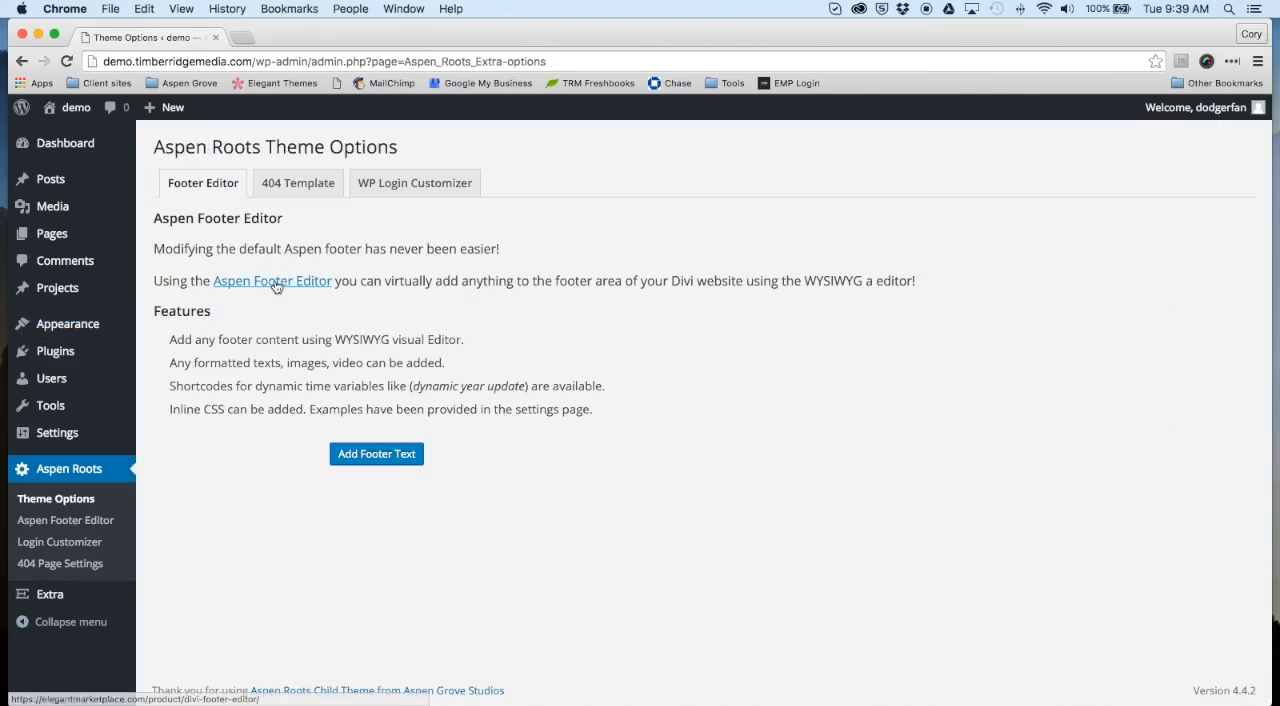
mouse_move(438, 252)
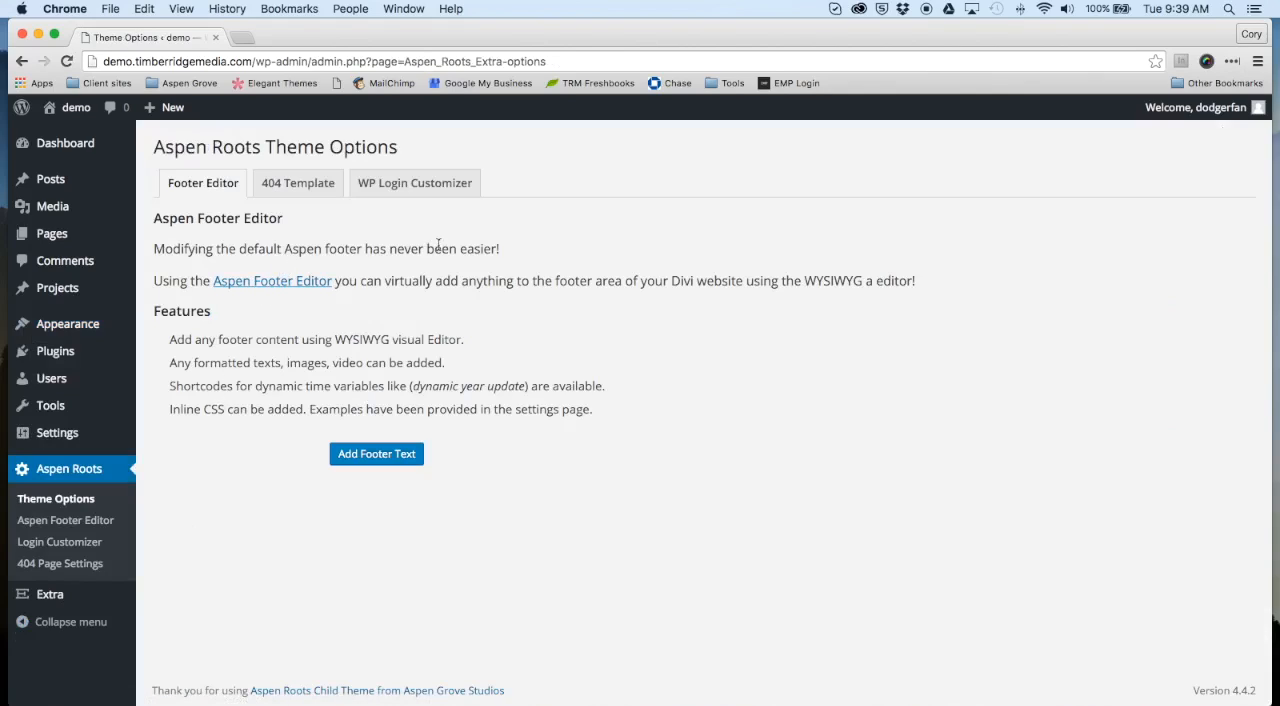
mouse_move(418, 238)
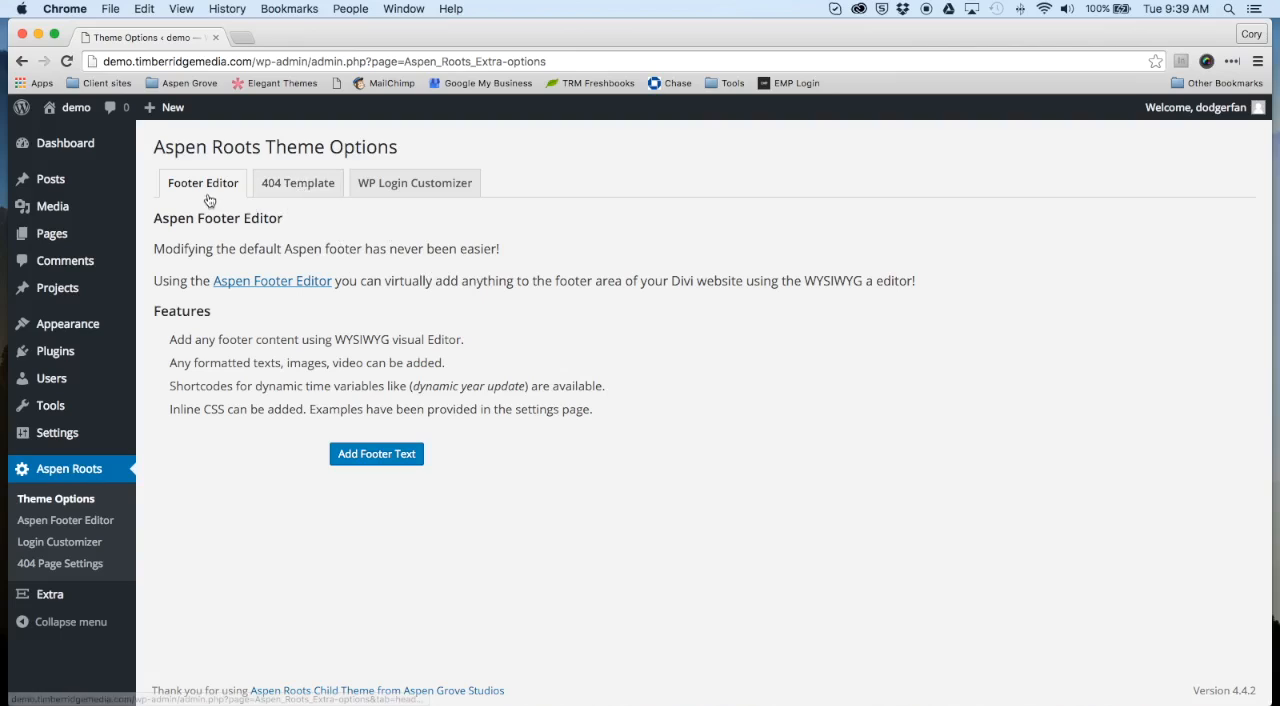
View the 404 Template tab, then the WP Login Customizer tab.
left_click(298, 182)
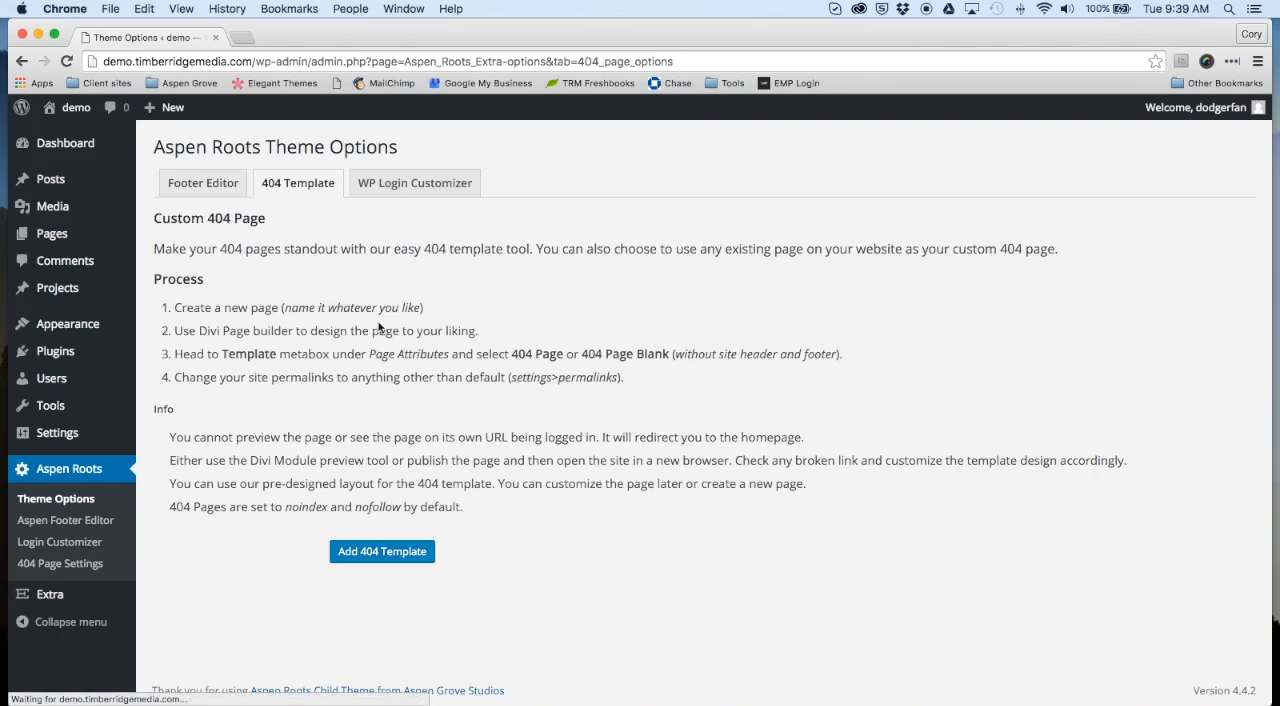
left_click(414, 182)
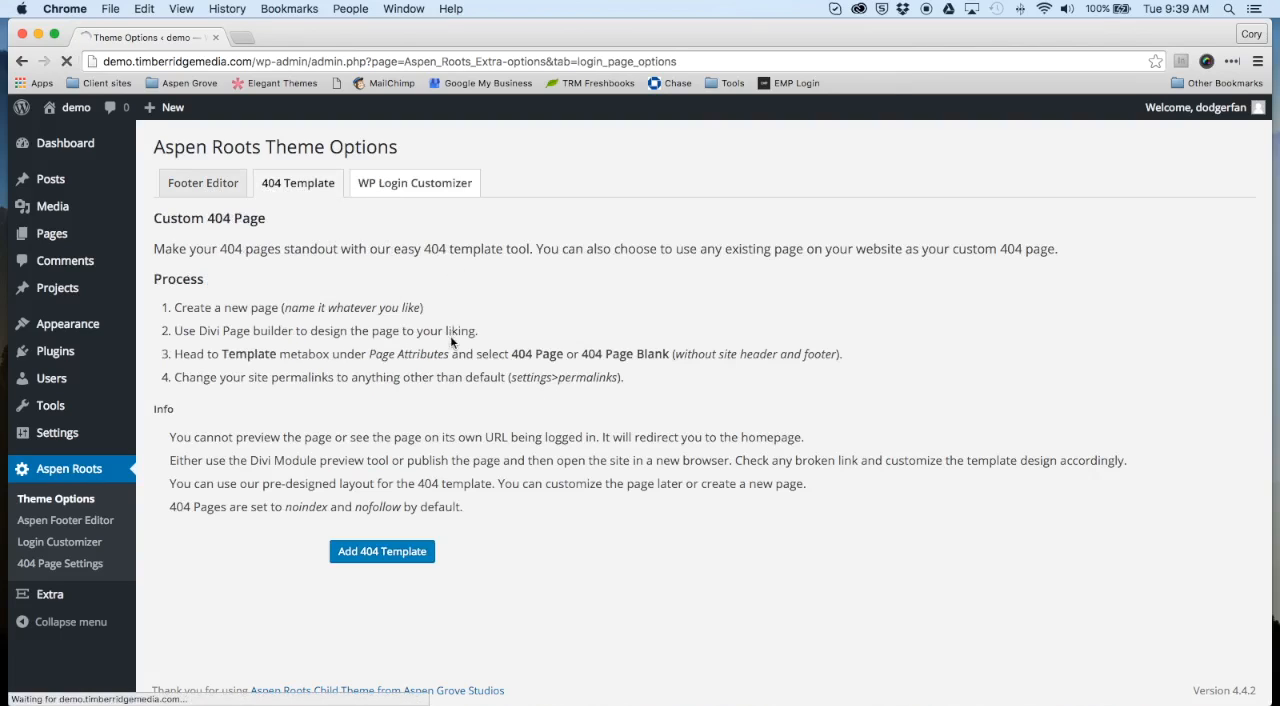
left_click(414, 182)
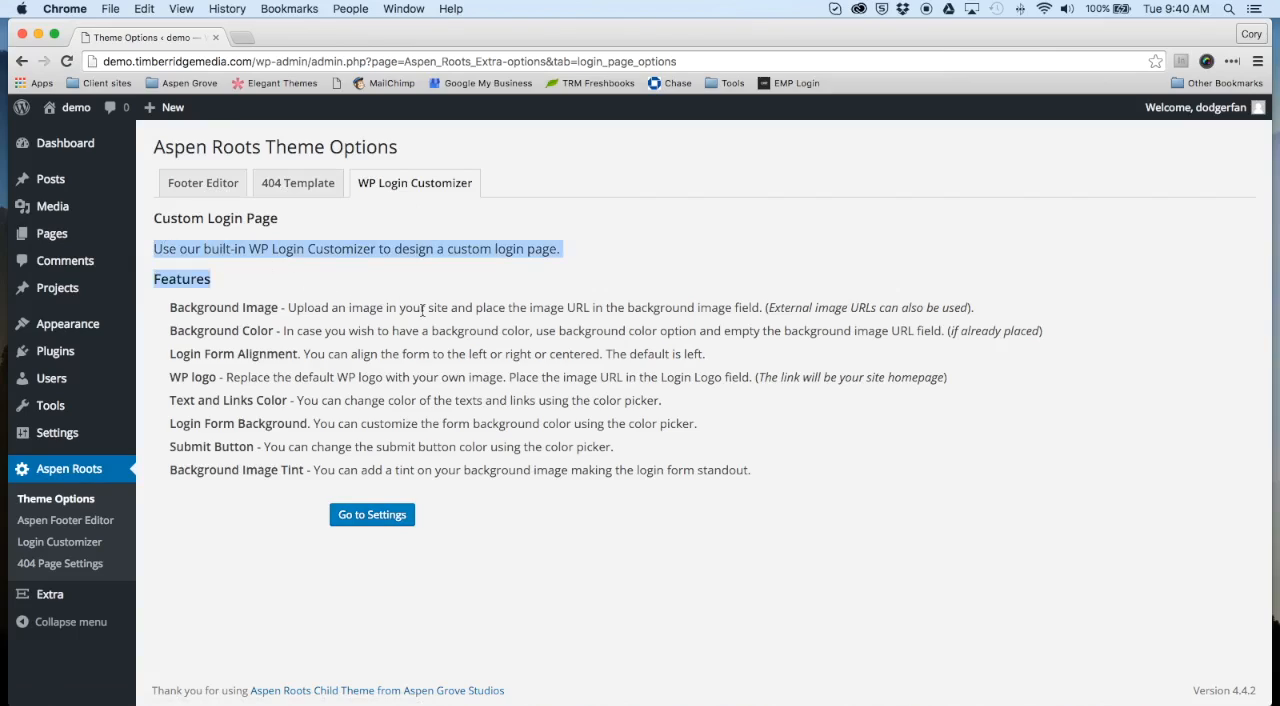
mouse_move(430, 328)
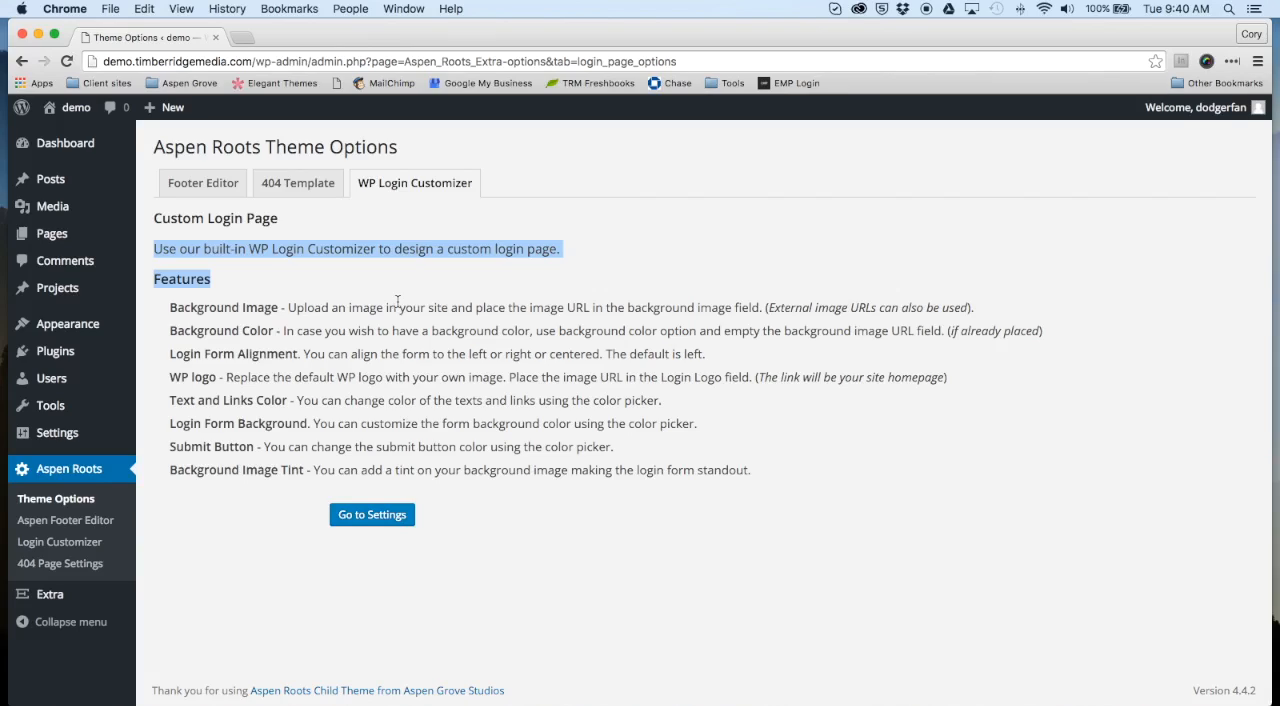
mouse_move(396, 302)
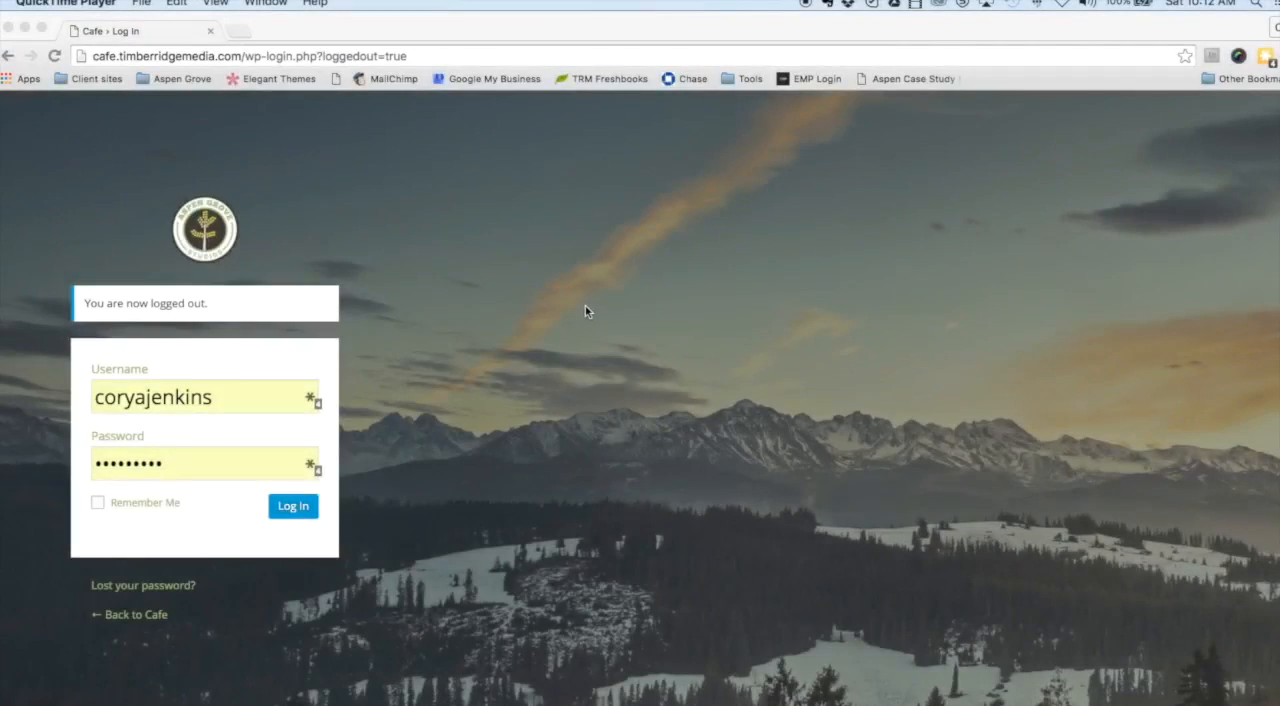
mouse_move(576, 328)
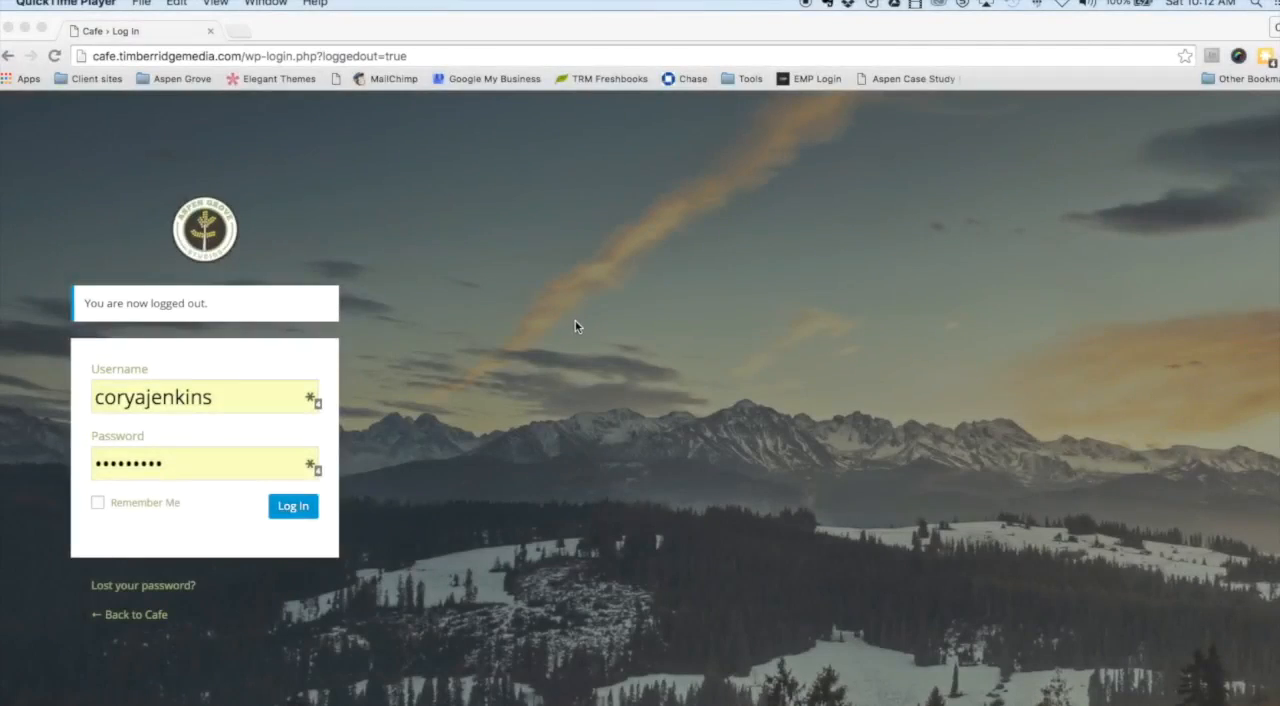
mouse_move(544, 316)
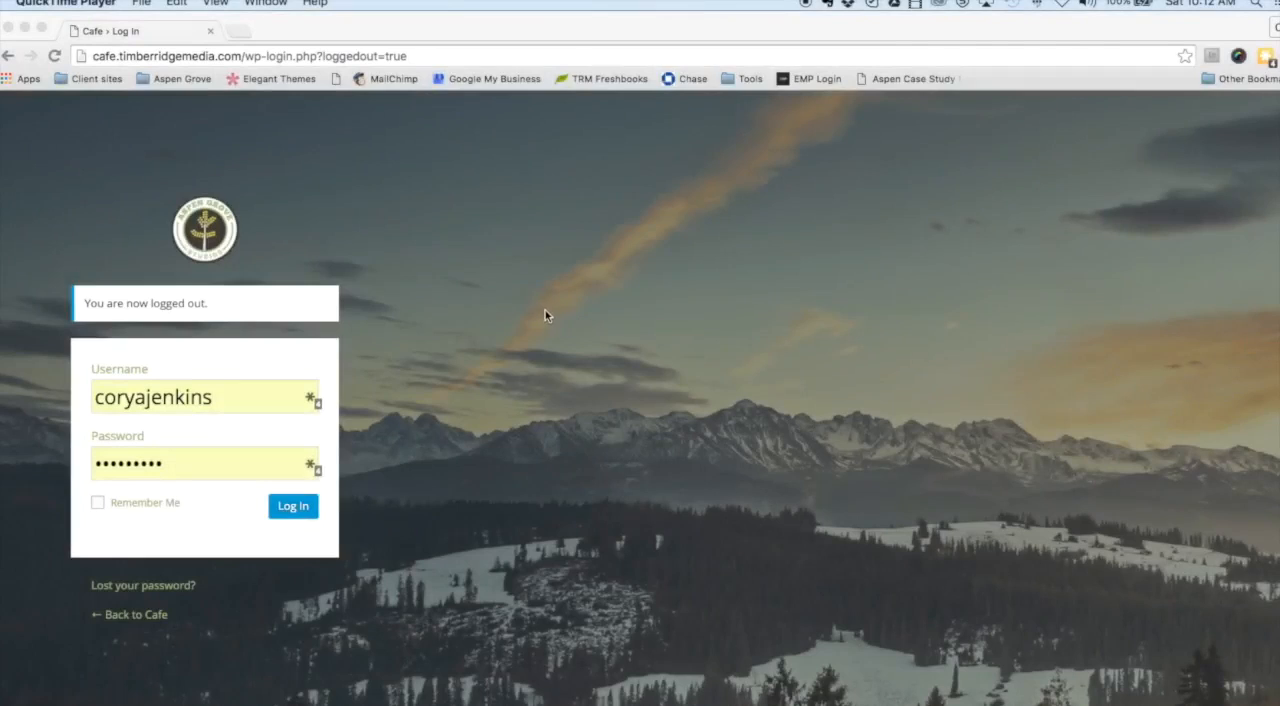
mouse_move(536, 314)
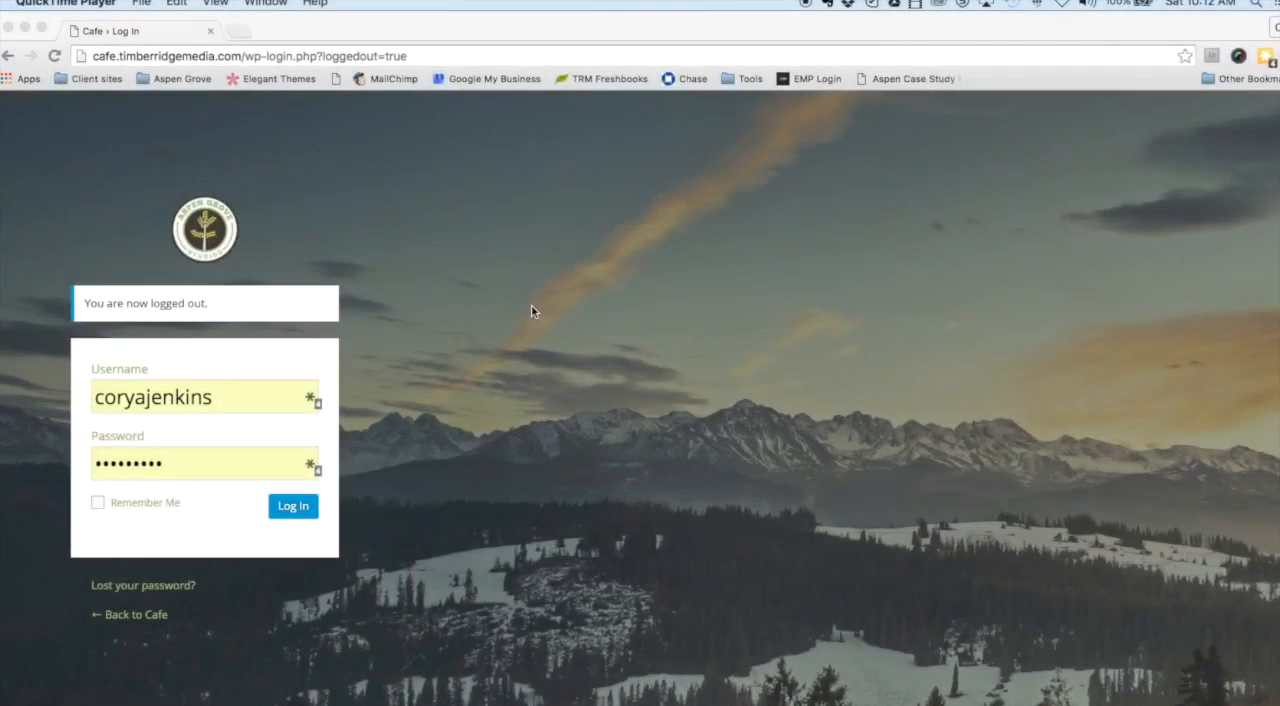
mouse_move(528, 312)
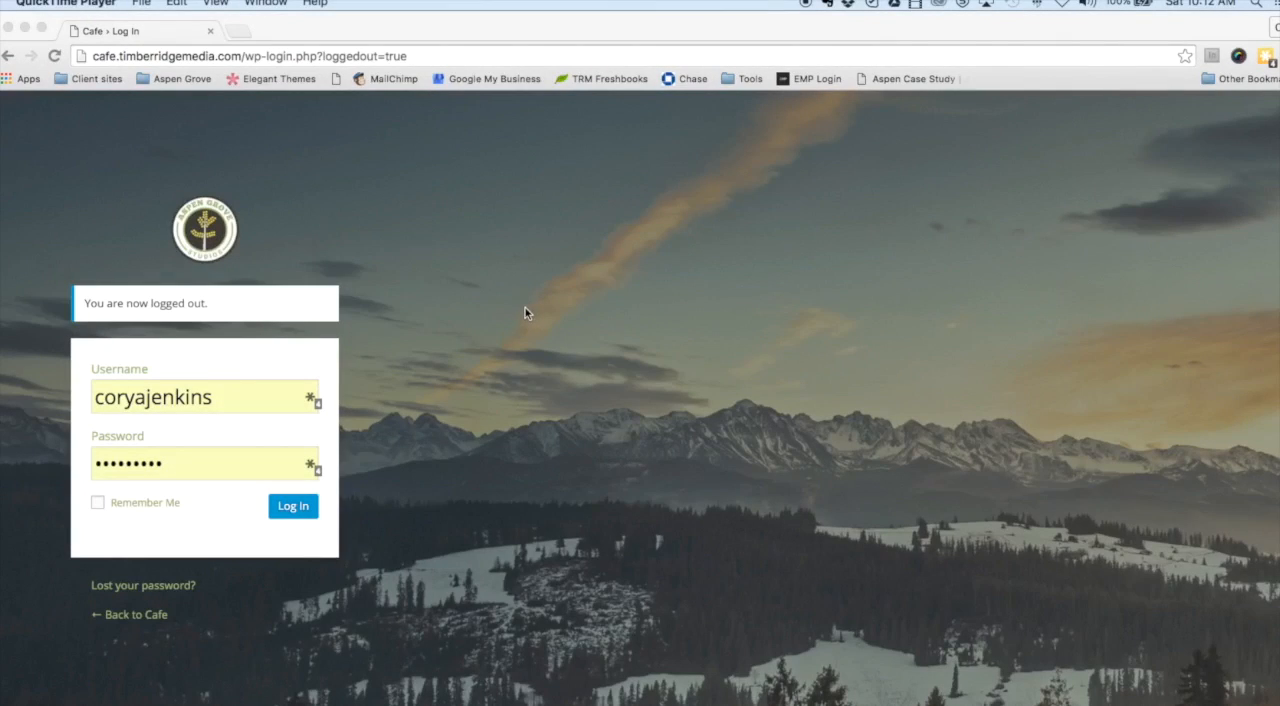
mouse_move(560, 308)
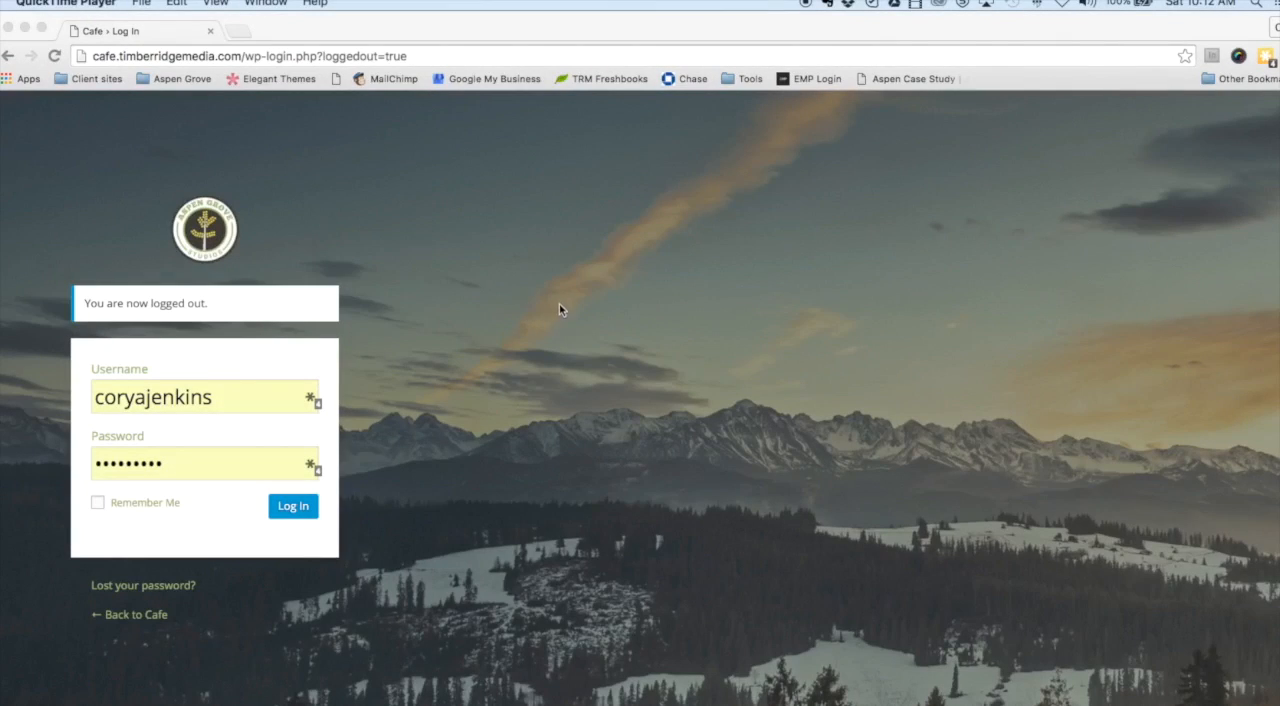
mouse_move(556, 264)
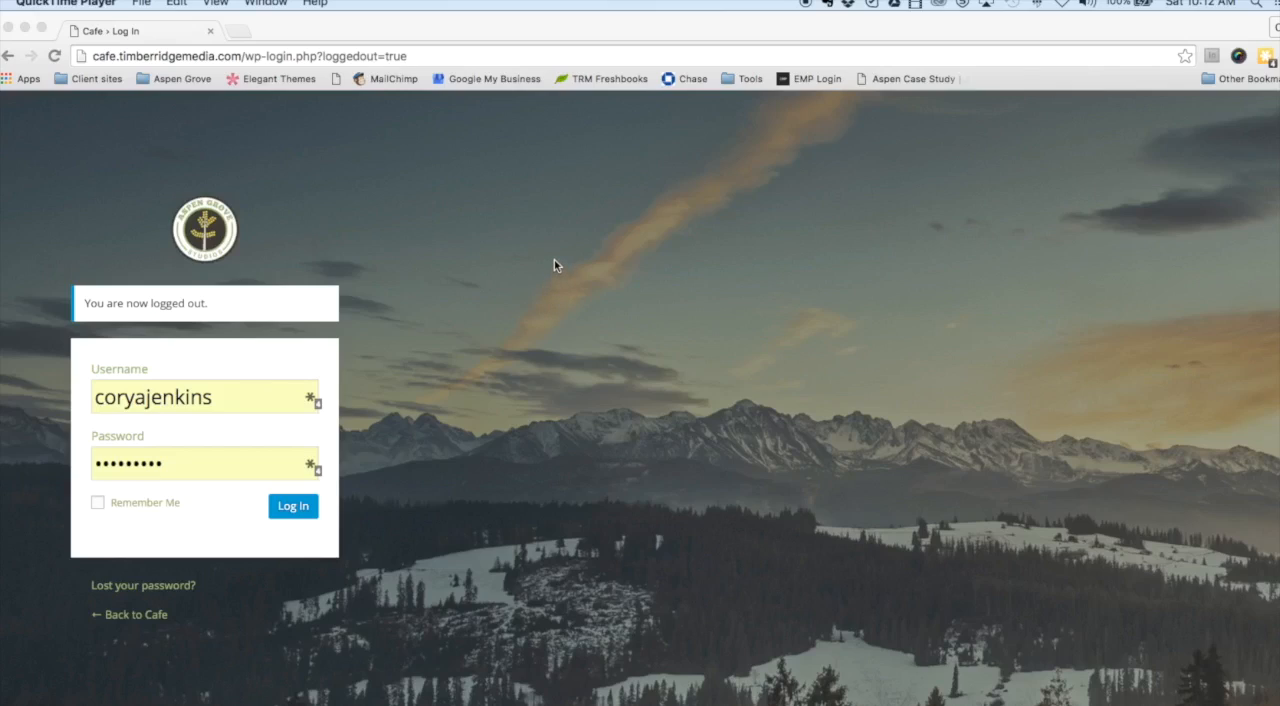
mouse_move(540, 264)
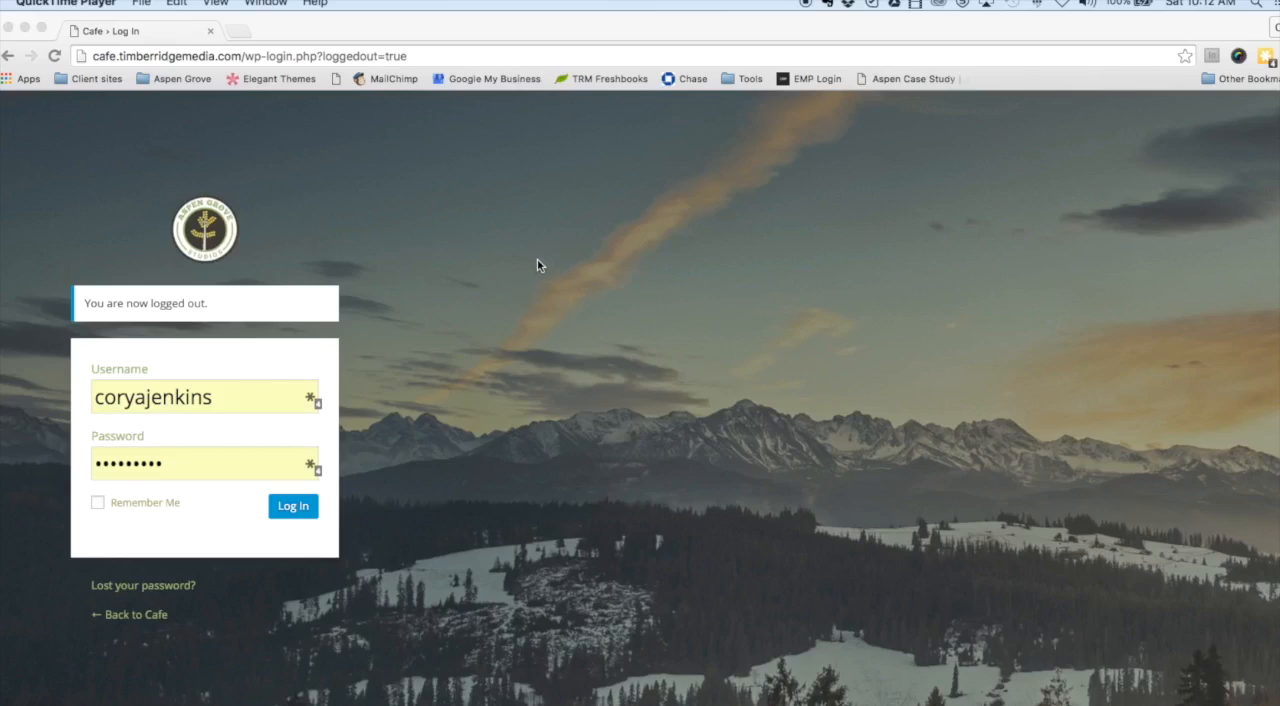
mouse_move(552, 252)
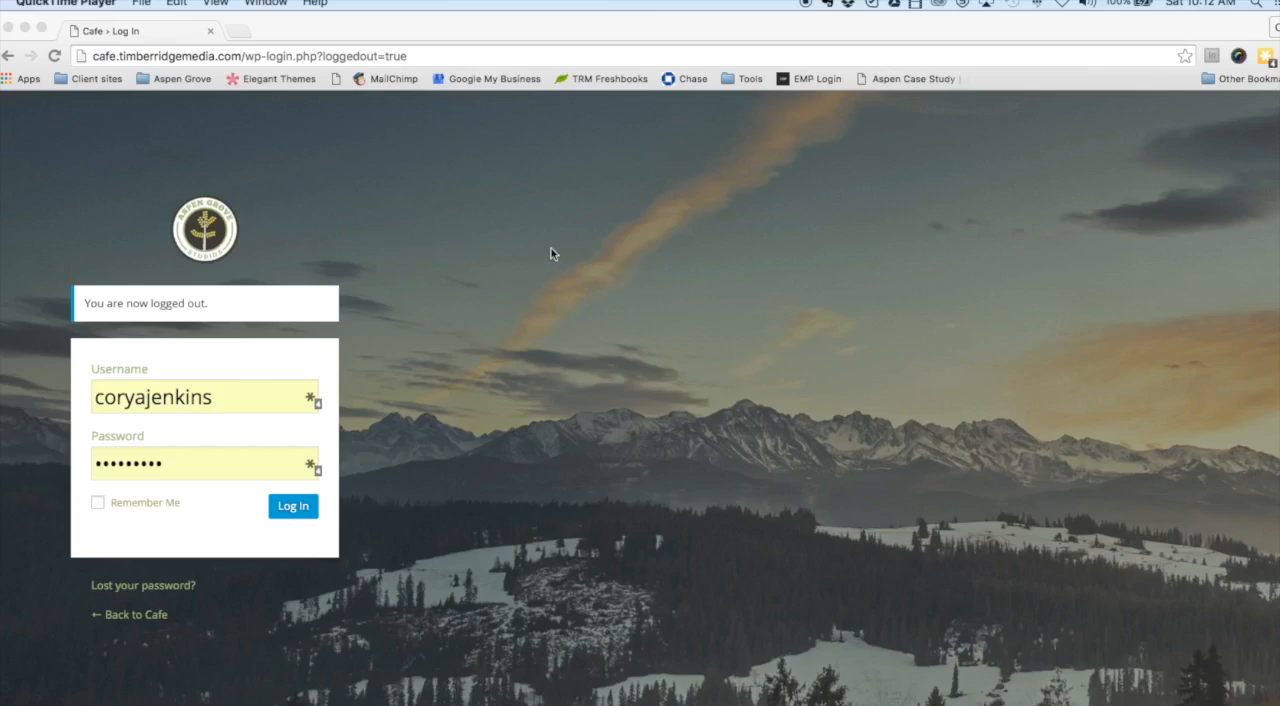
mouse_move(492, 184)
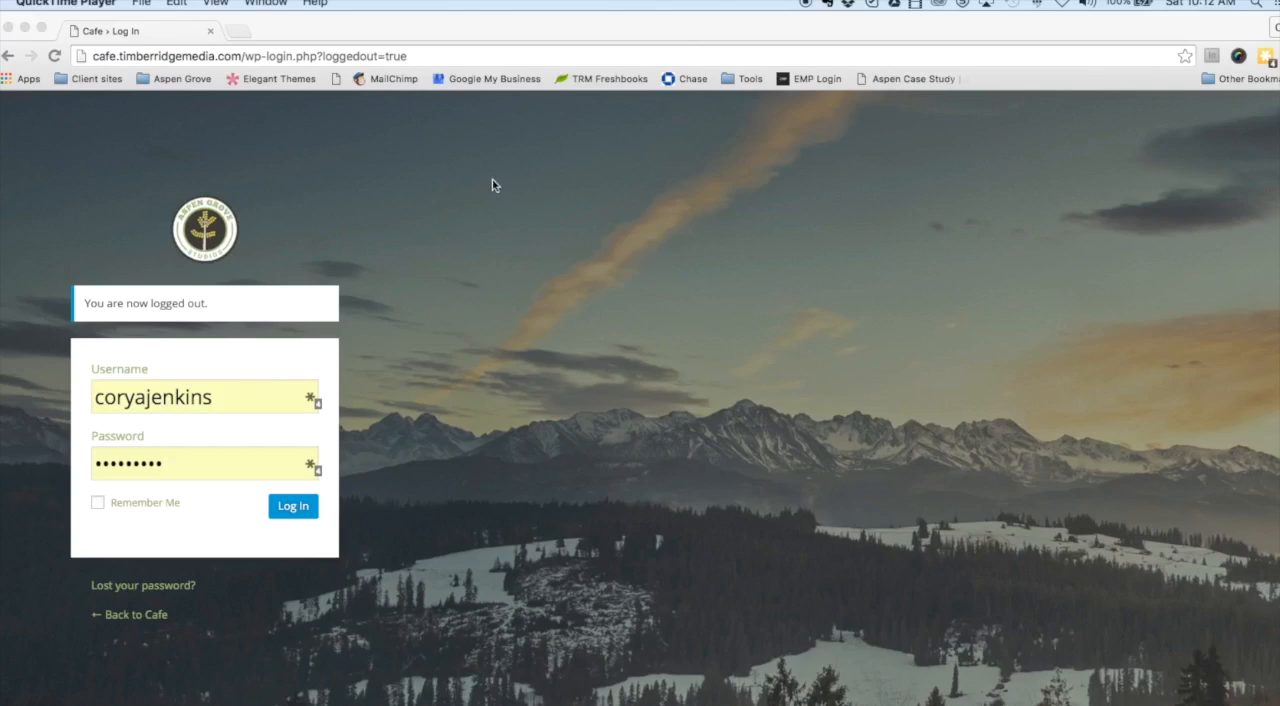
mouse_move(112, 58)
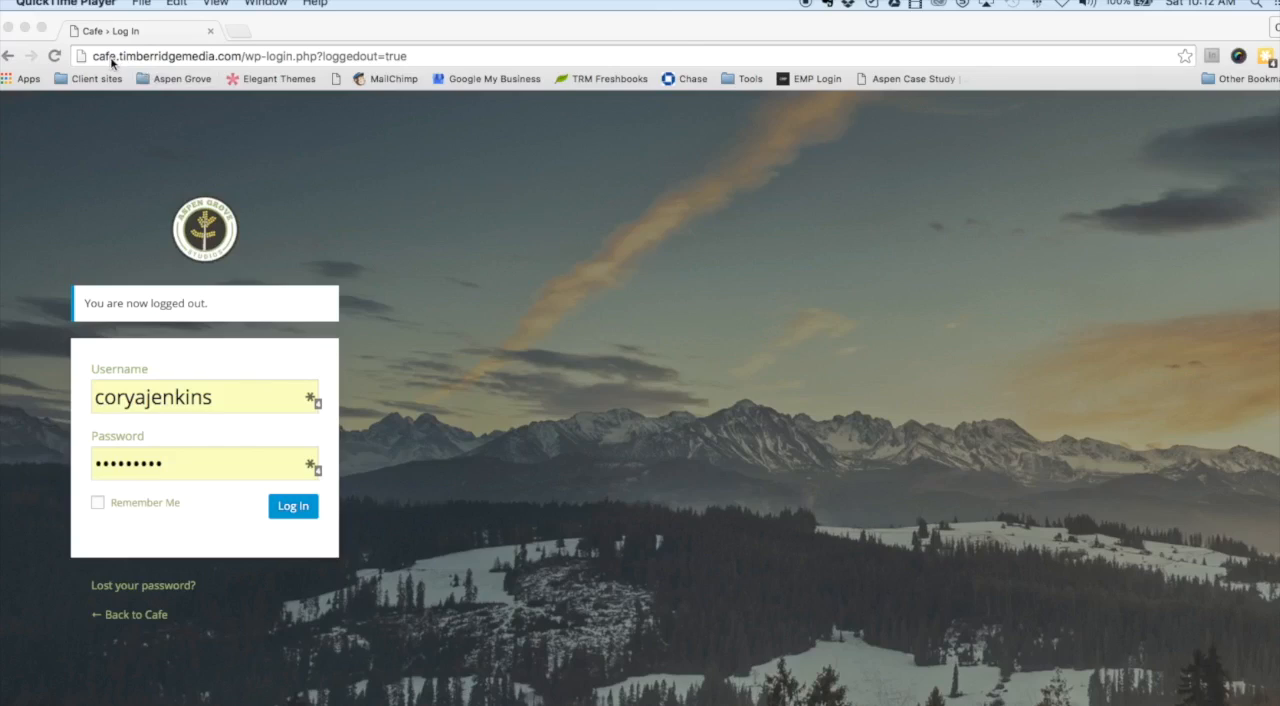
mouse_move(588, 256)
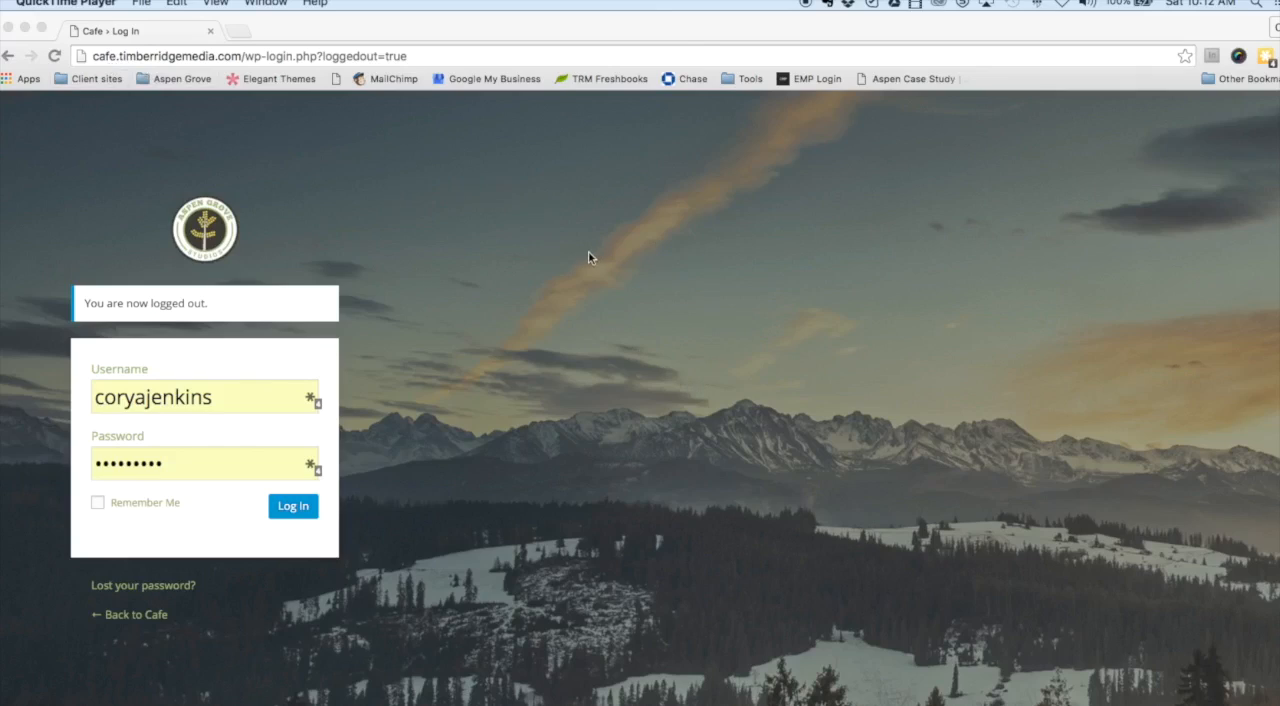
mouse_move(650, 516)
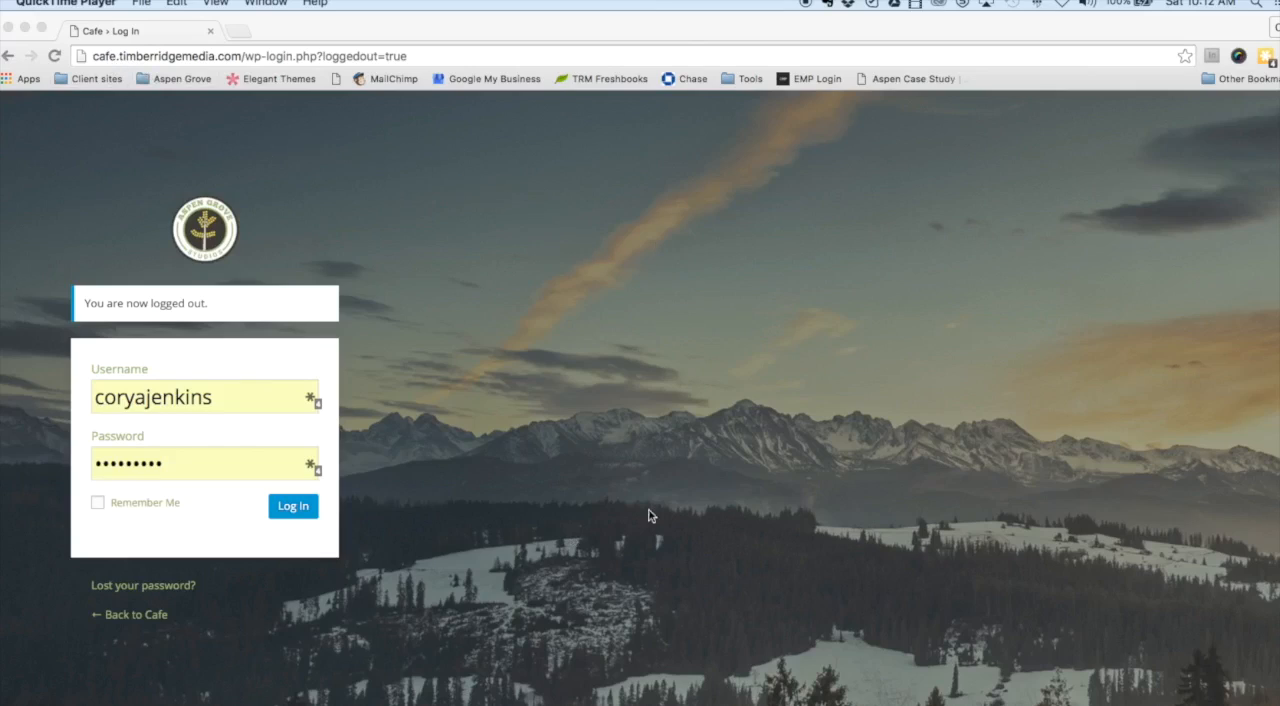
mouse_move(644, 224)
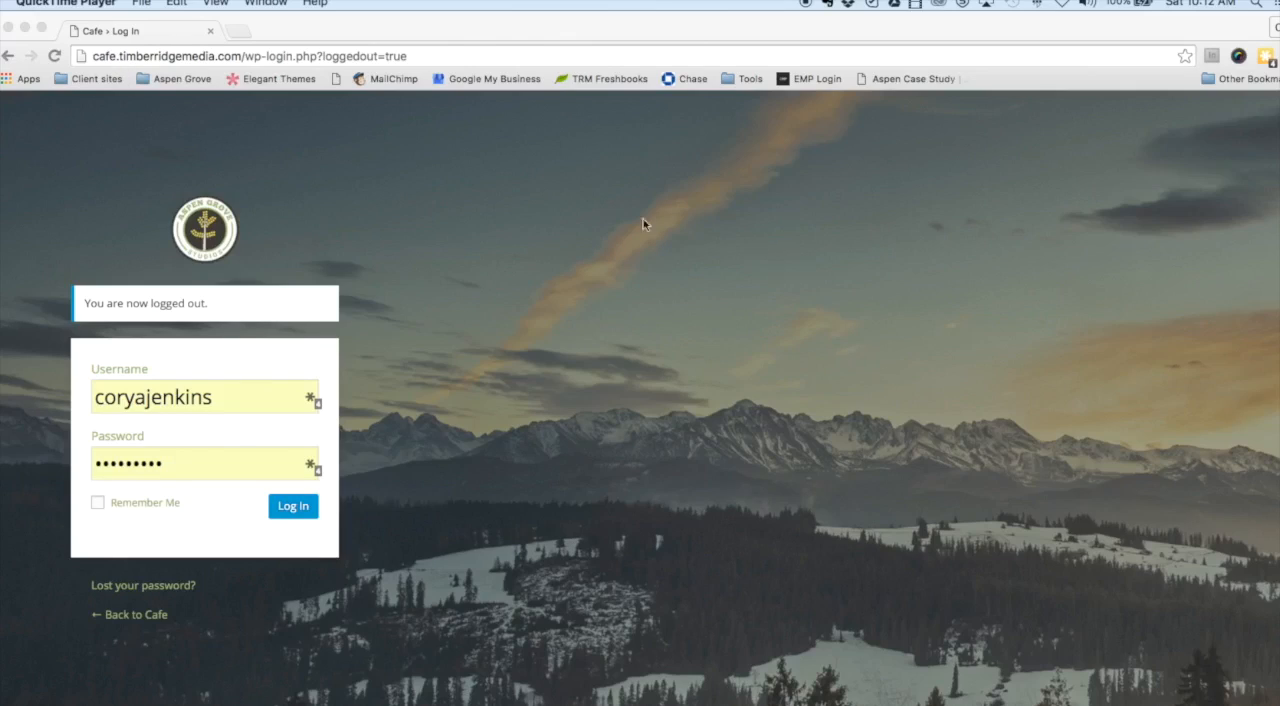
mouse_move(196, 240)
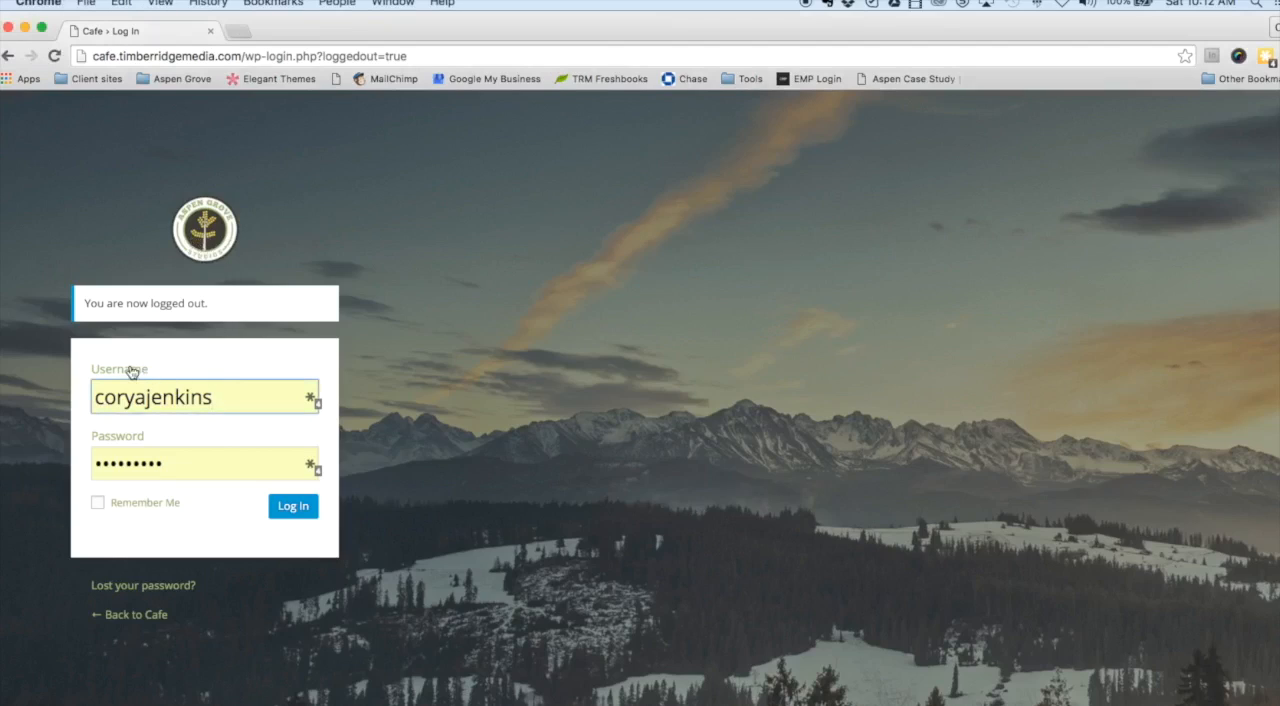
mouse_move(148, 608)
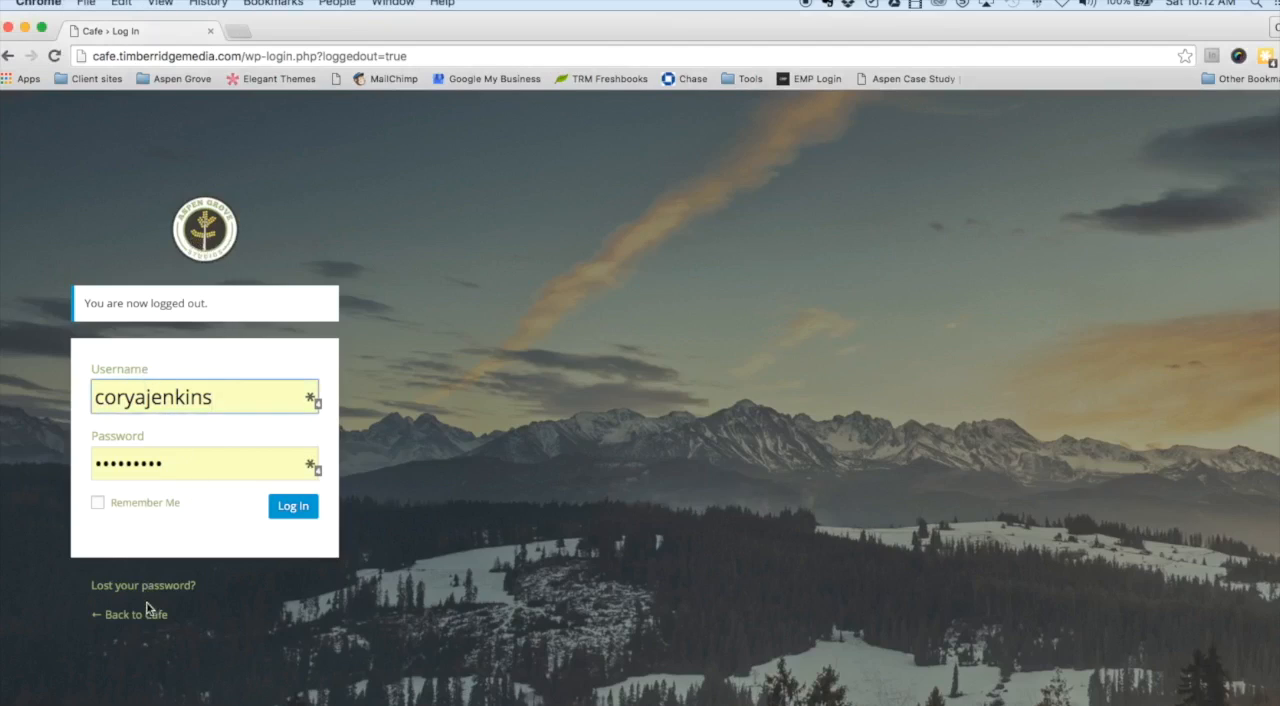
mouse_move(198, 224)
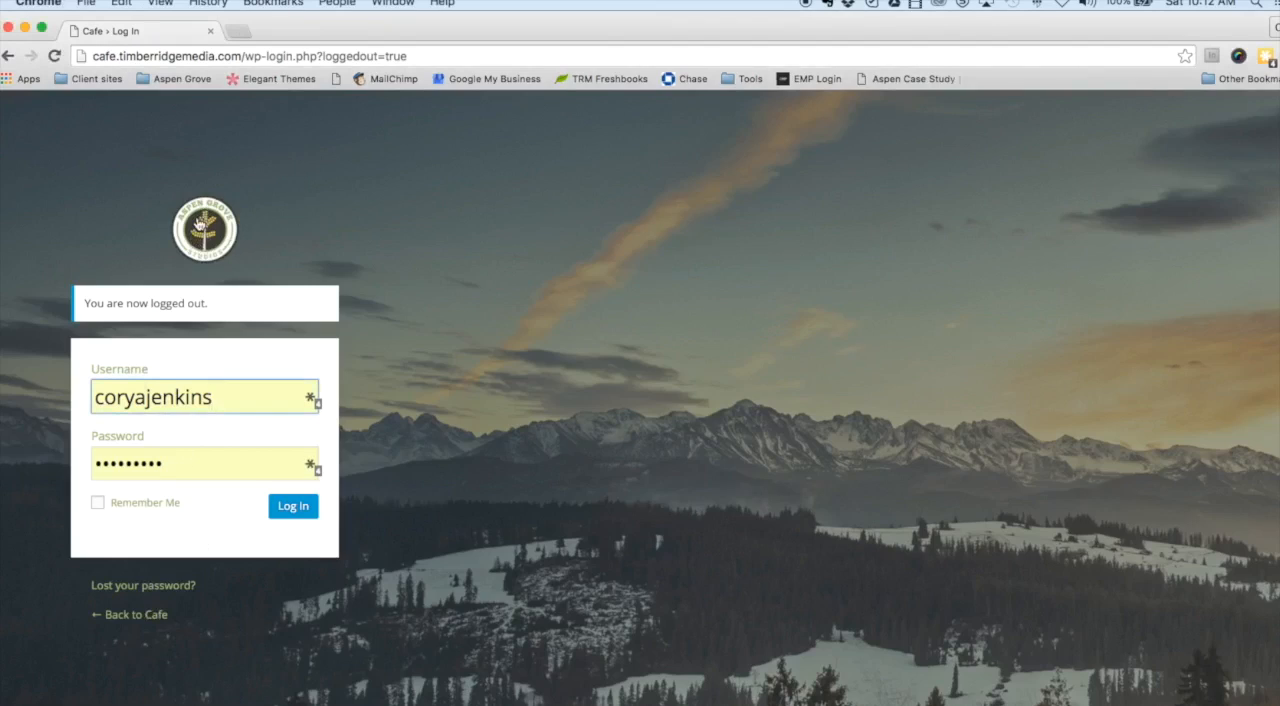
mouse_move(340, 220)
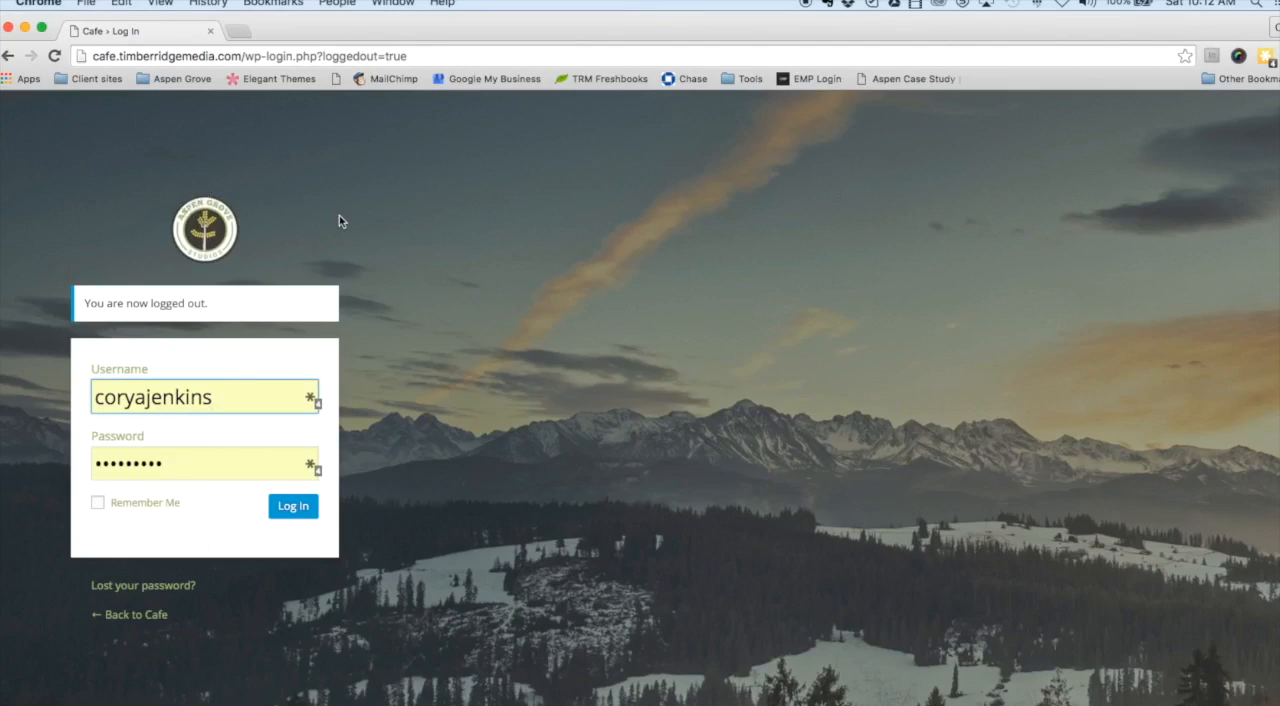
mouse_move(546, 424)
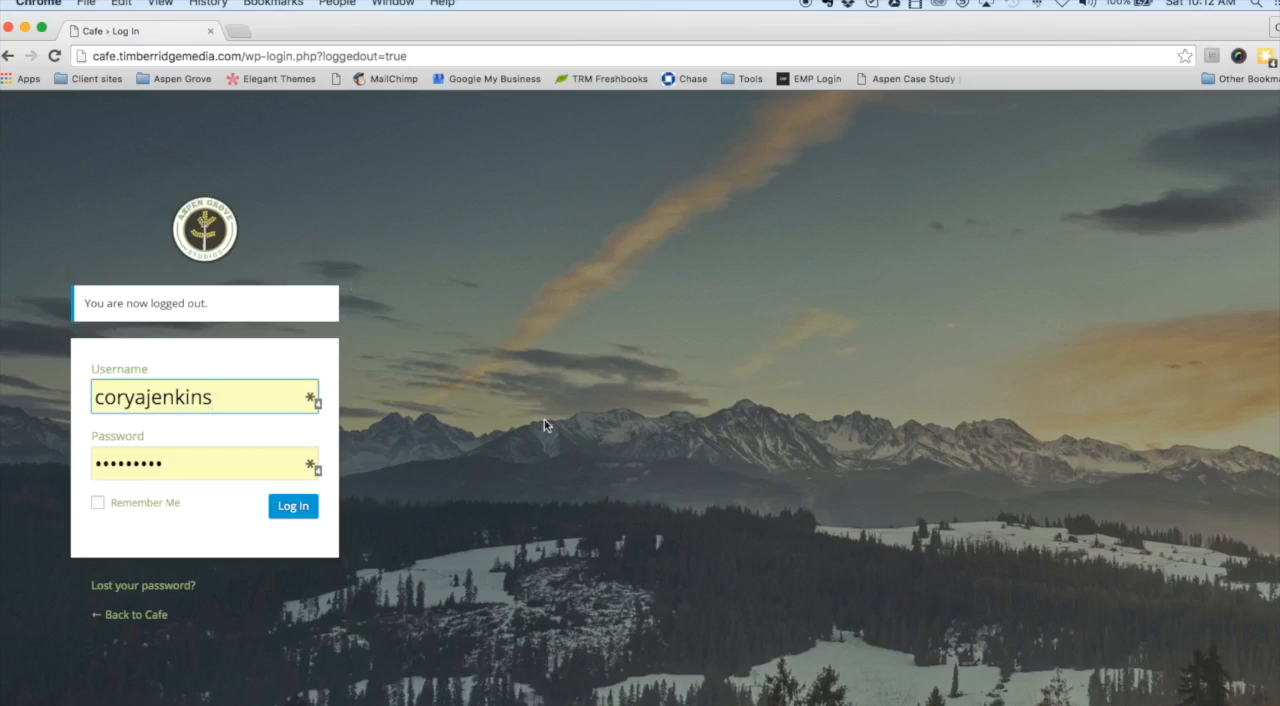
Log in with the saved credentials and expand the Cafe theme's admin submenu.
left_click(292, 506)
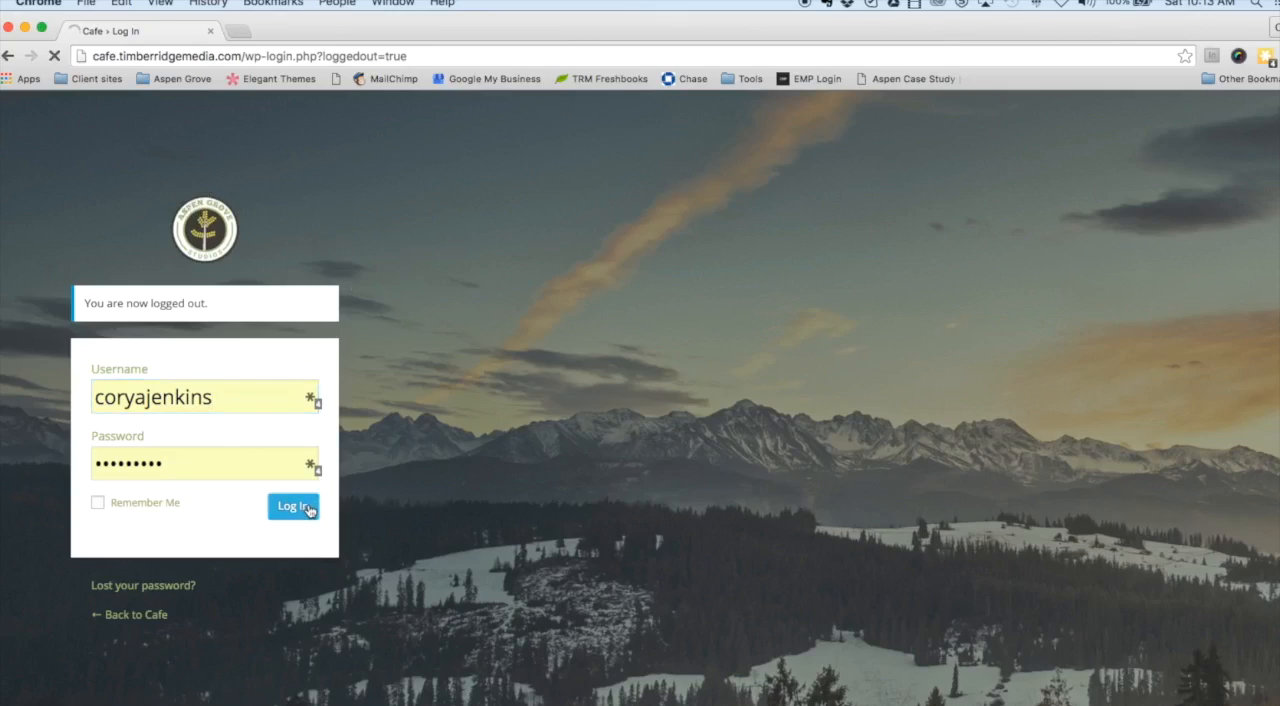
left_click(292, 506)
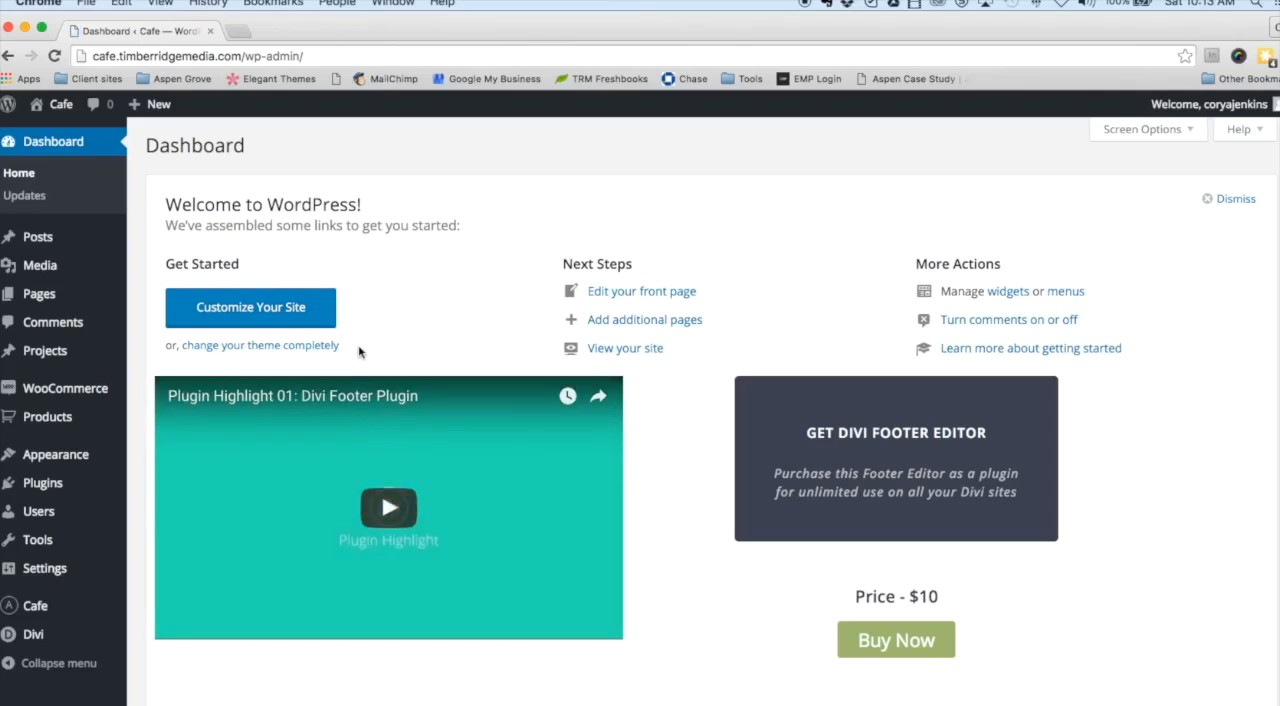
mouse_move(144, 222)
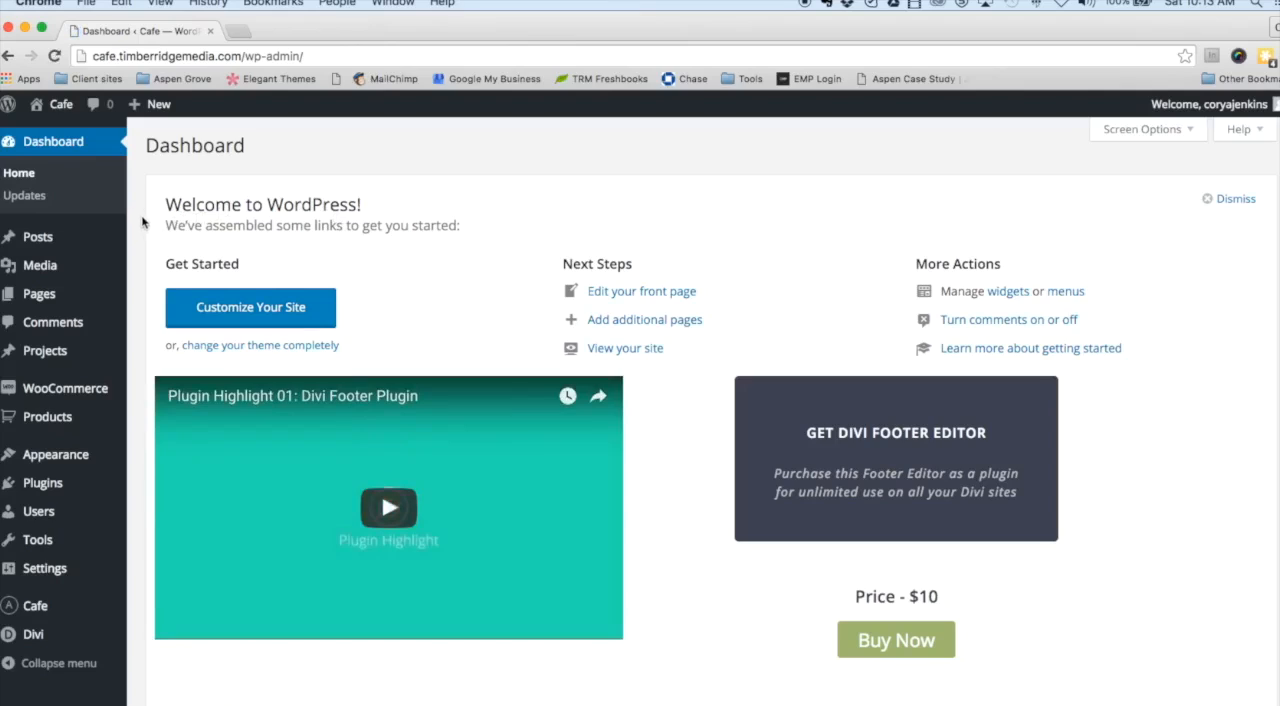
mouse_move(136, 212)
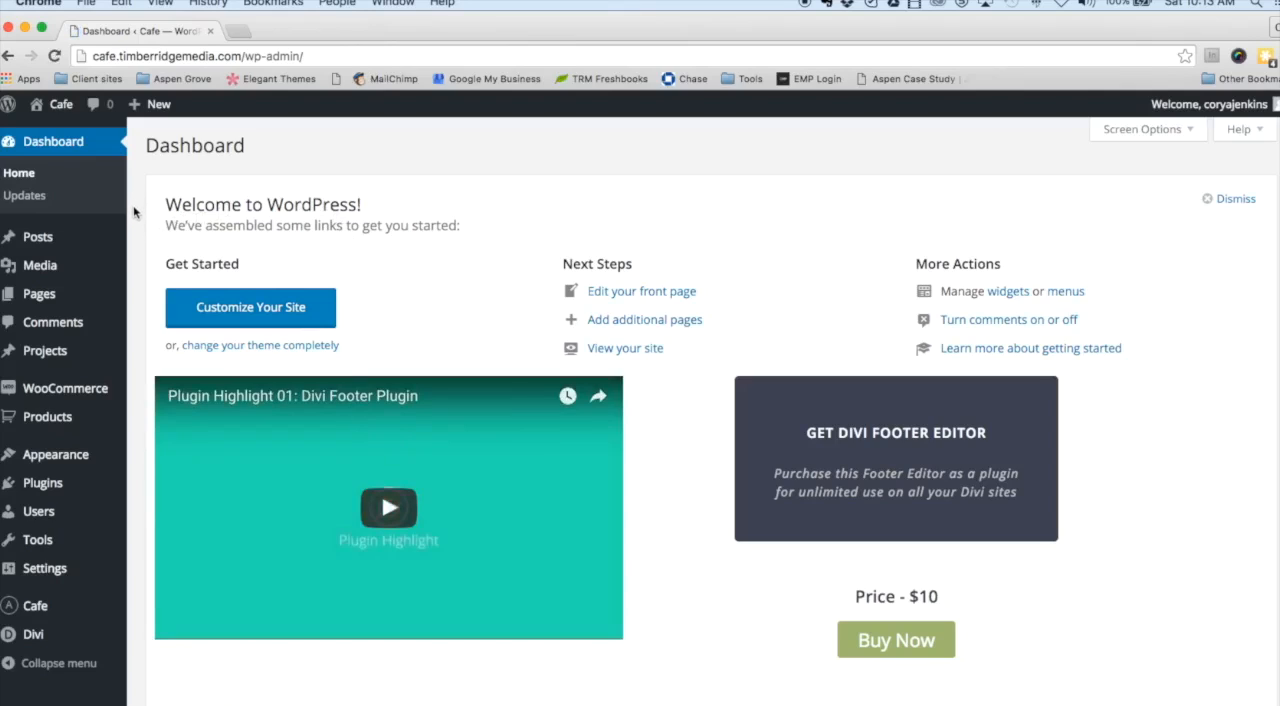
left_click(36, 604)
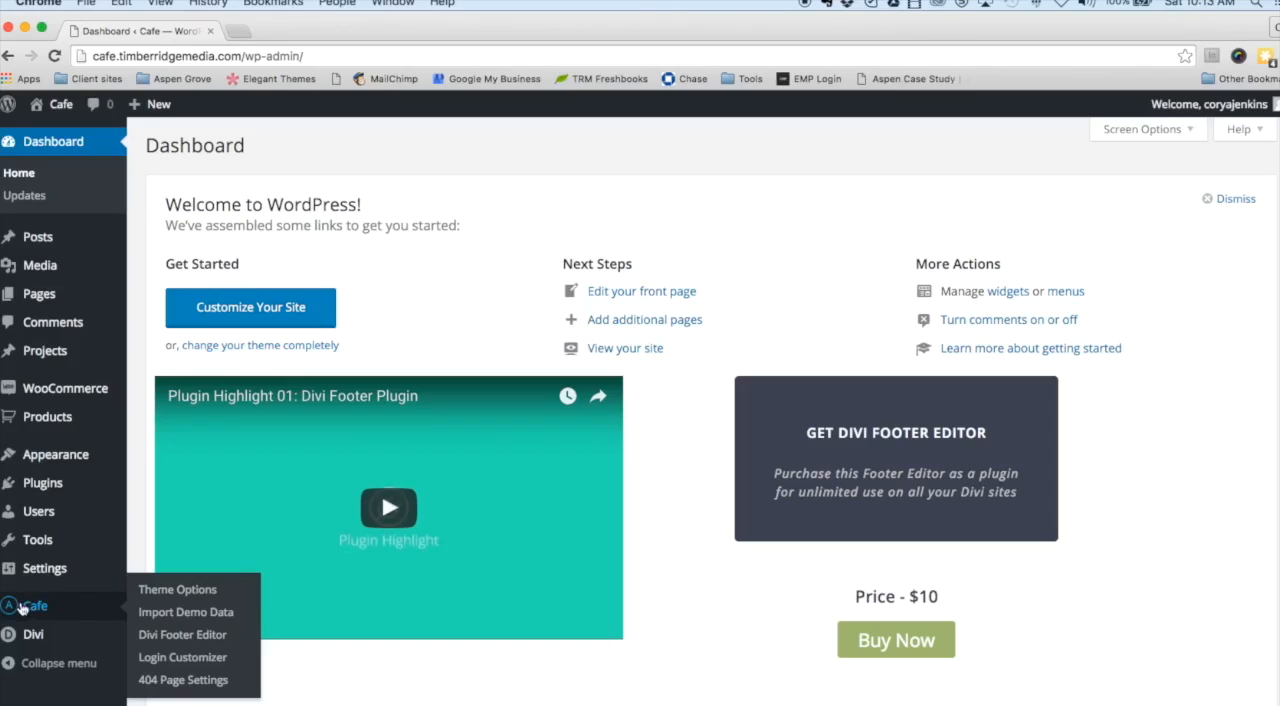
mouse_move(30, 612)
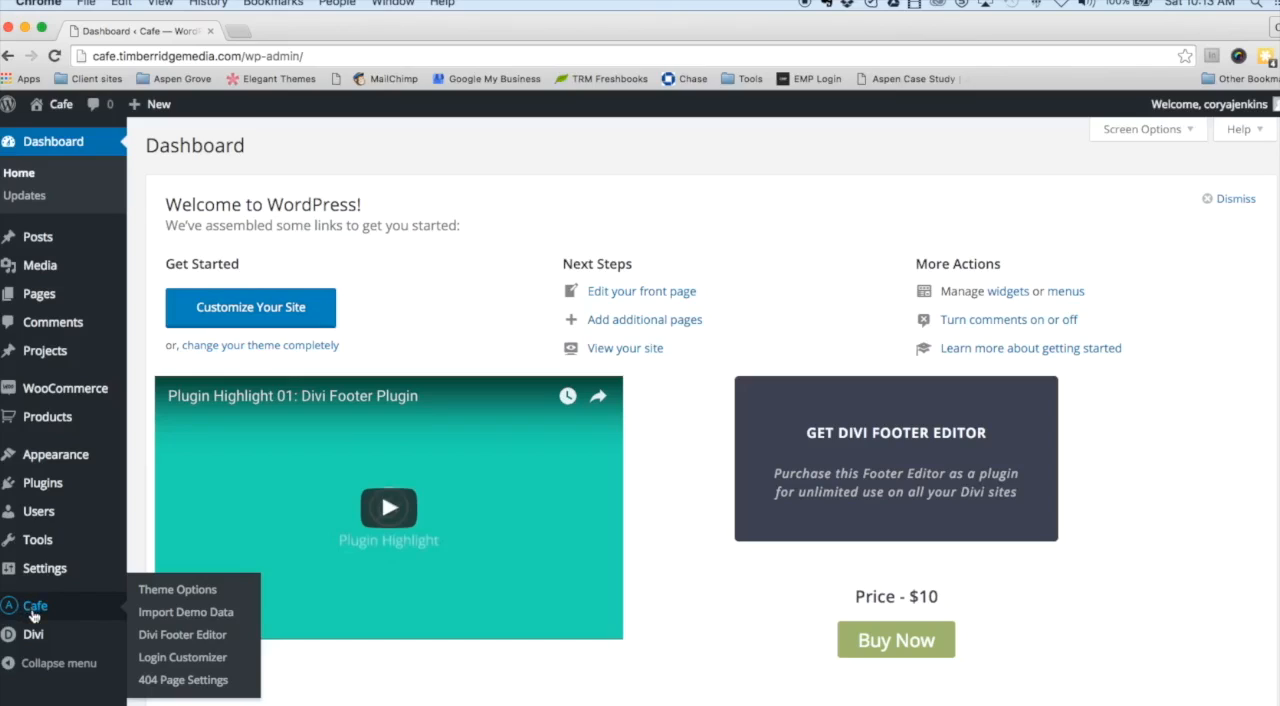
mouse_move(34, 614)
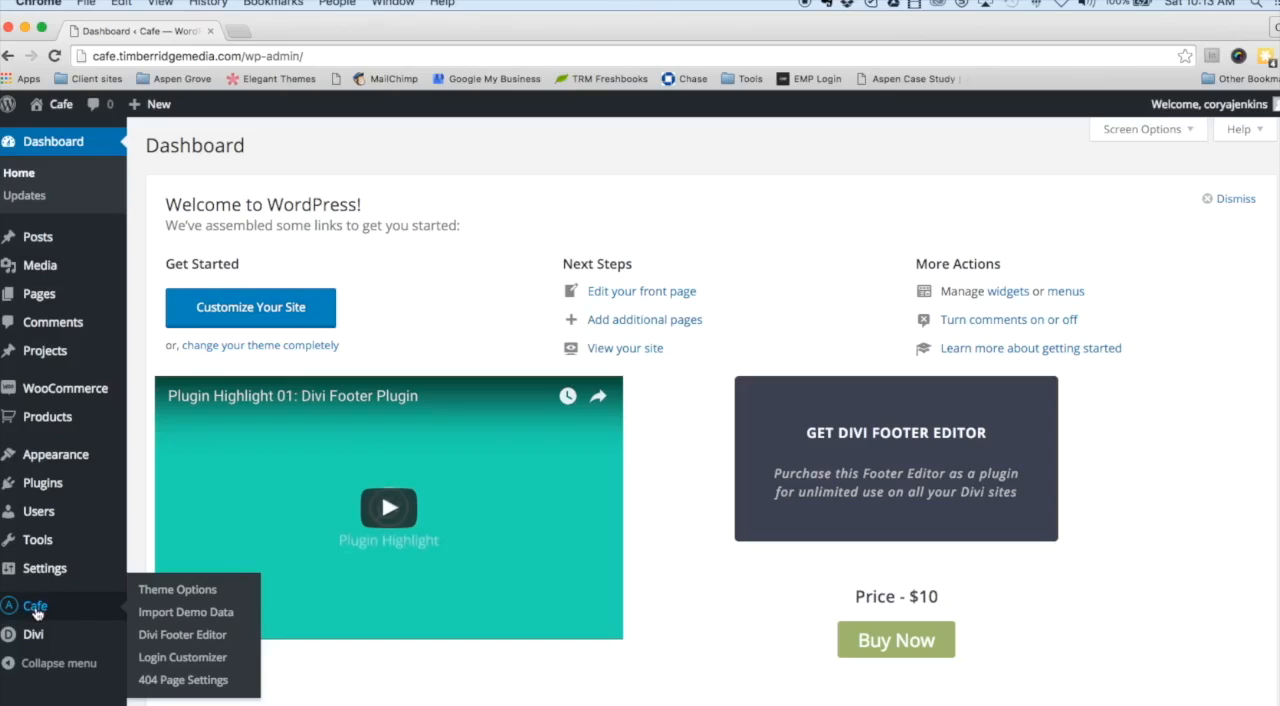
mouse_move(184, 612)
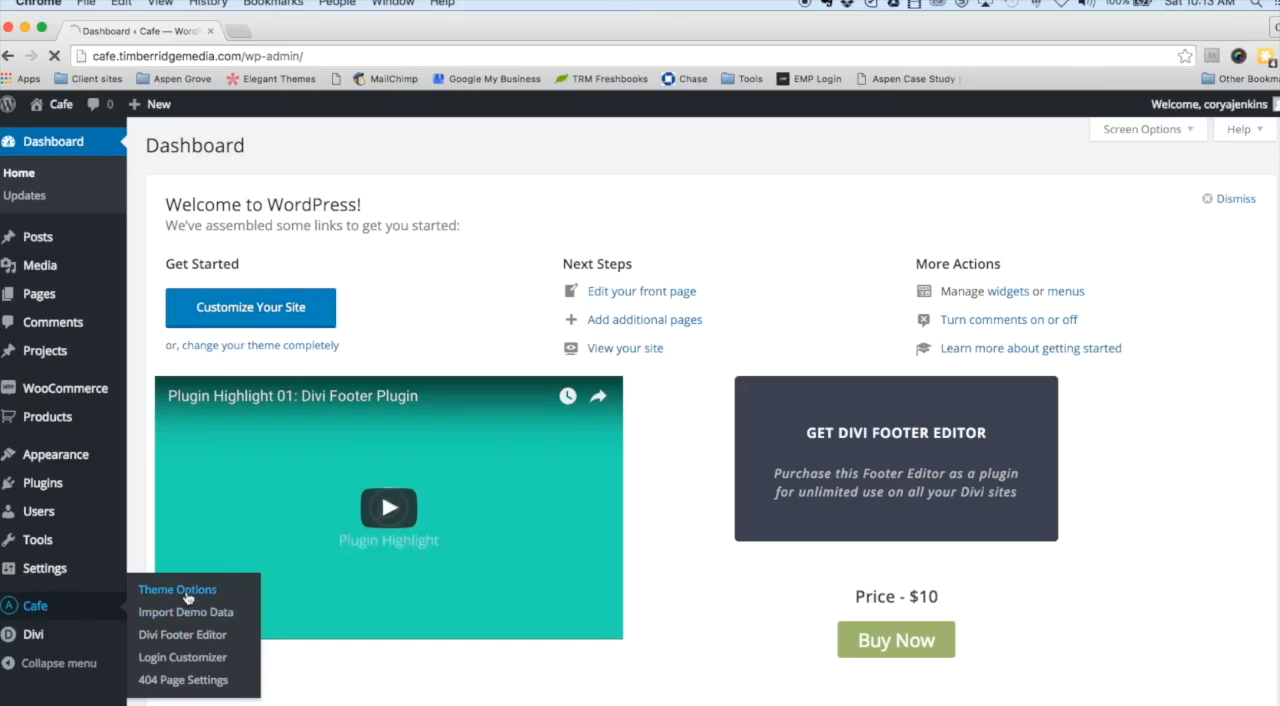
Show the Footer Editor tab of the Cafe Theme Options describing the Divi footer features.
left_click(176, 588)
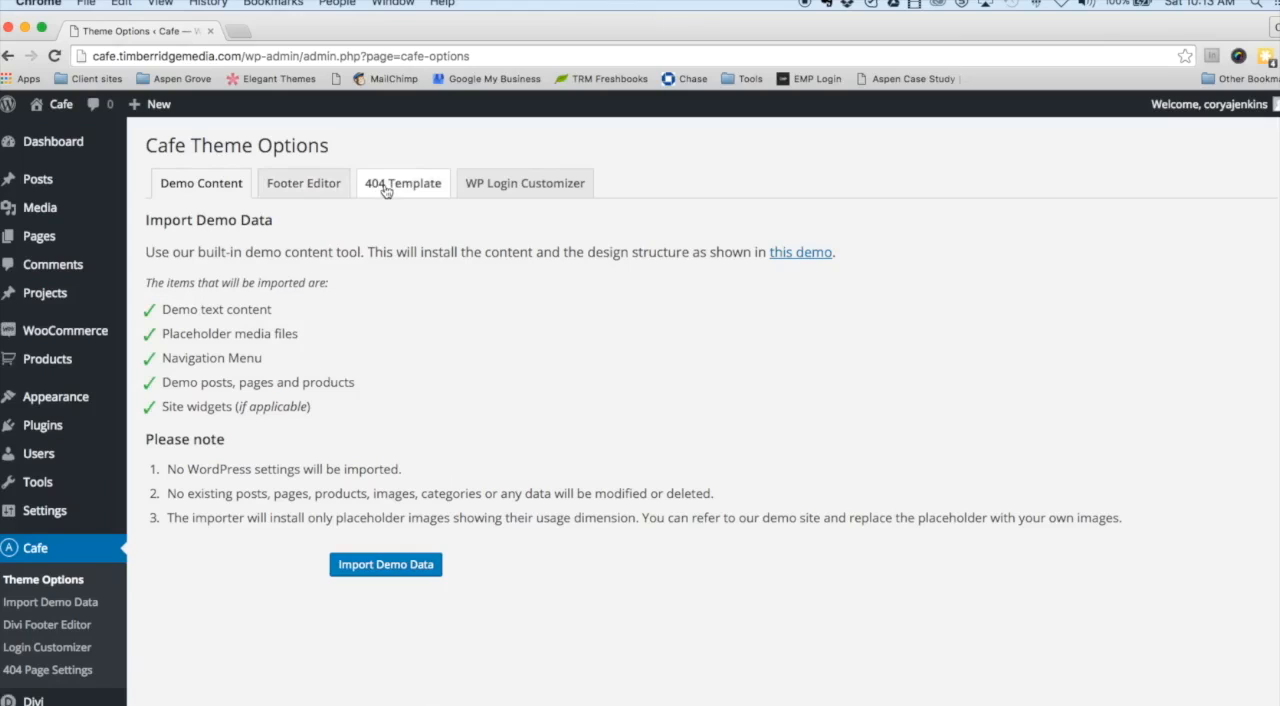
mouse_move(512, 196)
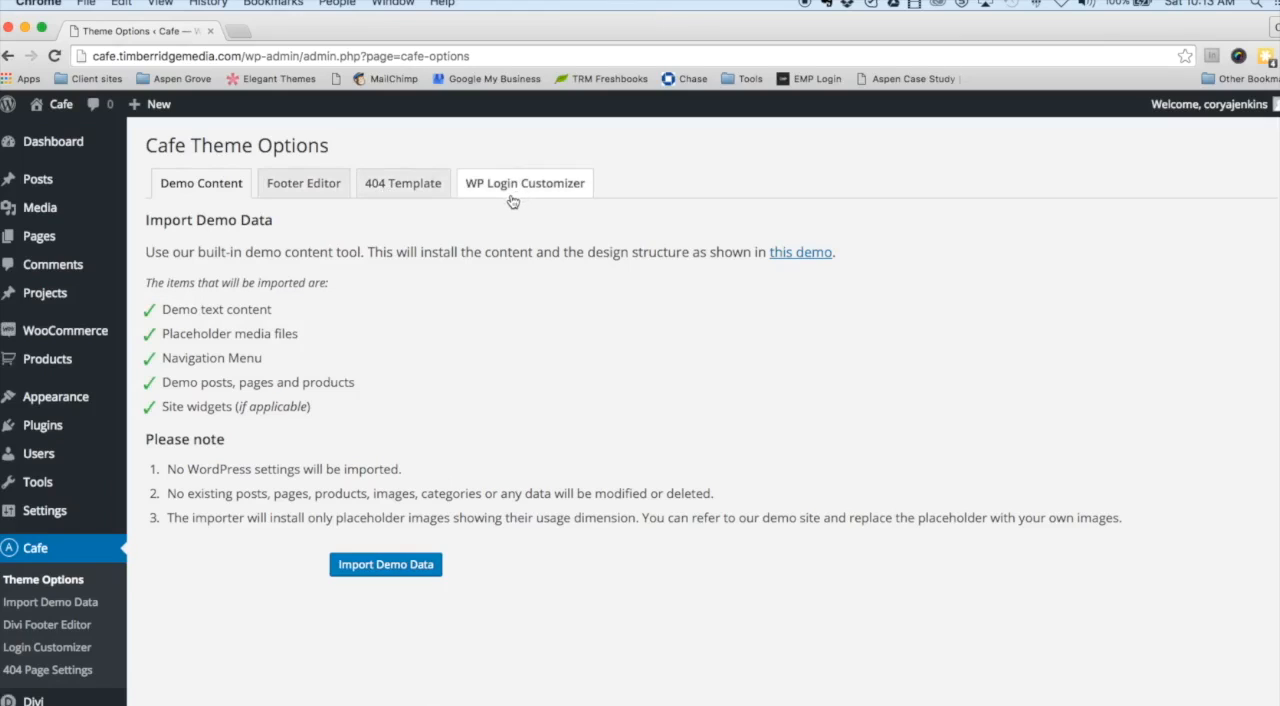
left_click(304, 184)
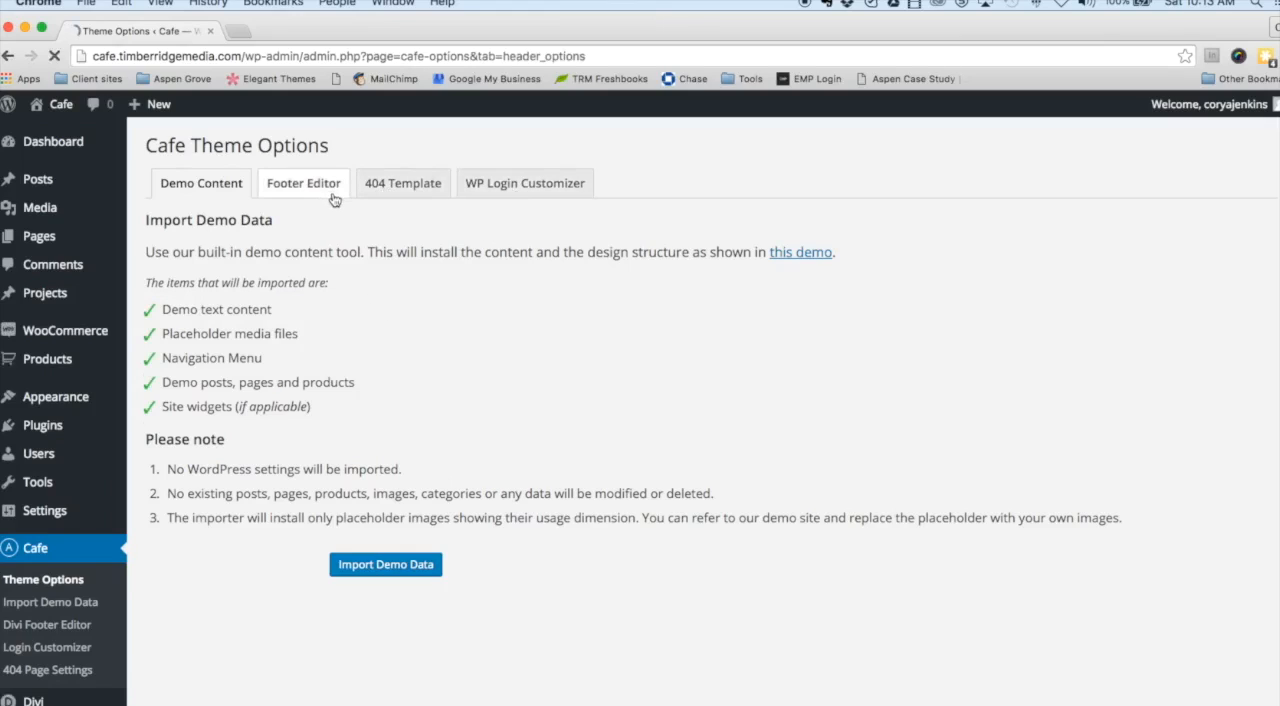
left_click(304, 184)
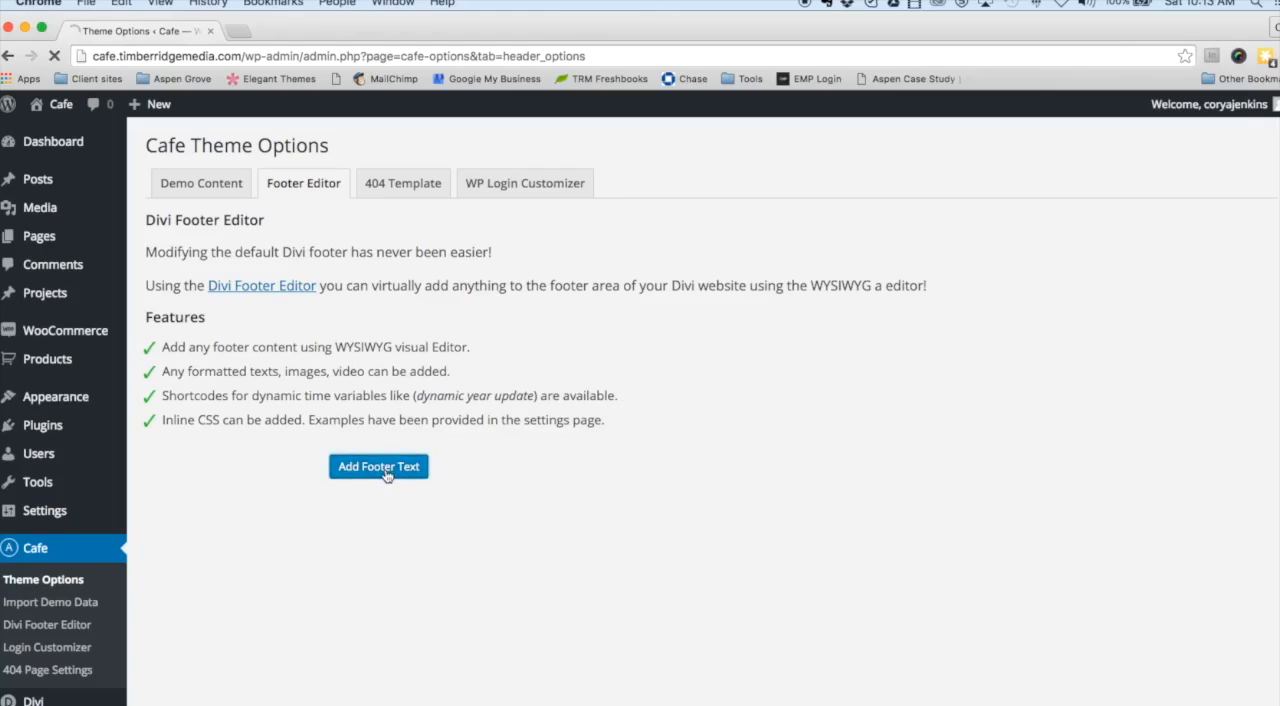
In the Divi Footer Editor, select 'and this is my copyright', cancel adding a link, then select the {year} shortcode.
left_click(378, 466)
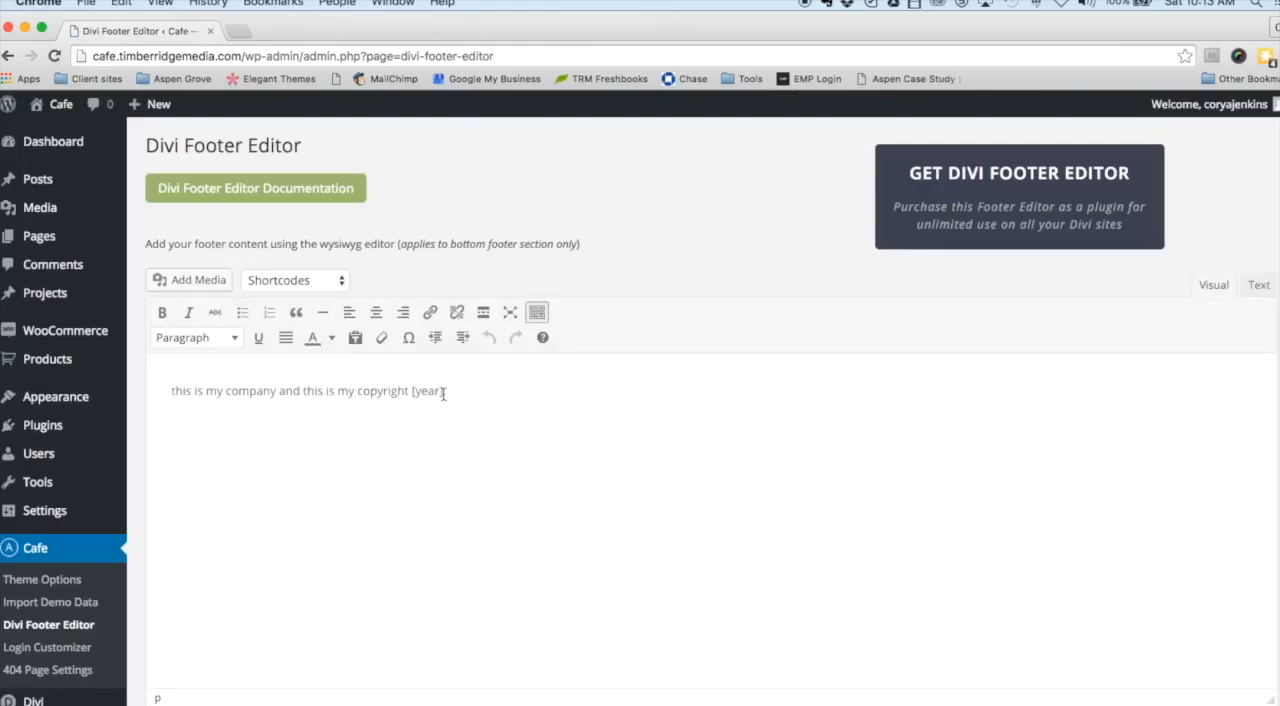
mouse_move(392, 444)
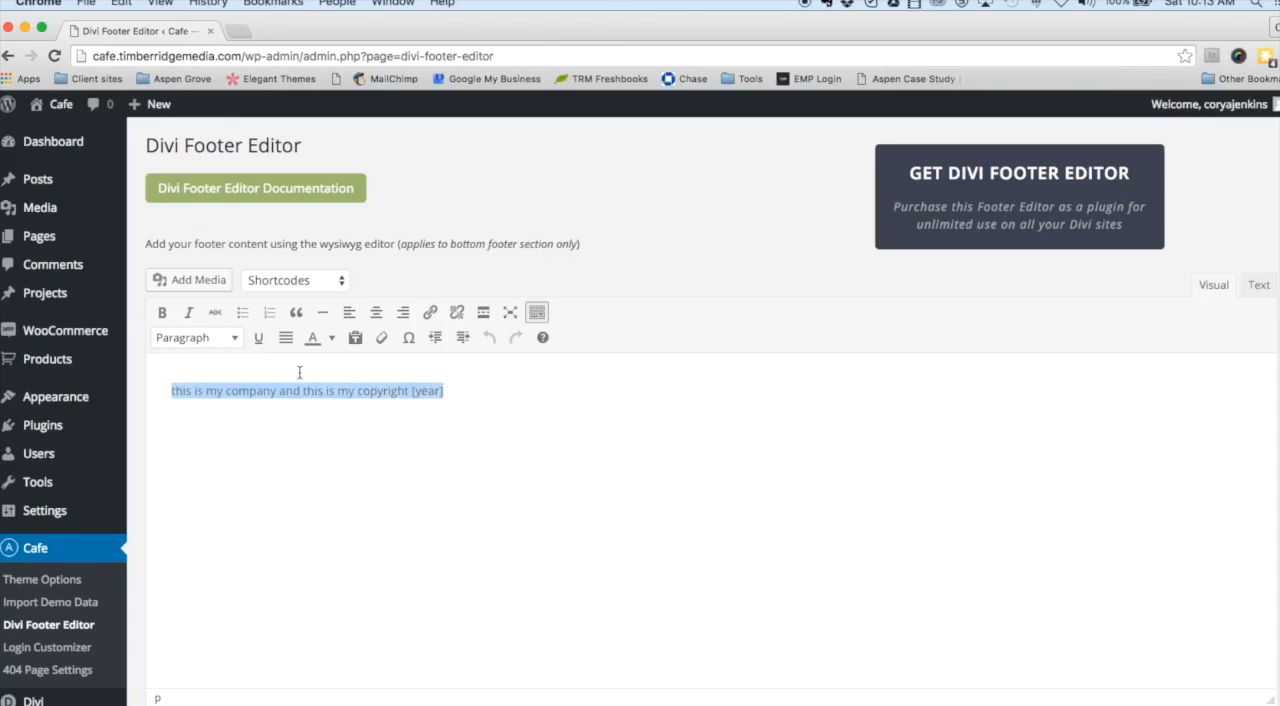
mouse_move(432, 244)
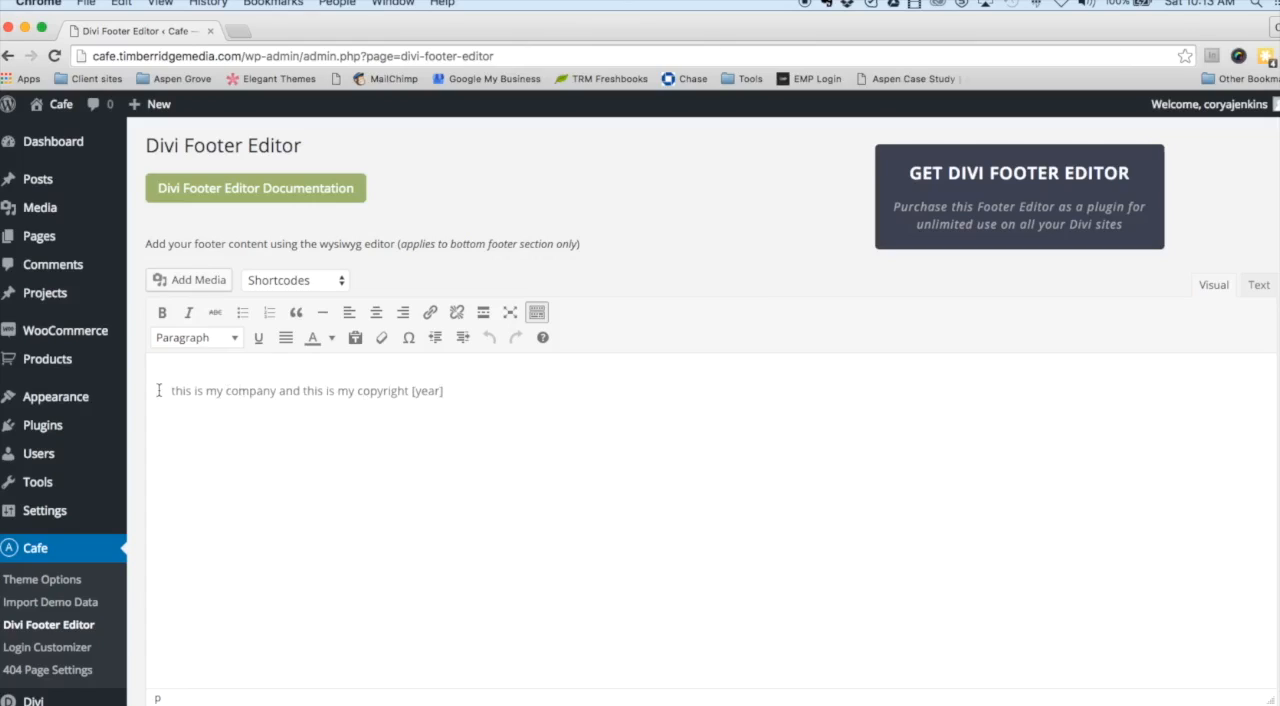
left_click_drag(172, 390, 280, 390)
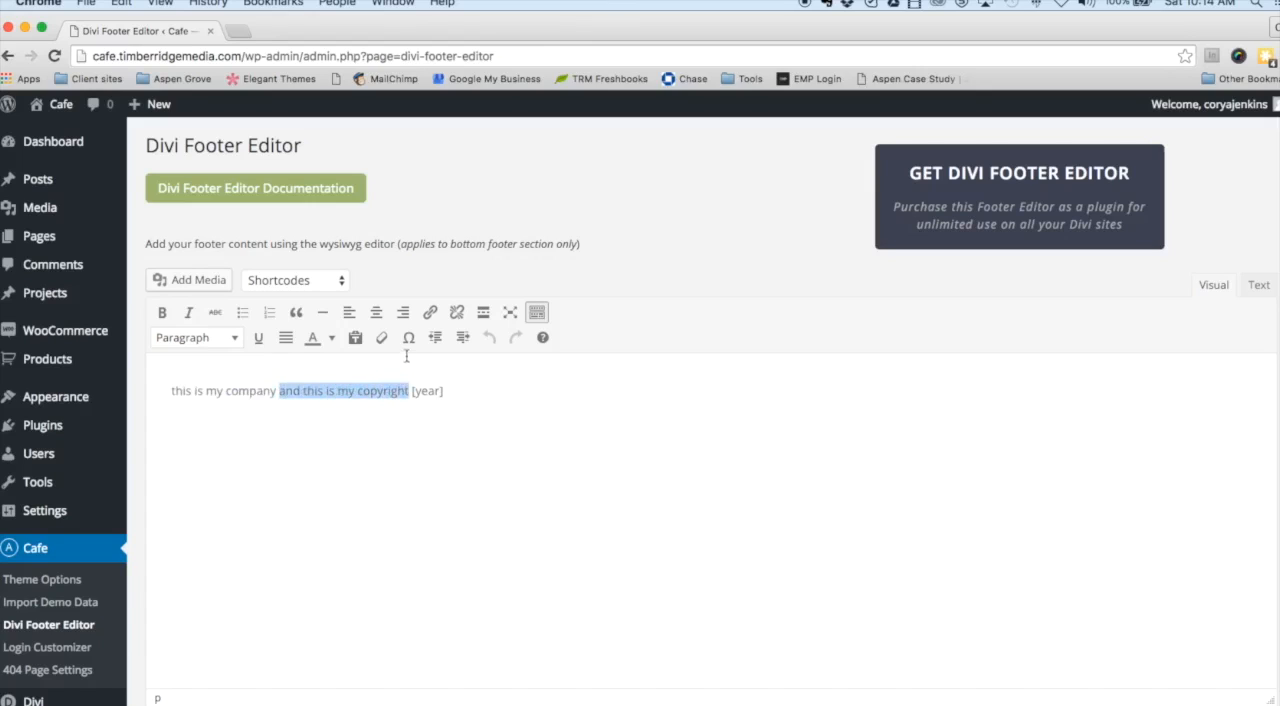
left_click(430, 312)
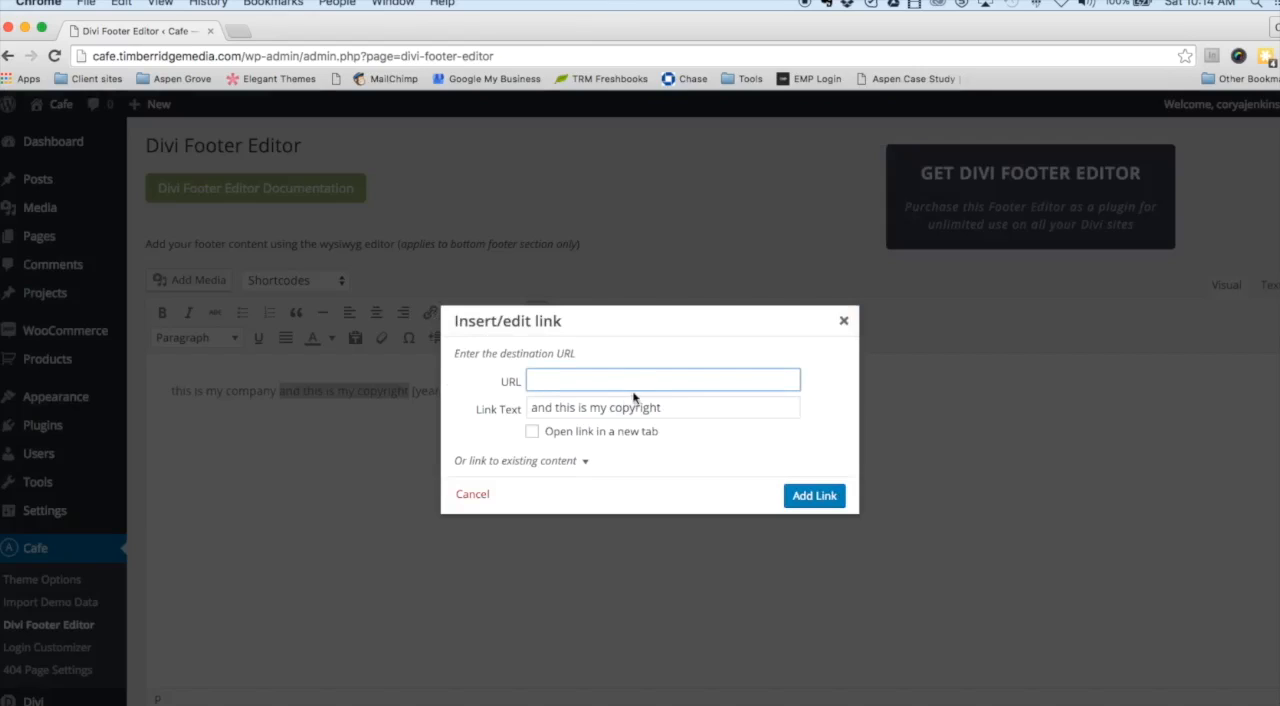
left_click(472, 492)
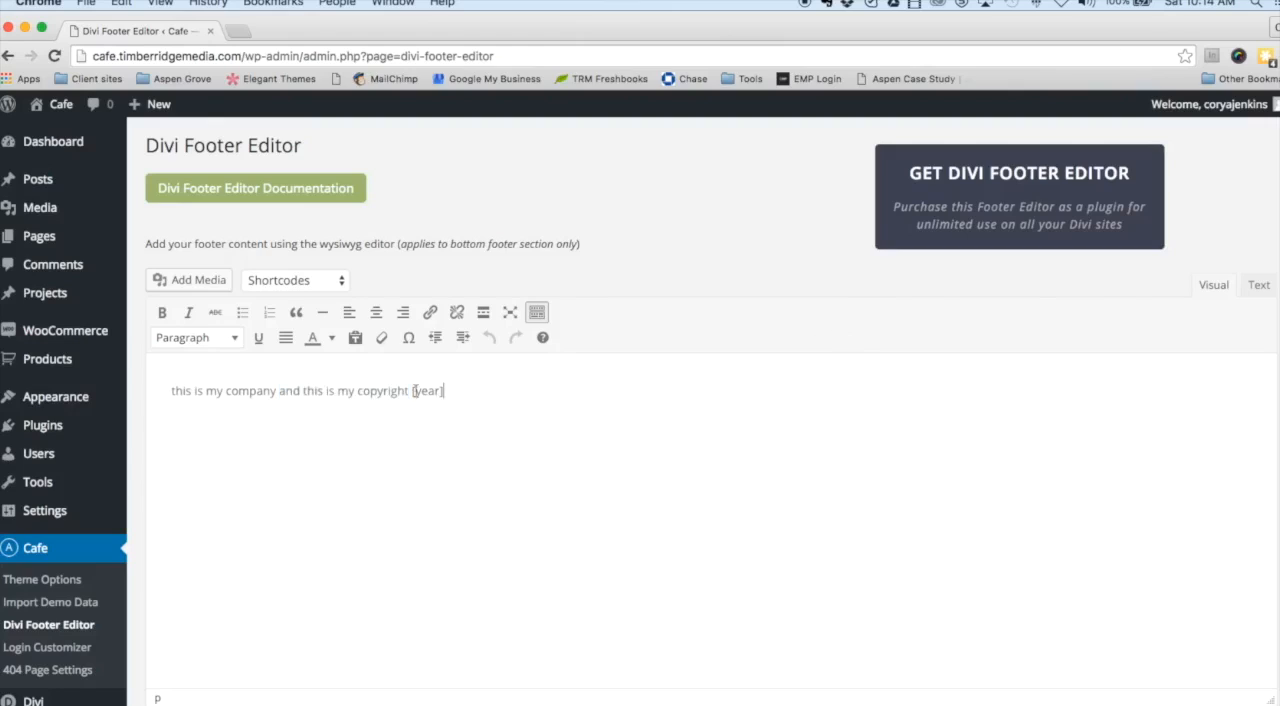
left_click(294, 280)
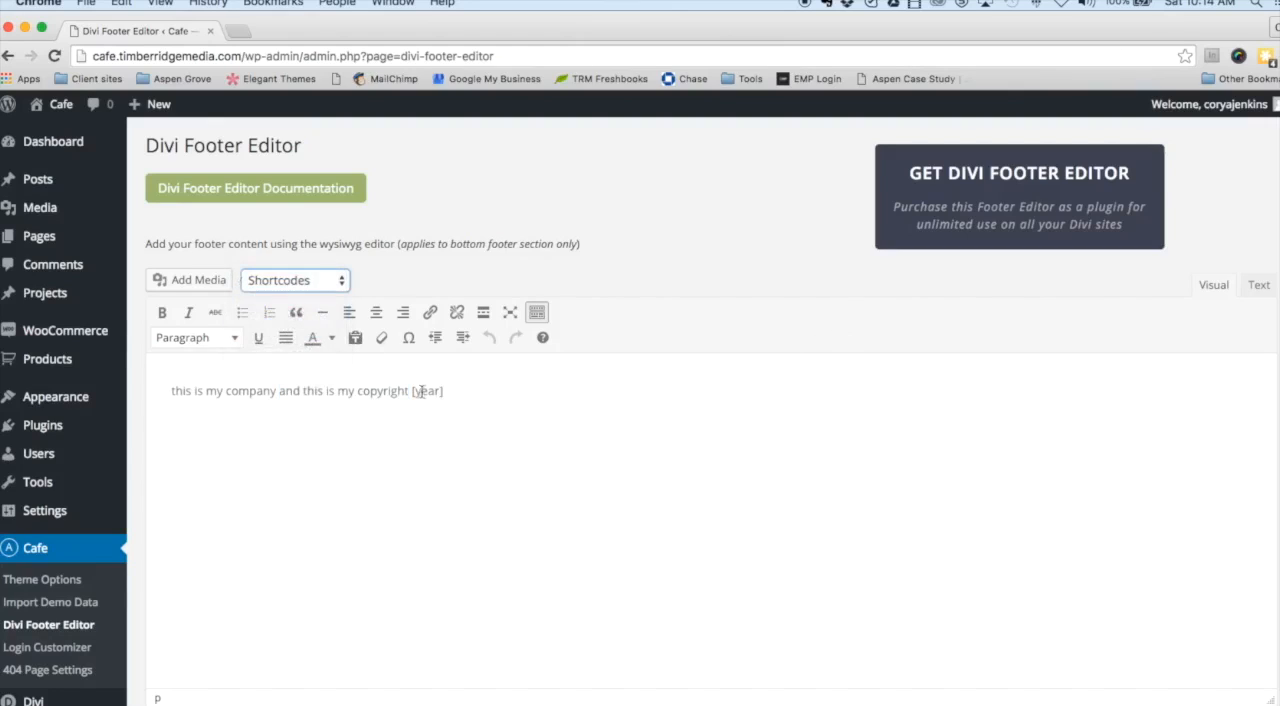
double_click(426, 390)
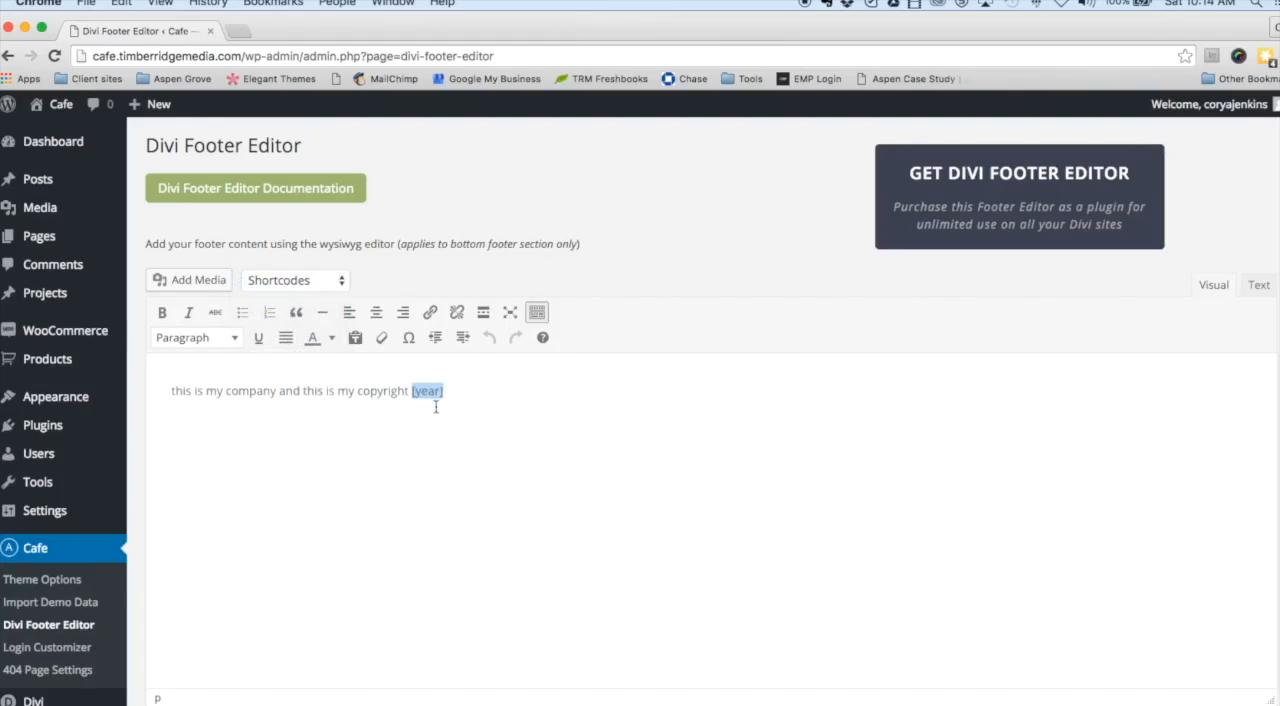
mouse_move(420, 420)
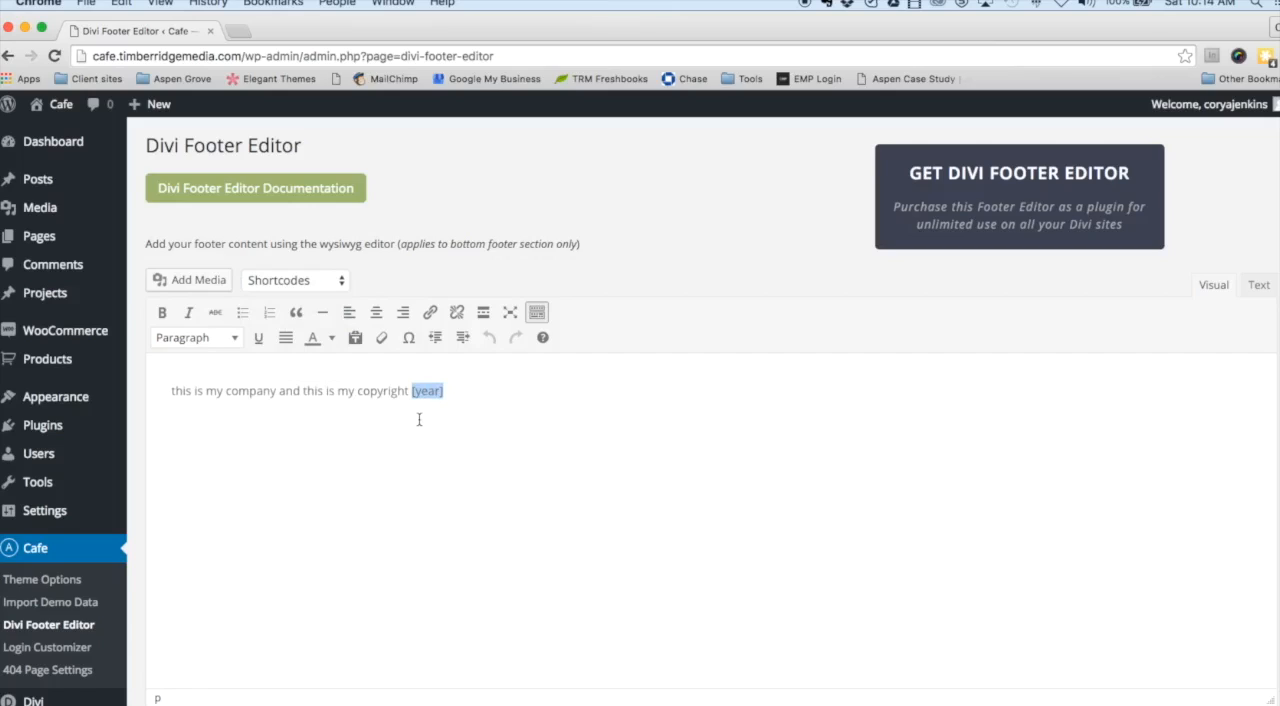
mouse_move(404, 436)
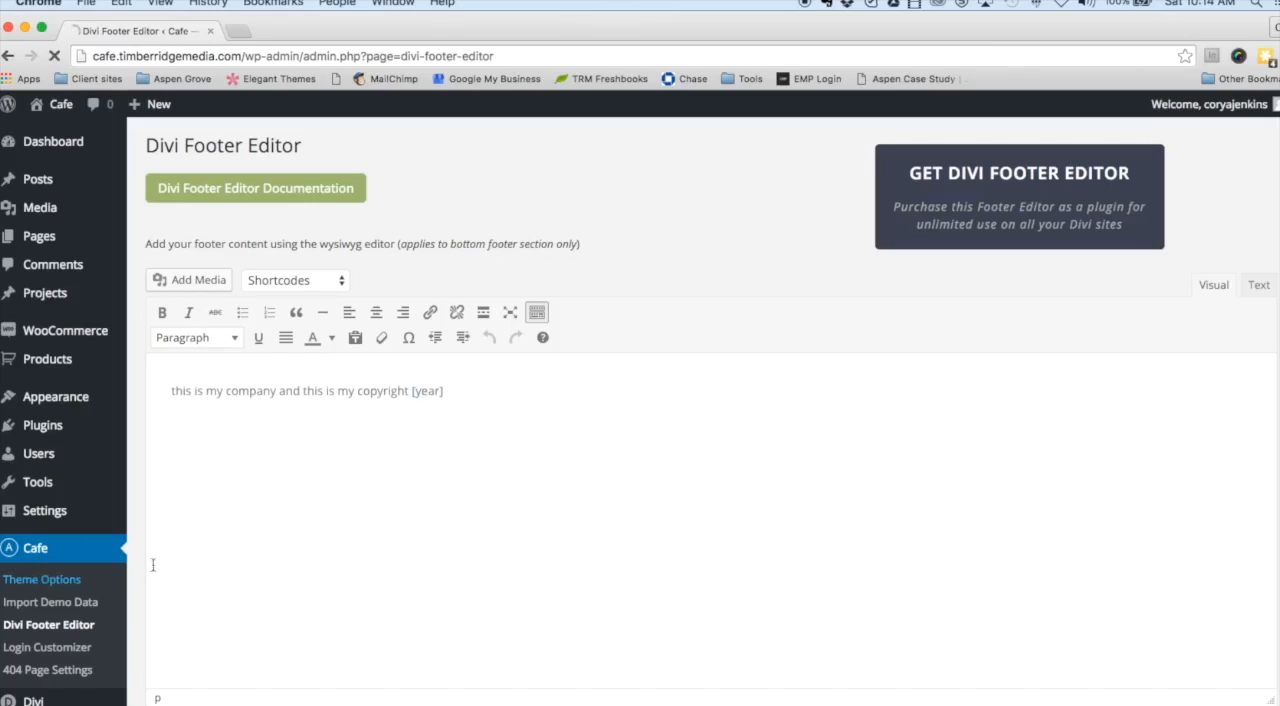
Show the 404 Template tab of the Cafe Theme Options and start Add 404 Template.
left_click(44, 580)
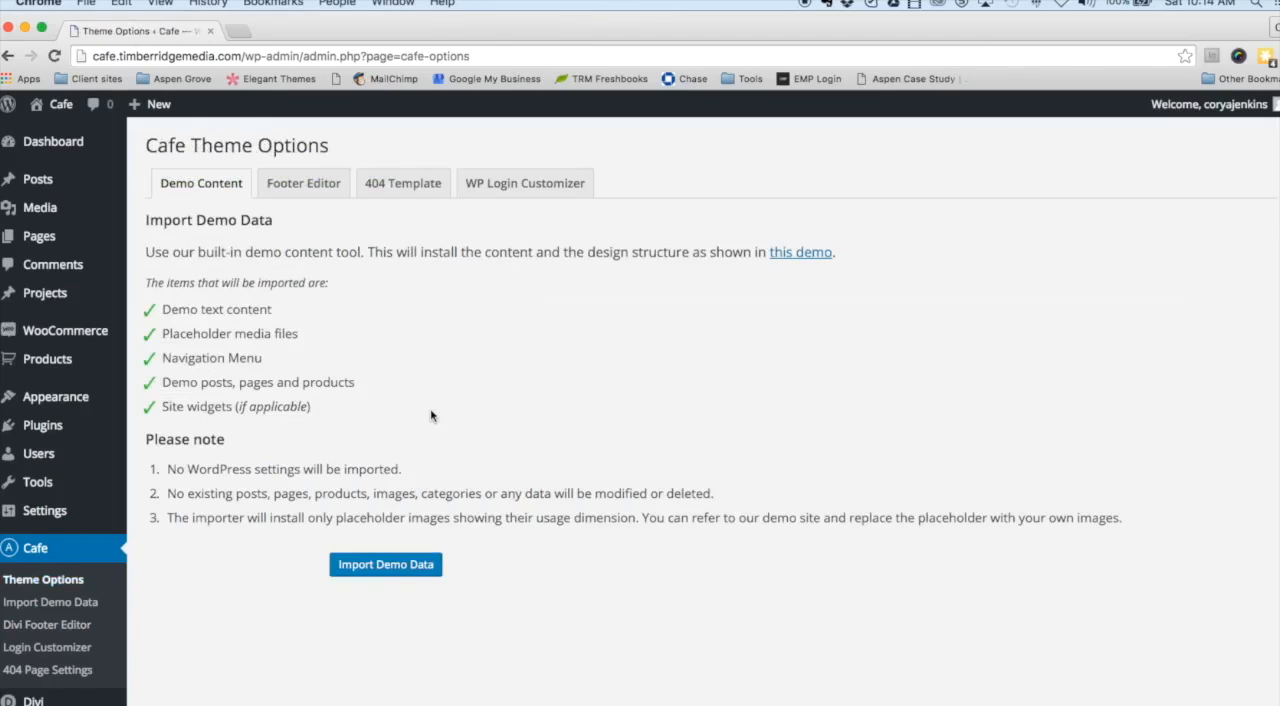
mouse_move(380, 212)
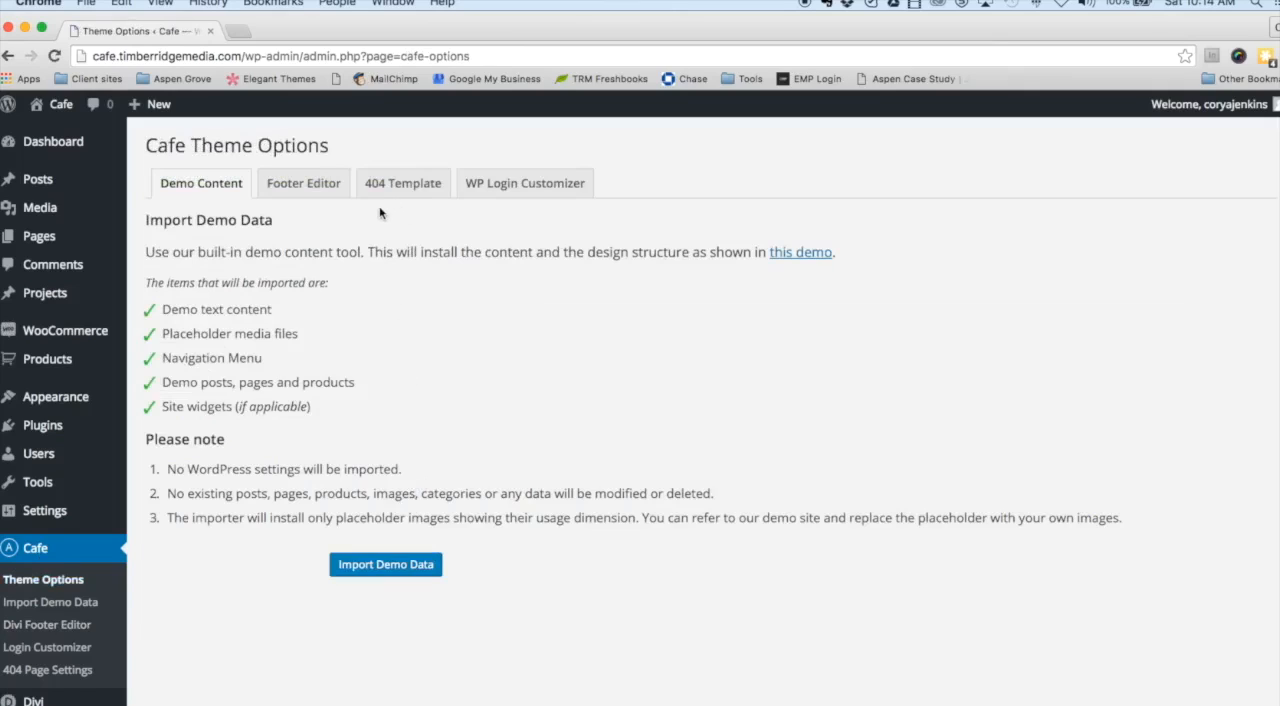
left_click(402, 184)
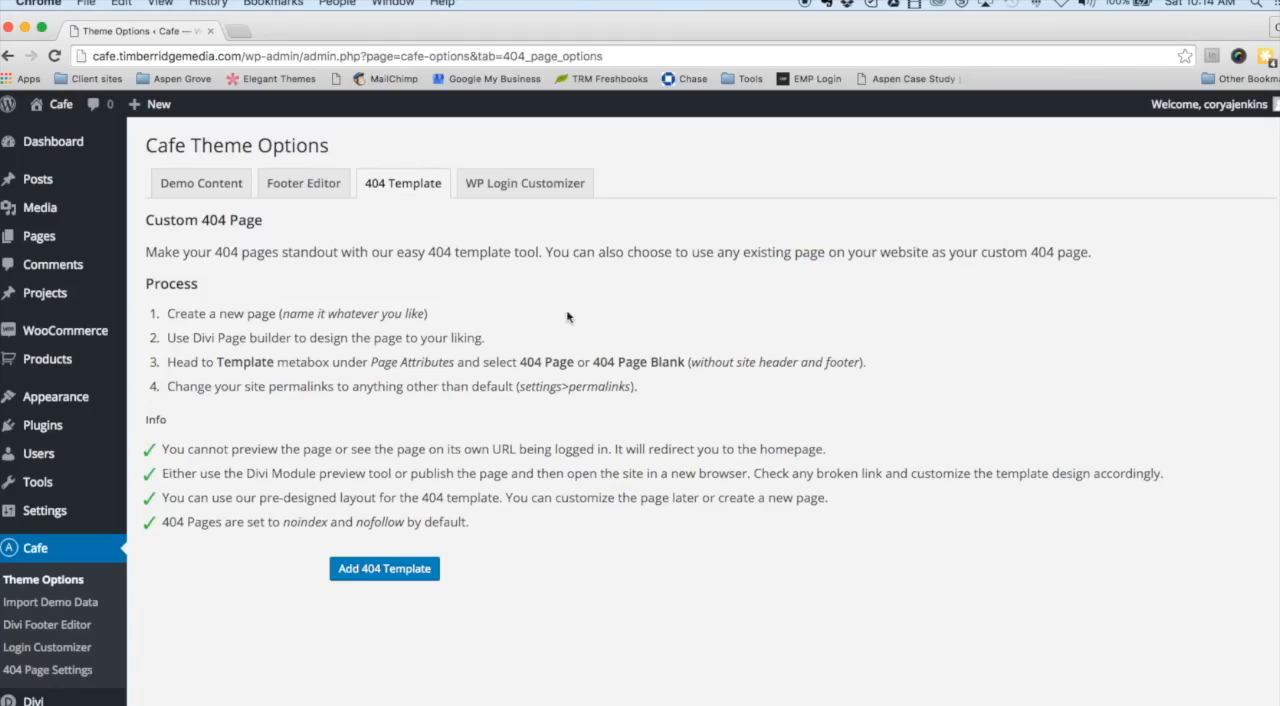
left_click(384, 568)
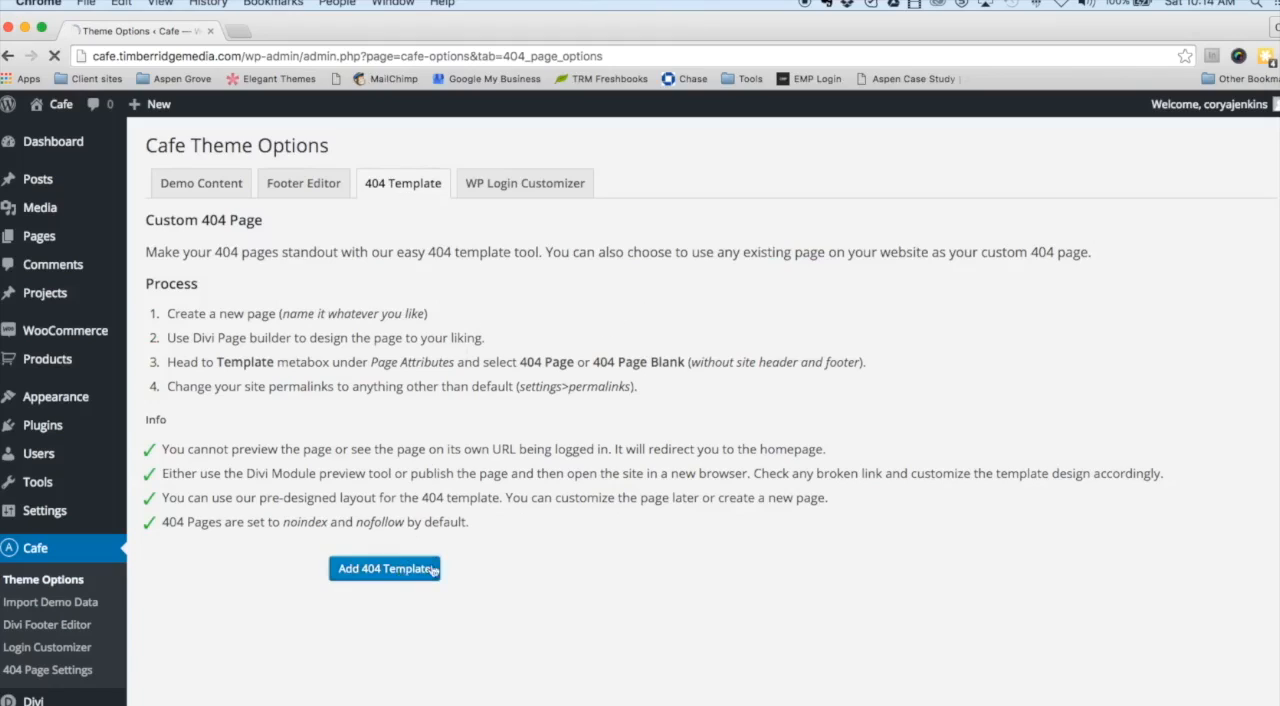
Choose Checkout as the page for the 404 Error Template, leaving it unsaved.
left_click(48, 668)
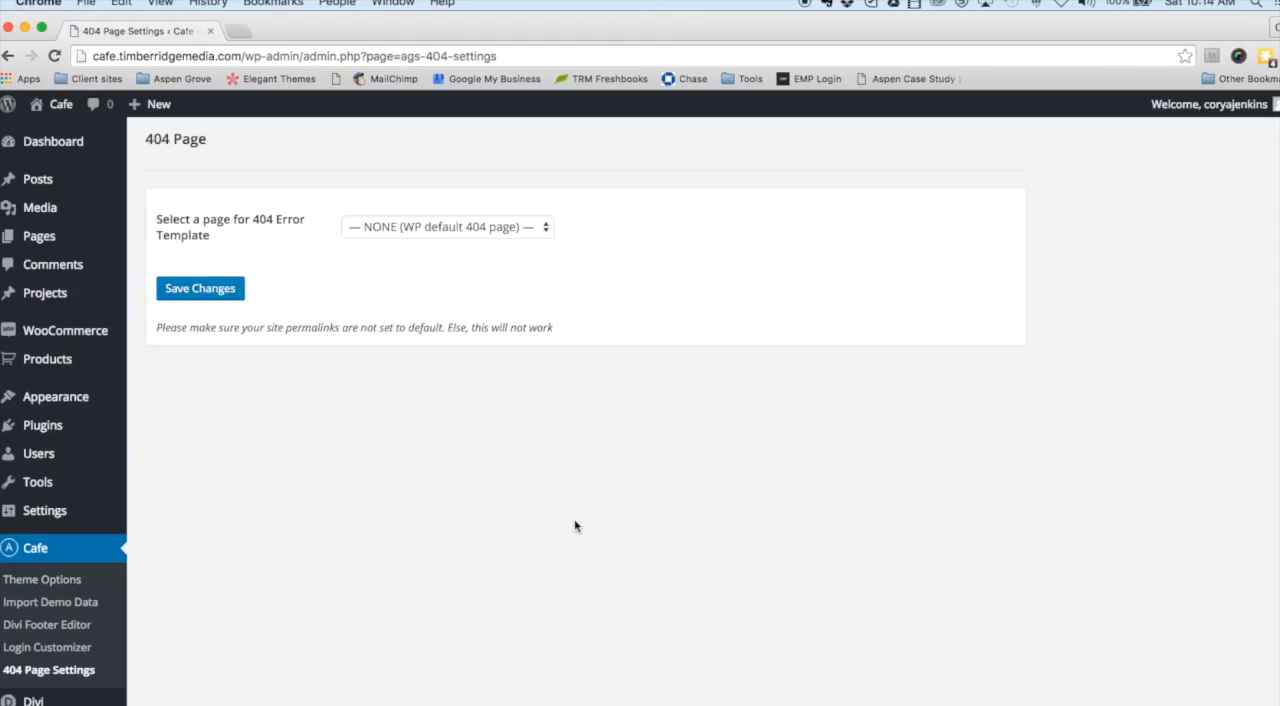
mouse_move(586, 508)
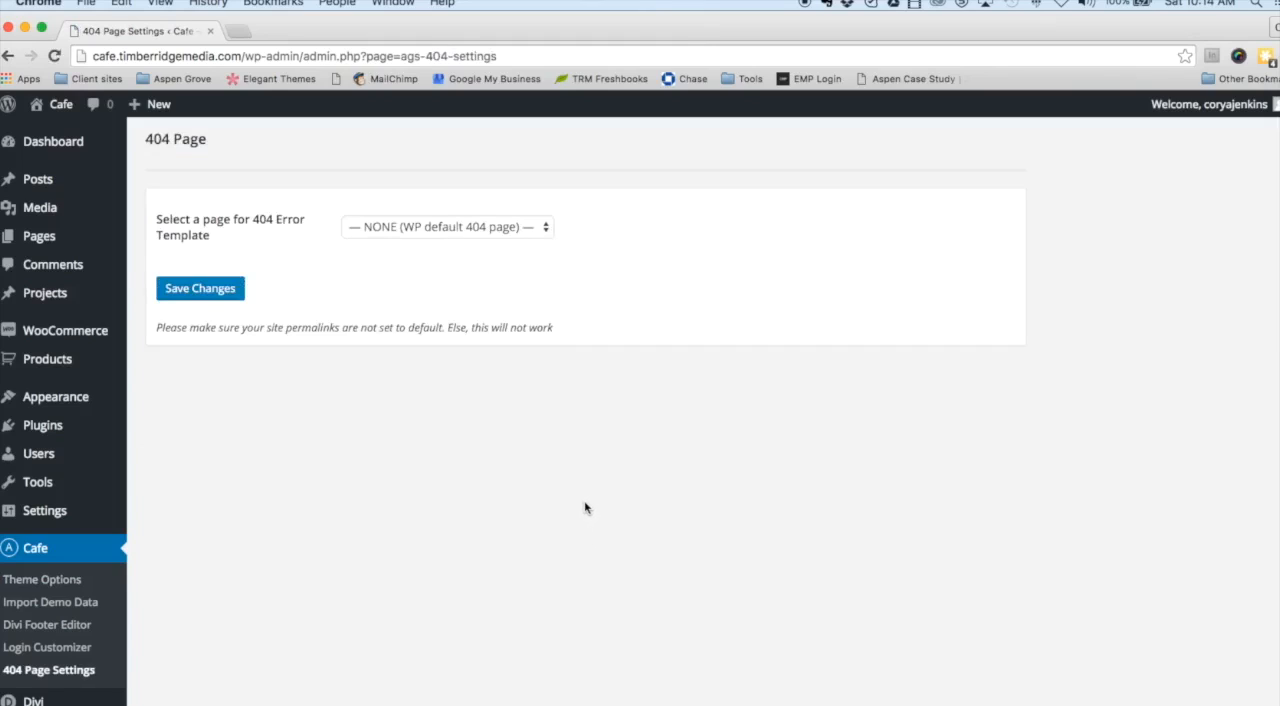
mouse_move(484, 368)
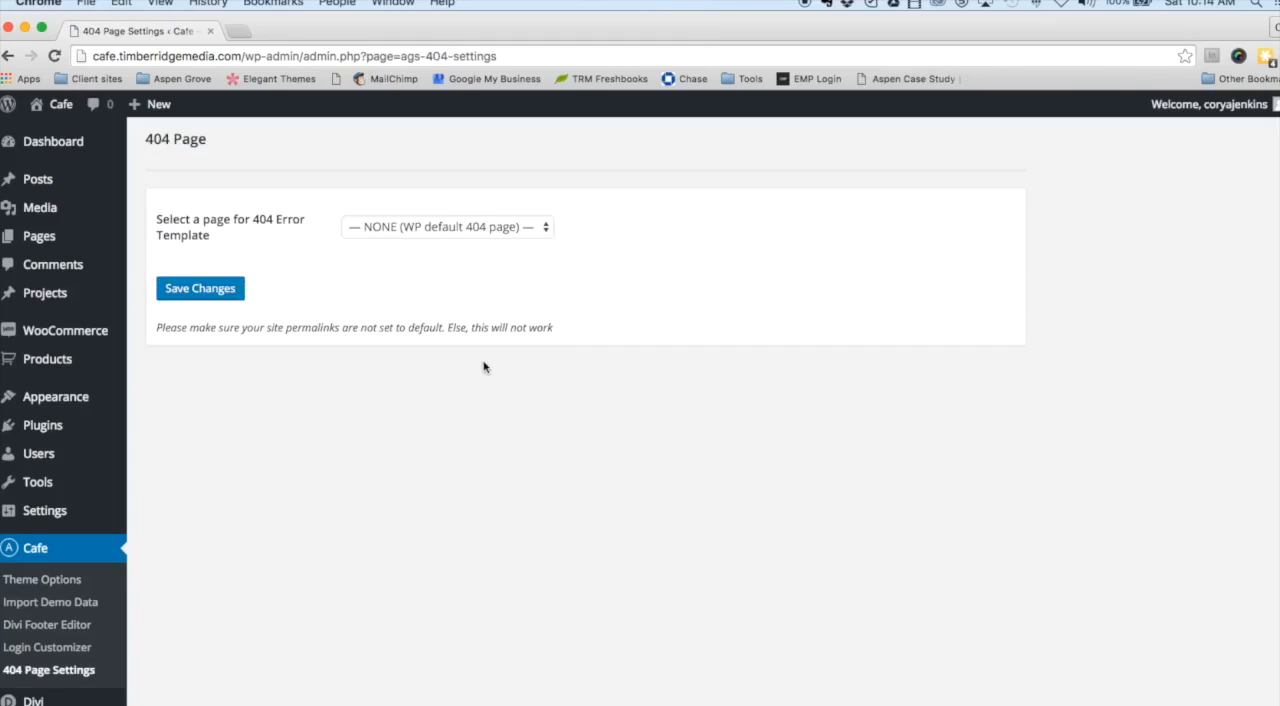
mouse_move(476, 364)
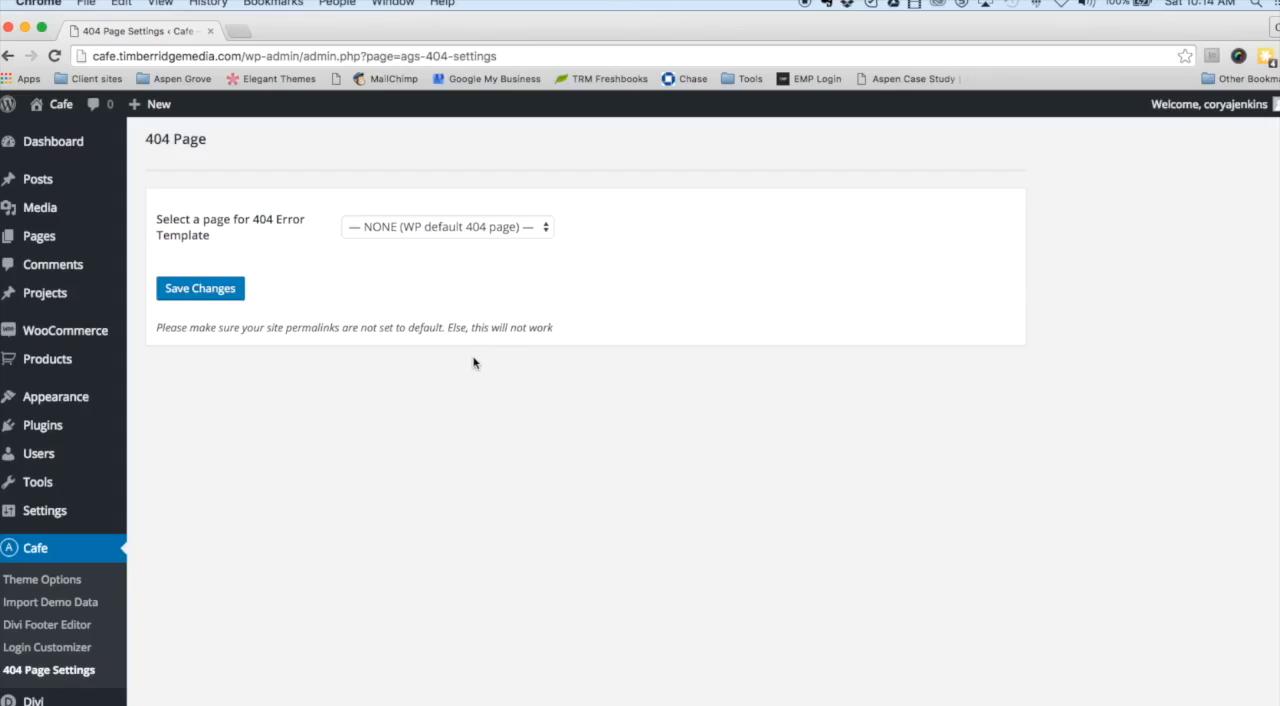
mouse_move(444, 310)
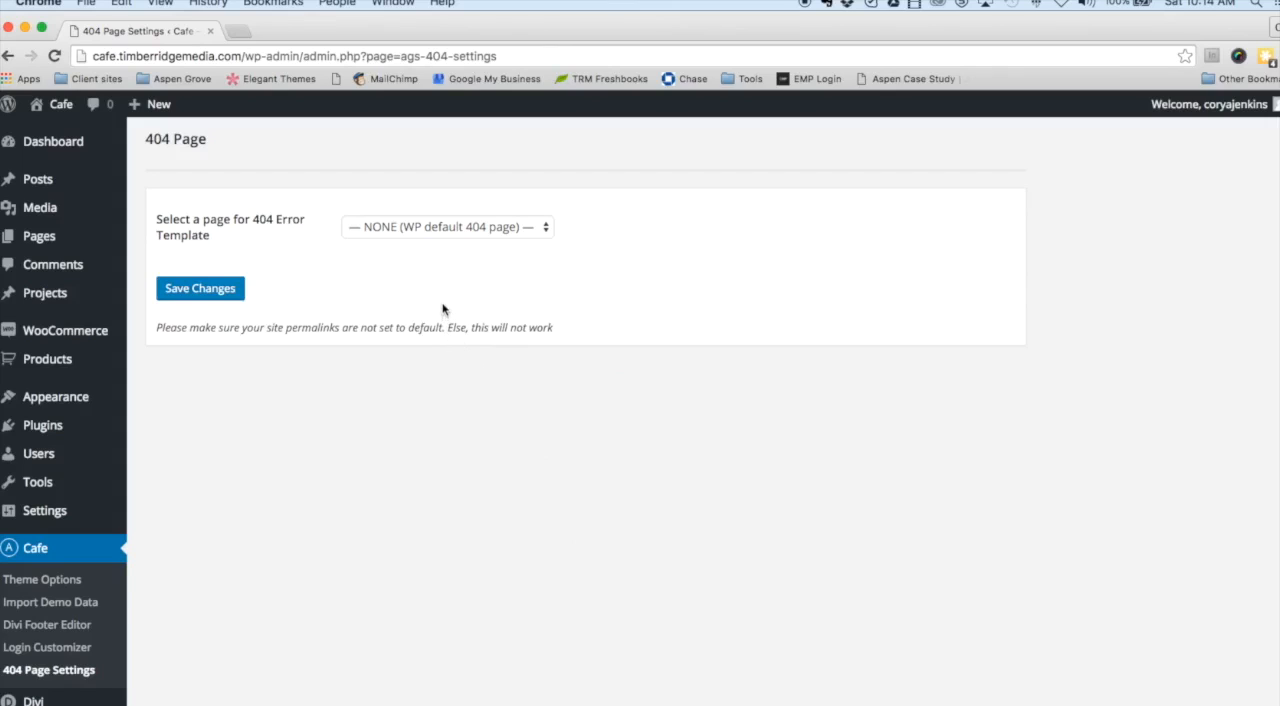
mouse_move(428, 304)
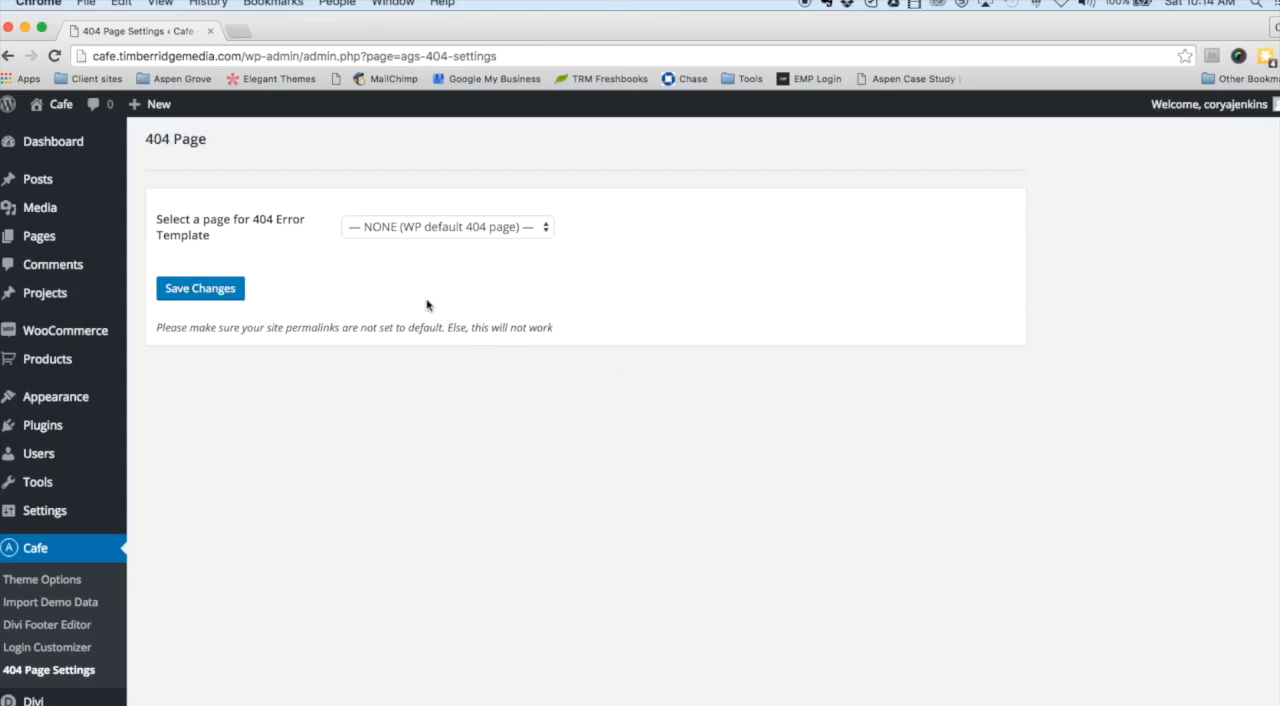
left_click(446, 226)
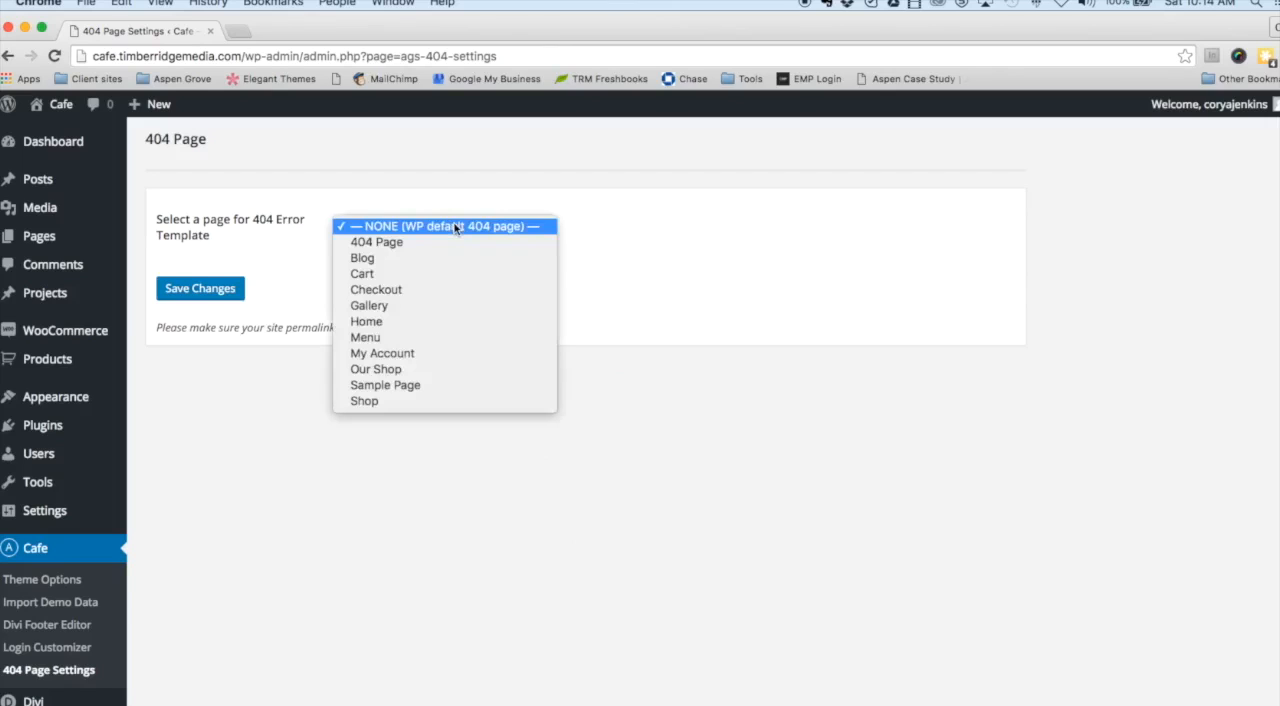
mouse_move(364, 336)
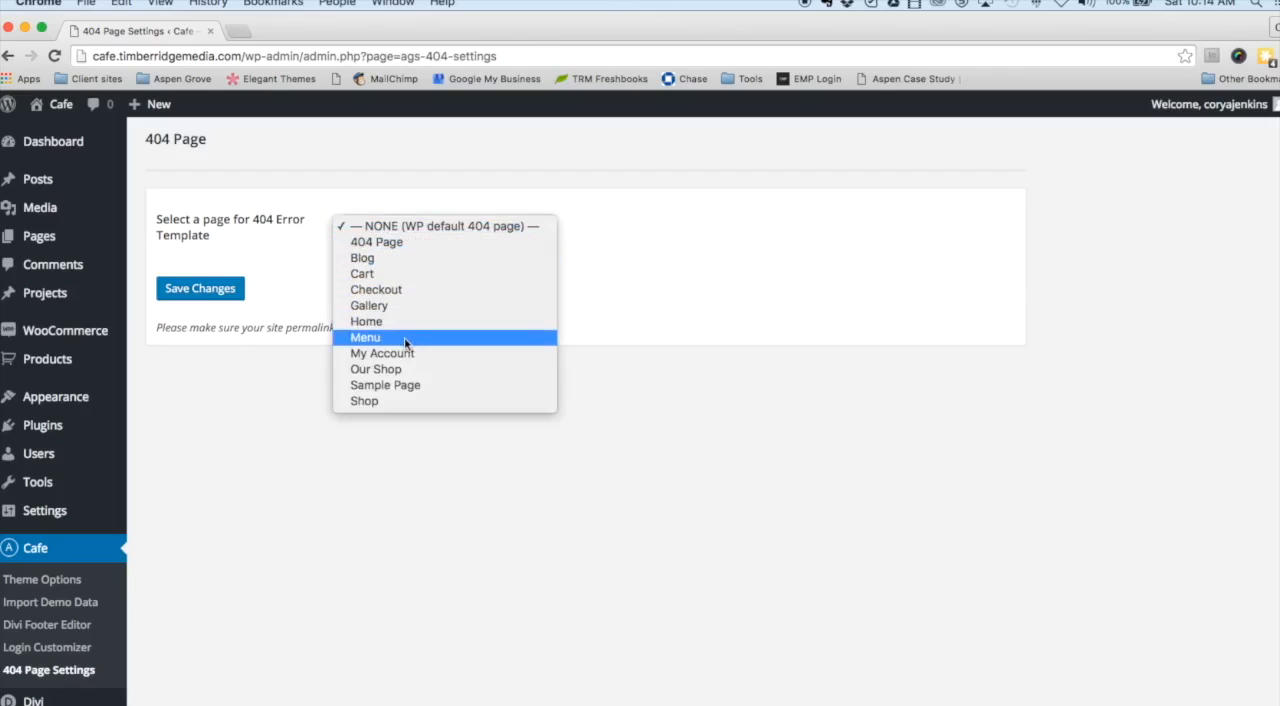
mouse_move(384, 384)
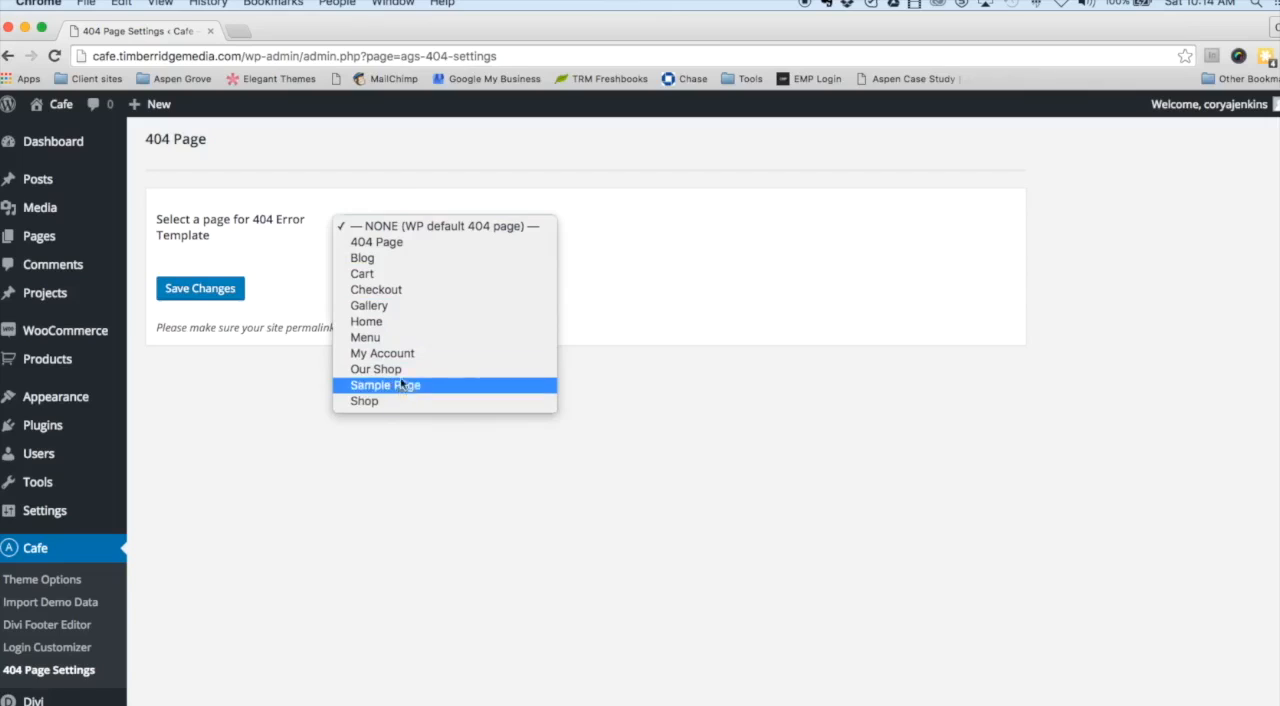
mouse_move(376, 288)
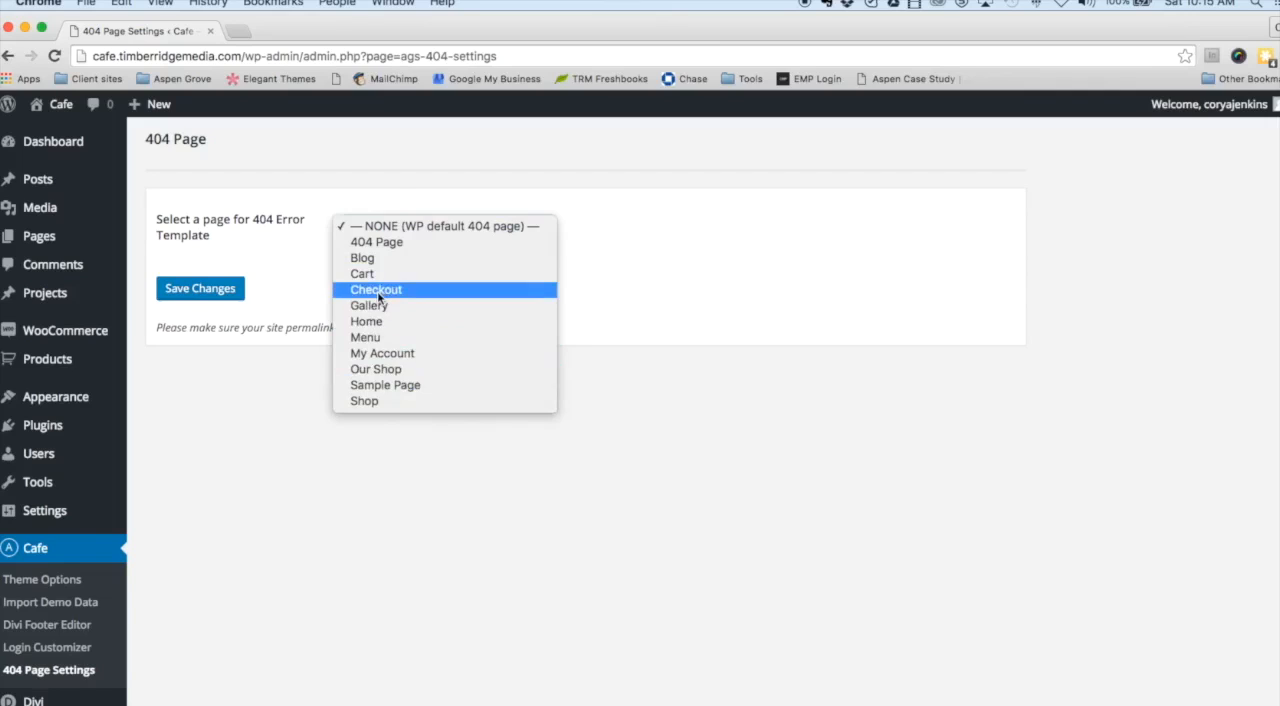
left_click(376, 288)
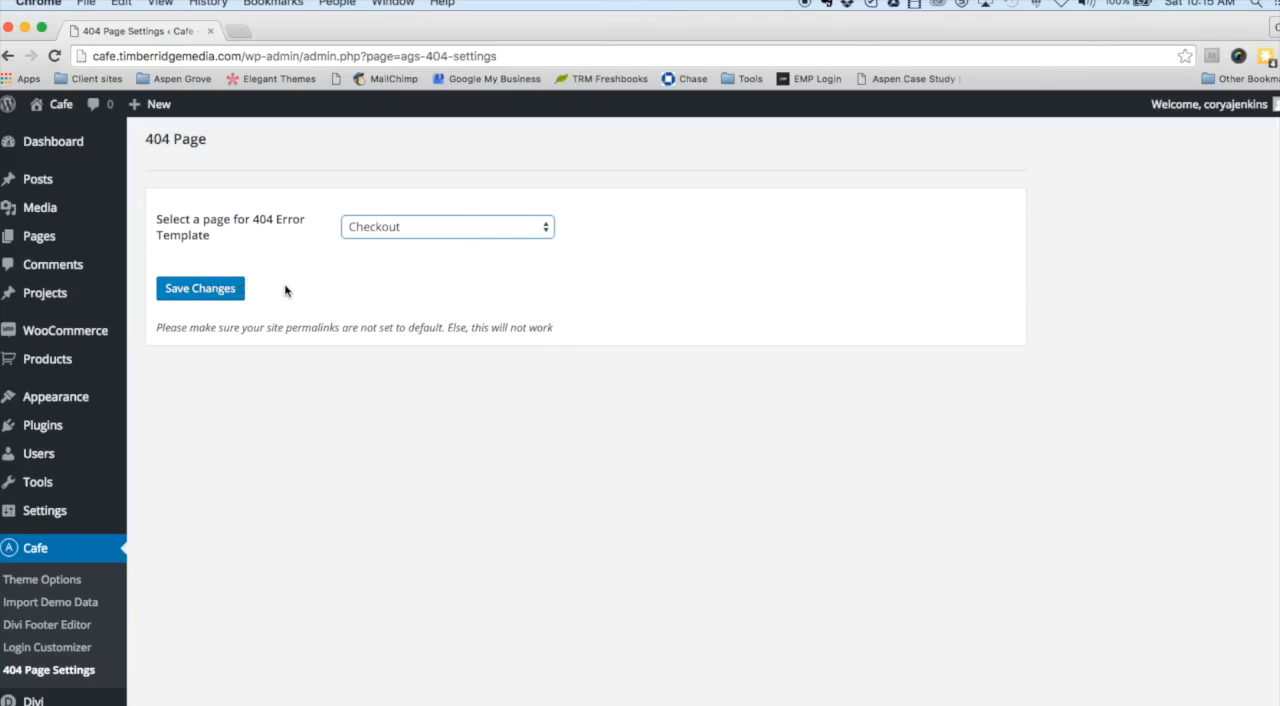
mouse_move(282, 294)
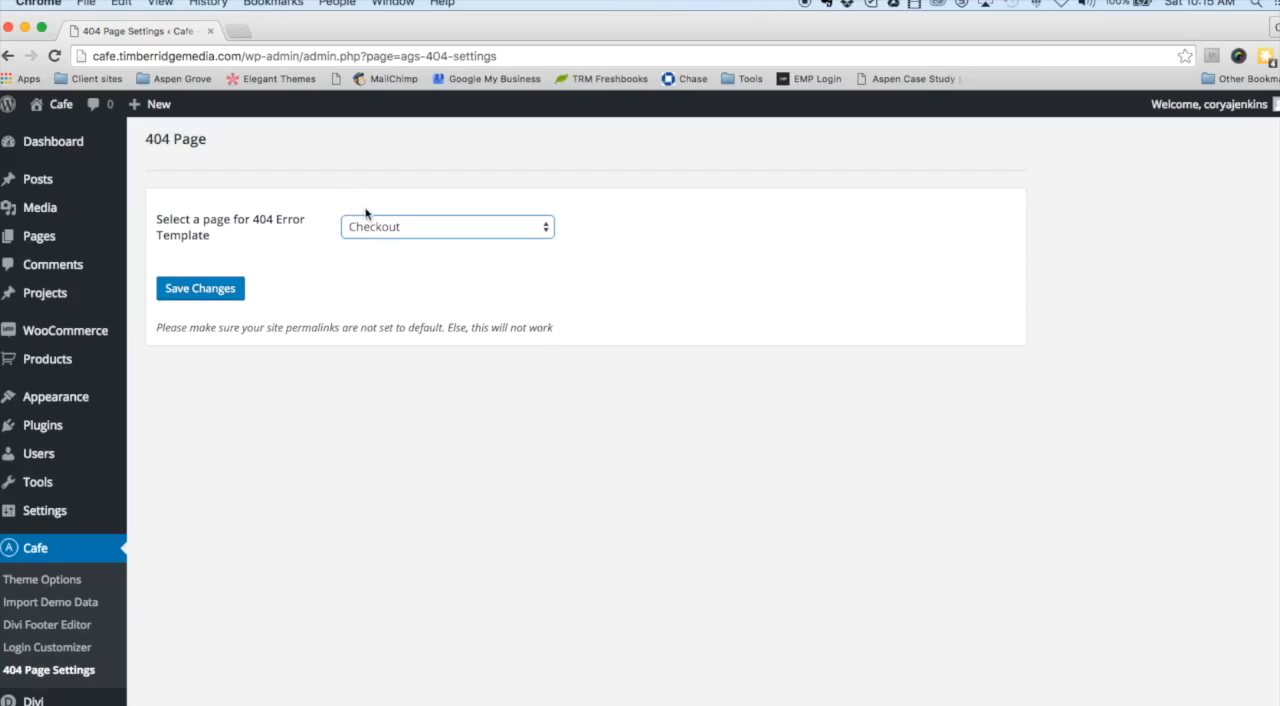
mouse_move(332, 218)
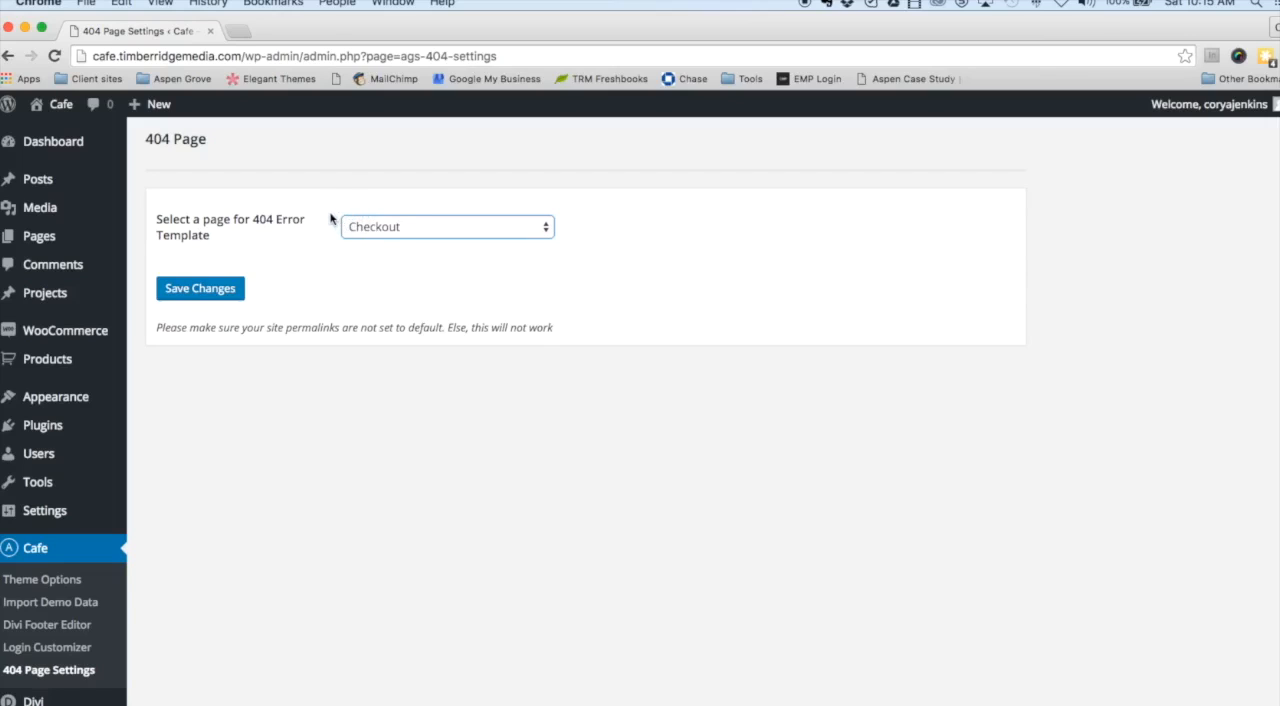
mouse_move(42, 580)
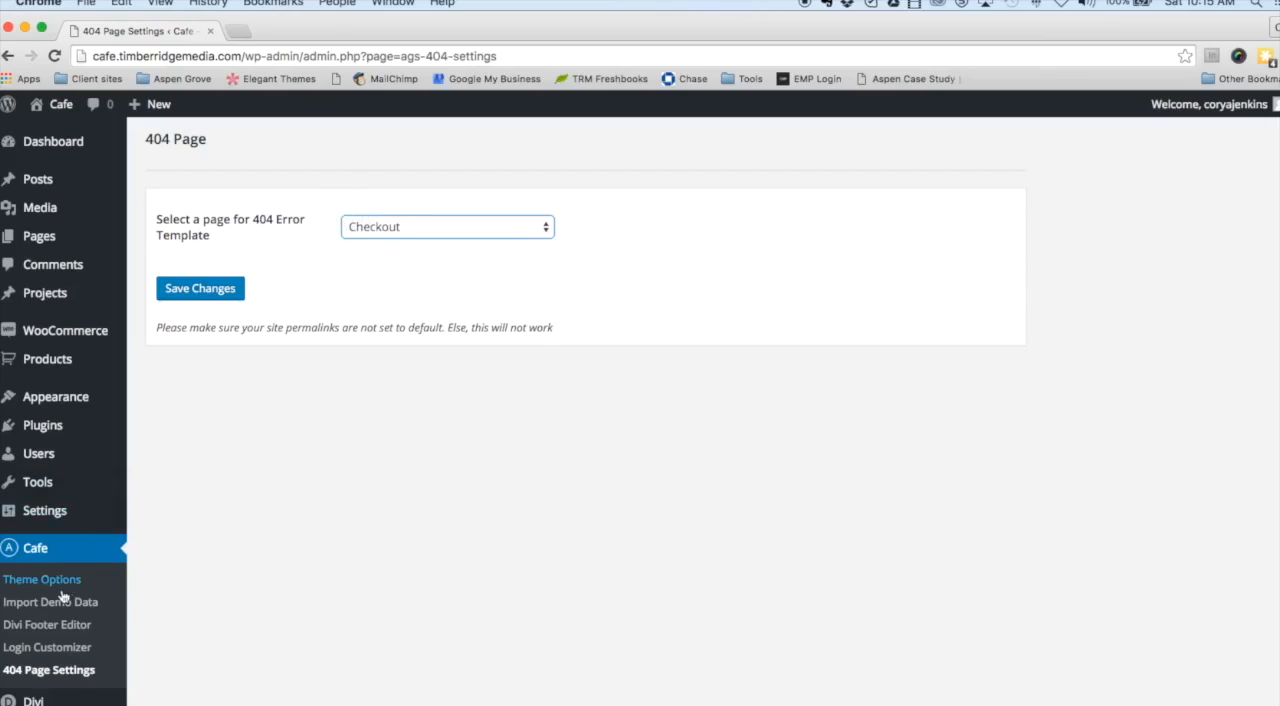
Show the WP Login Customizer tab of the Cafe Theme Options listing custom login page features.
left_click(42, 580)
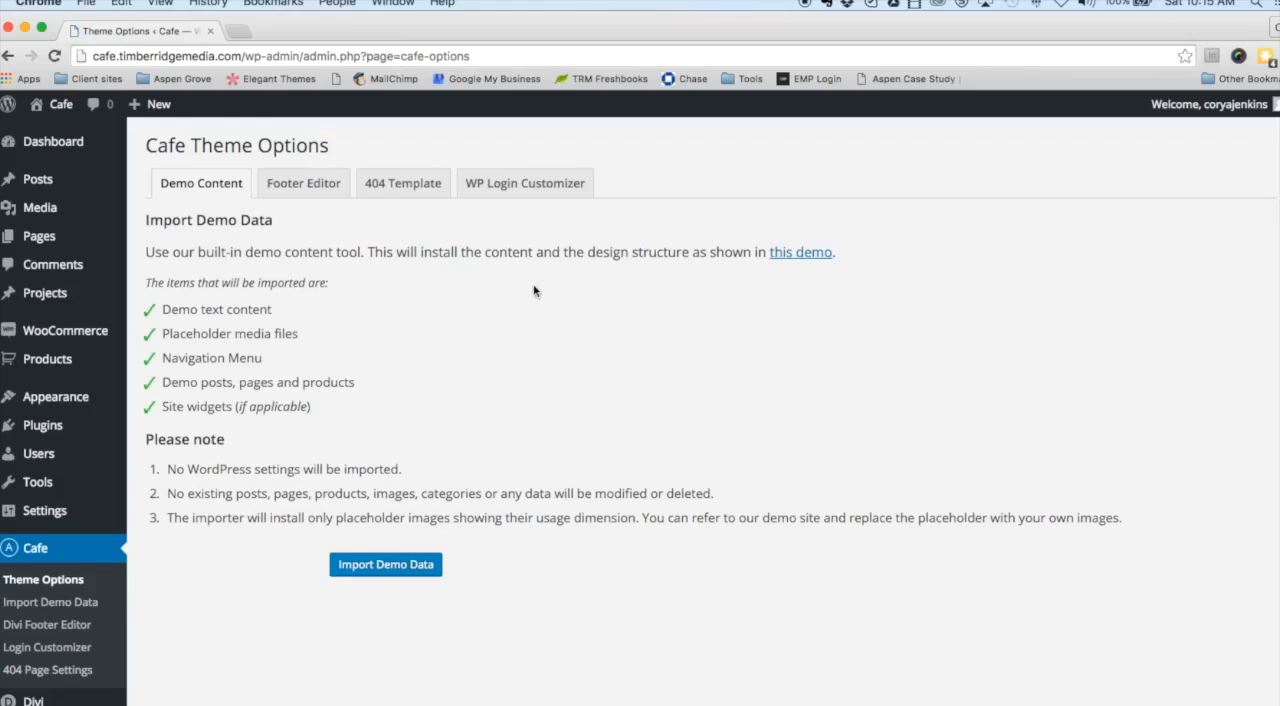
left_click(524, 184)
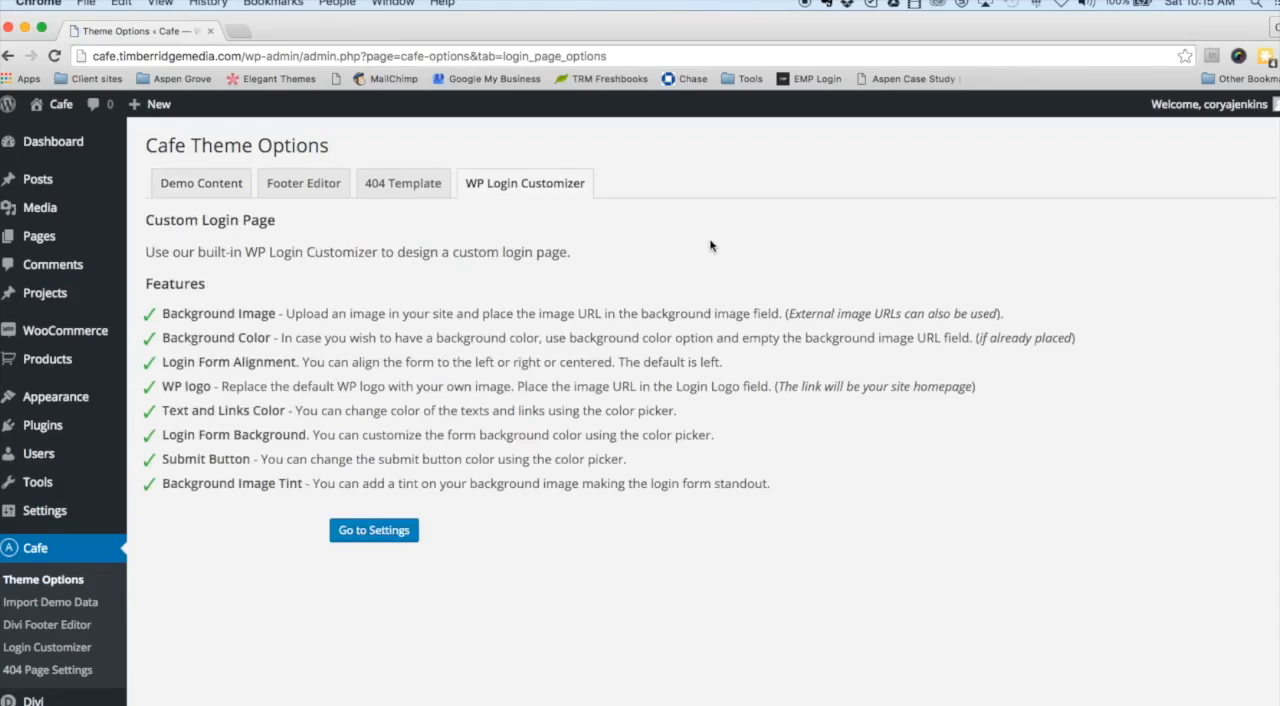
mouse_move(624, 304)
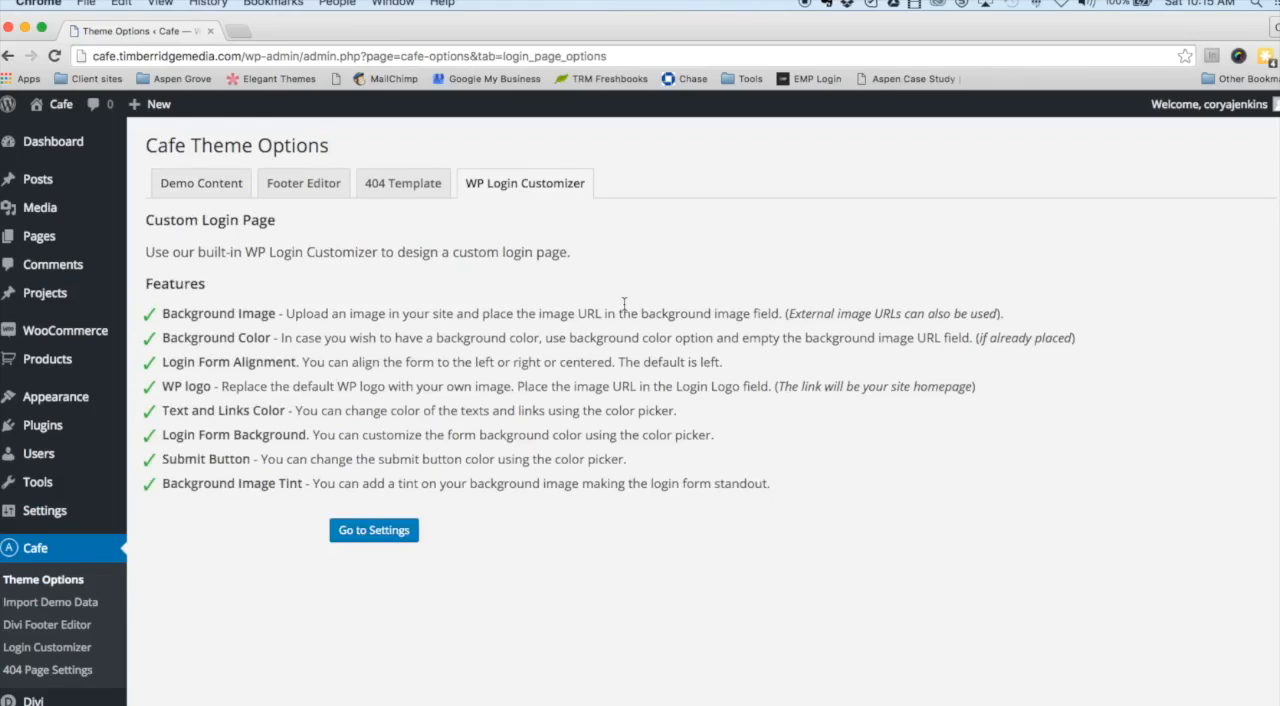
left_click(372, 530)
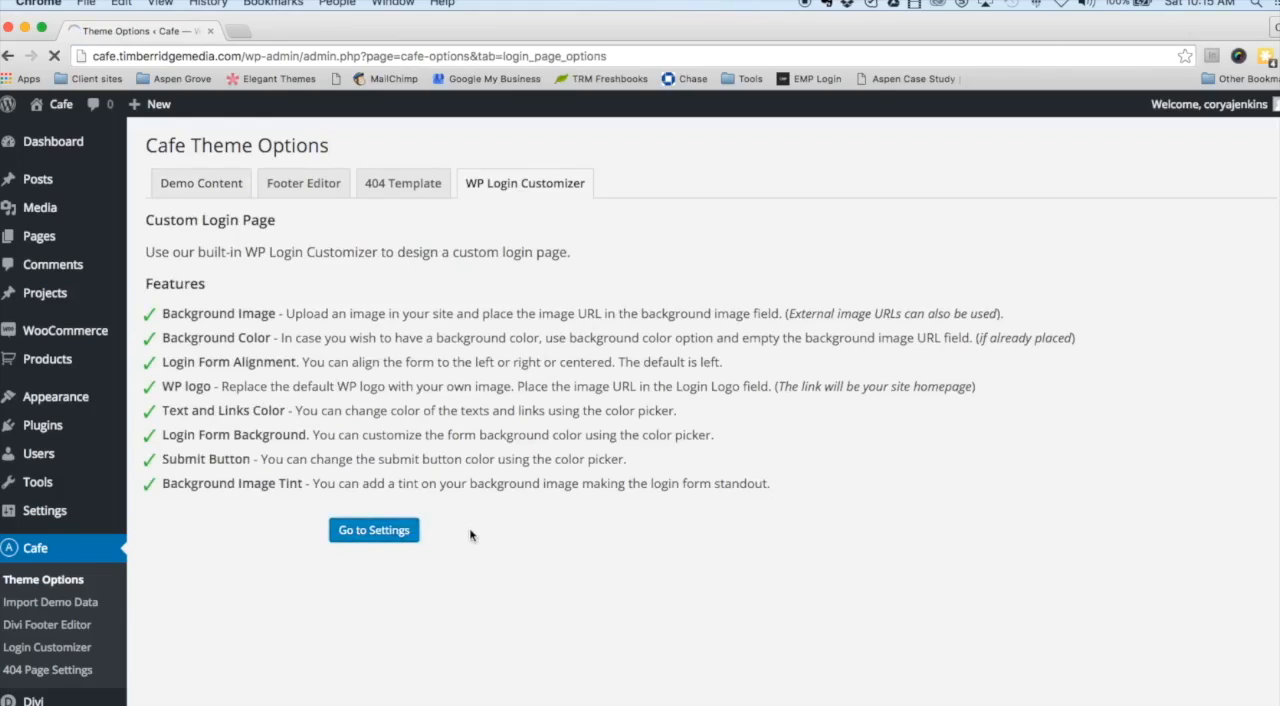
Go to the Login Customizer panel and review its background image, logo and colour settings.
left_click(372, 530)
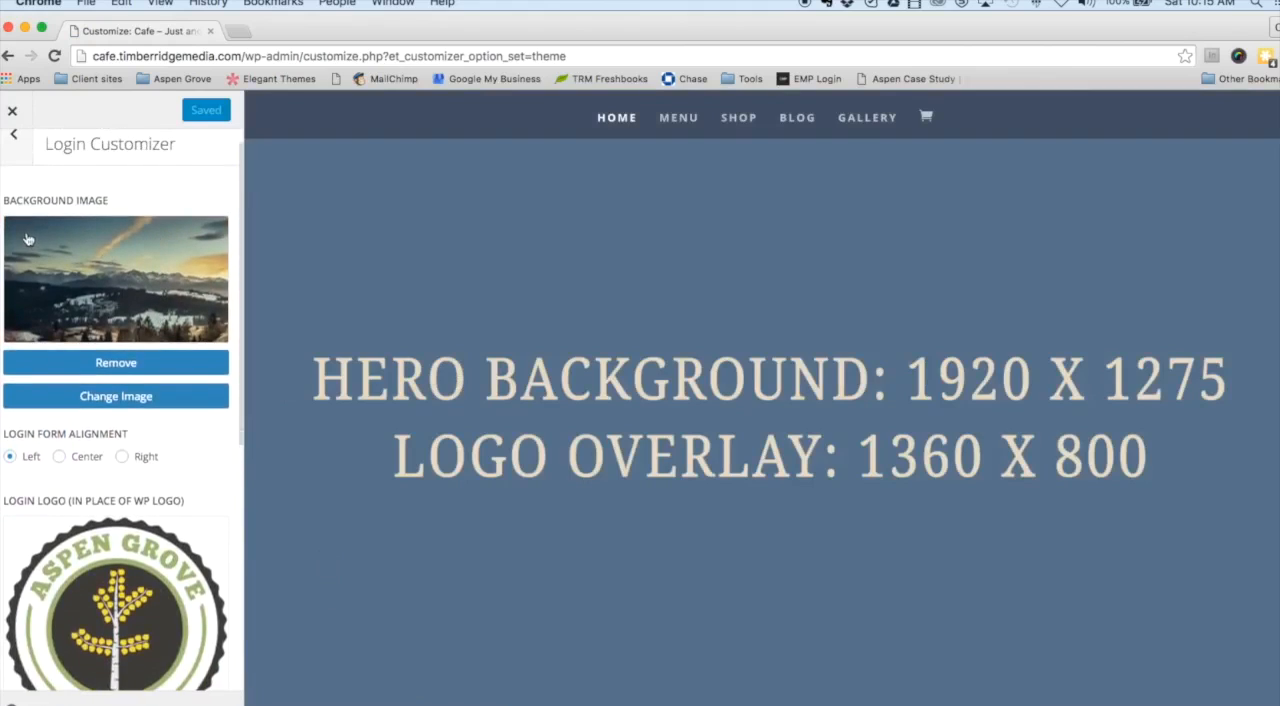
scroll("down", 3)
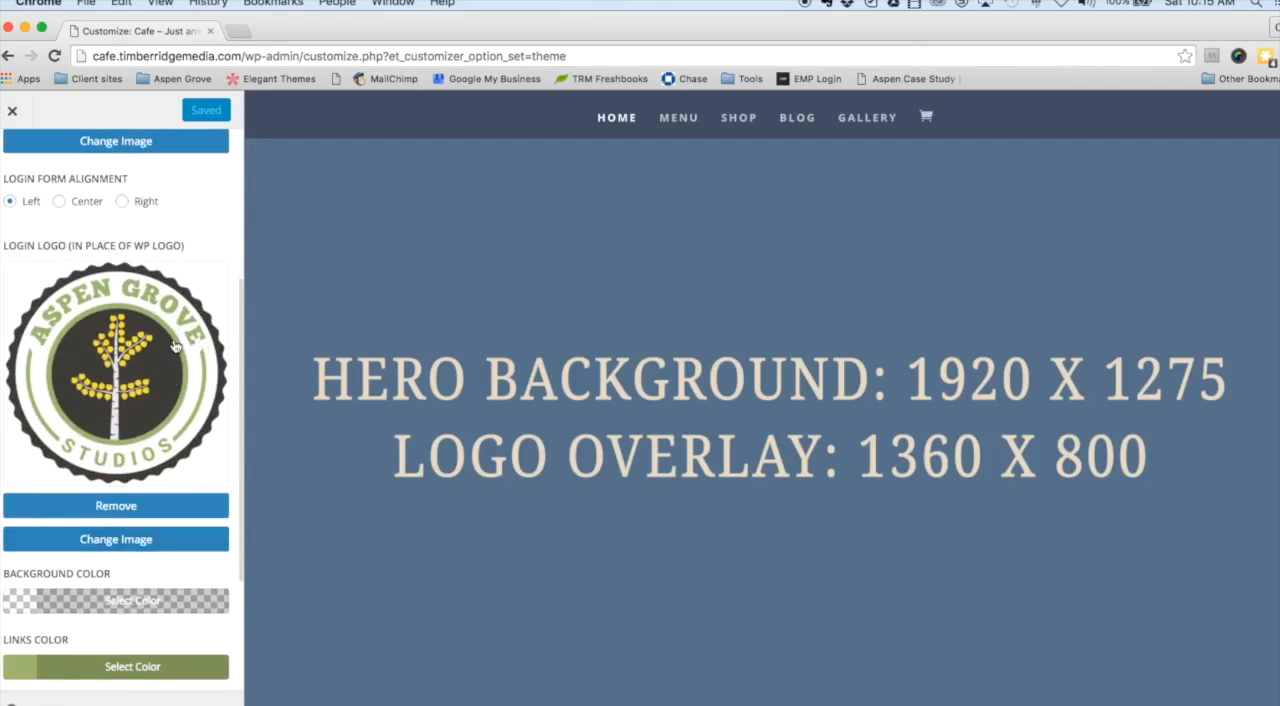
scroll("down", 3)
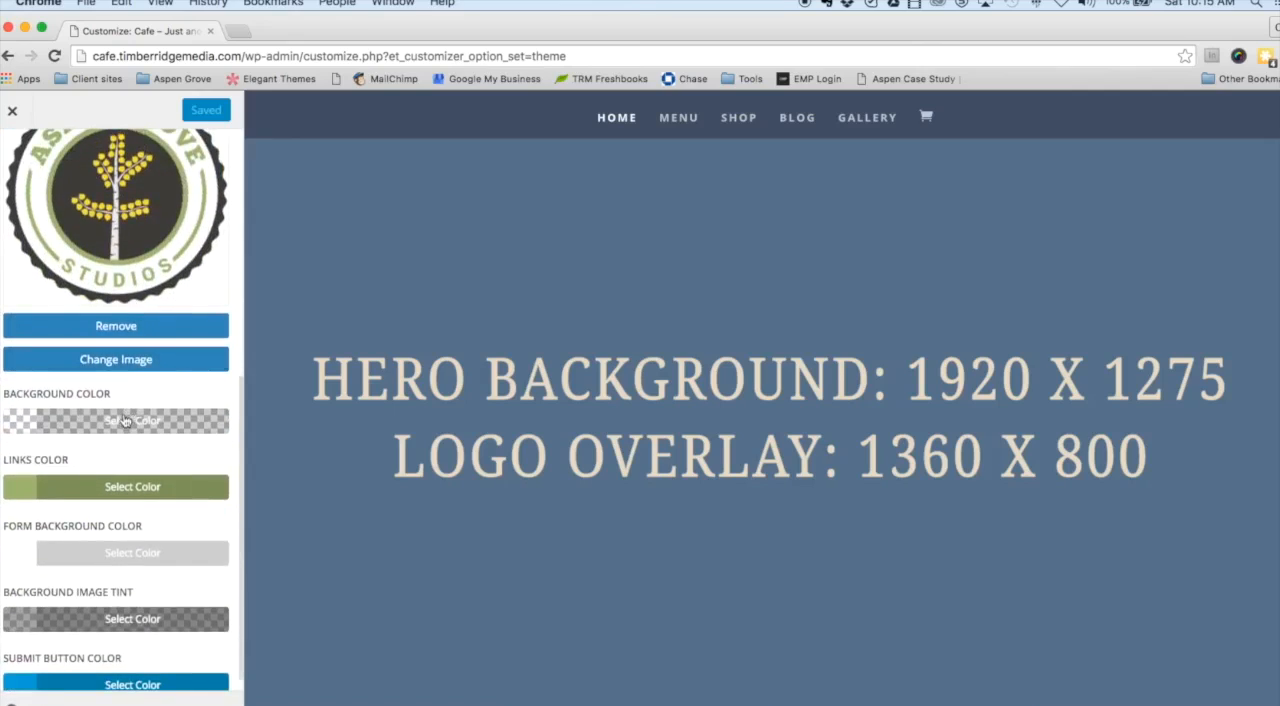
mouse_move(116, 420)
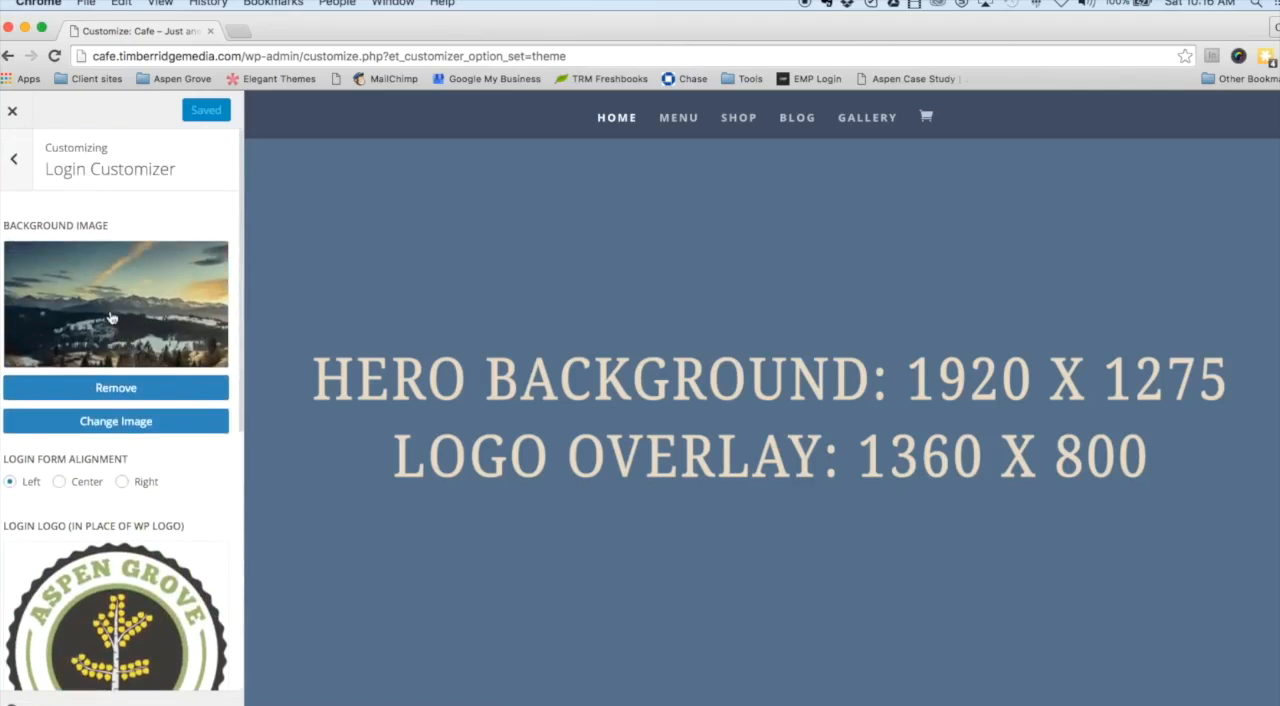
mouse_move(188, 132)
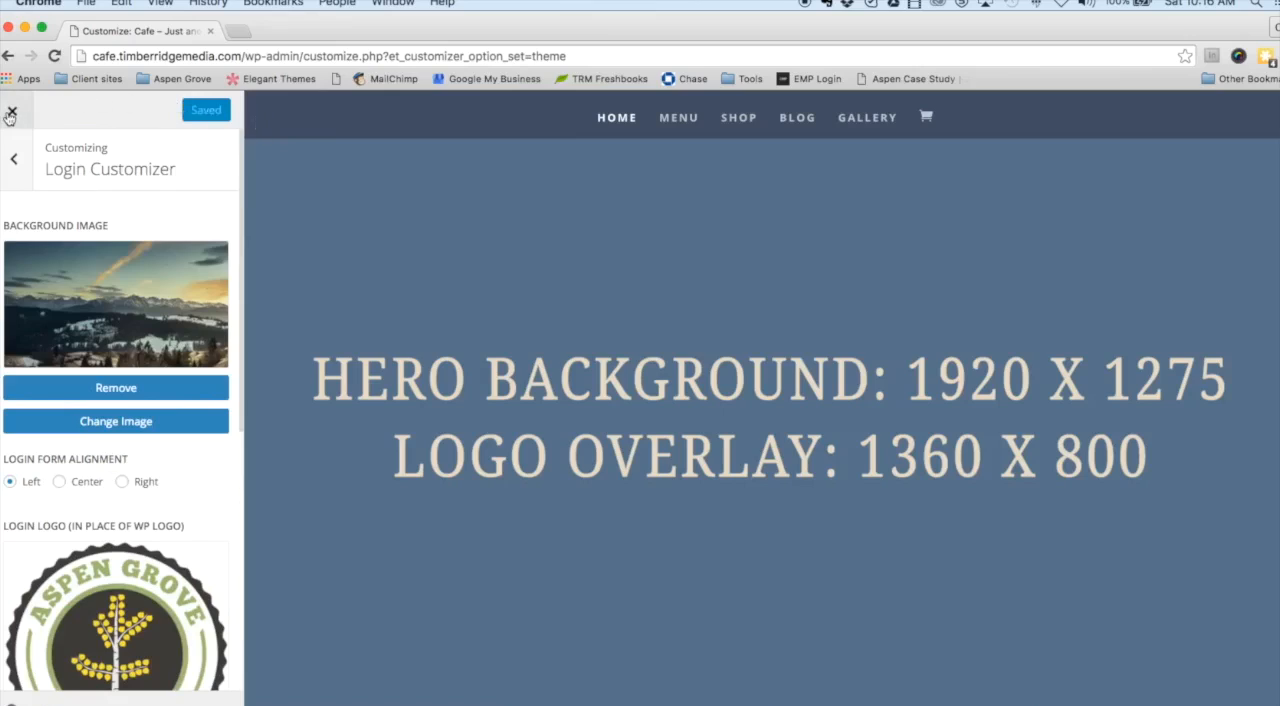
mouse_move(24, 138)
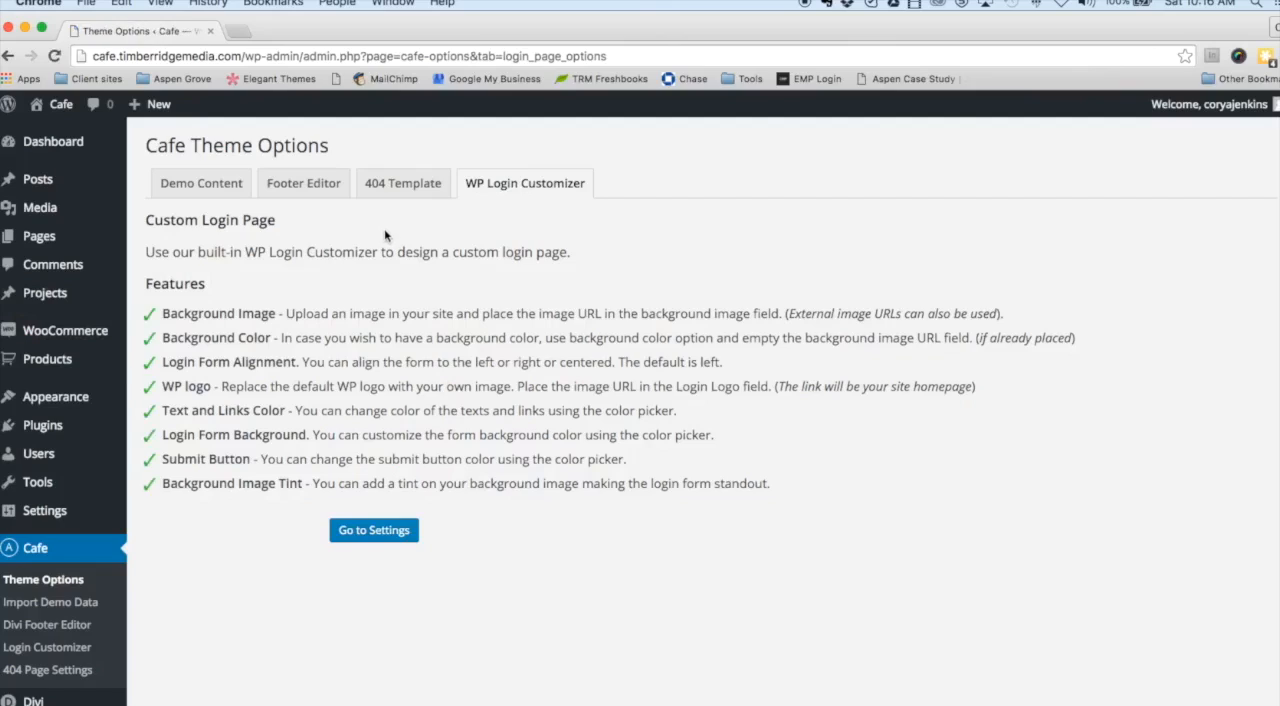
mouse_move(378, 244)
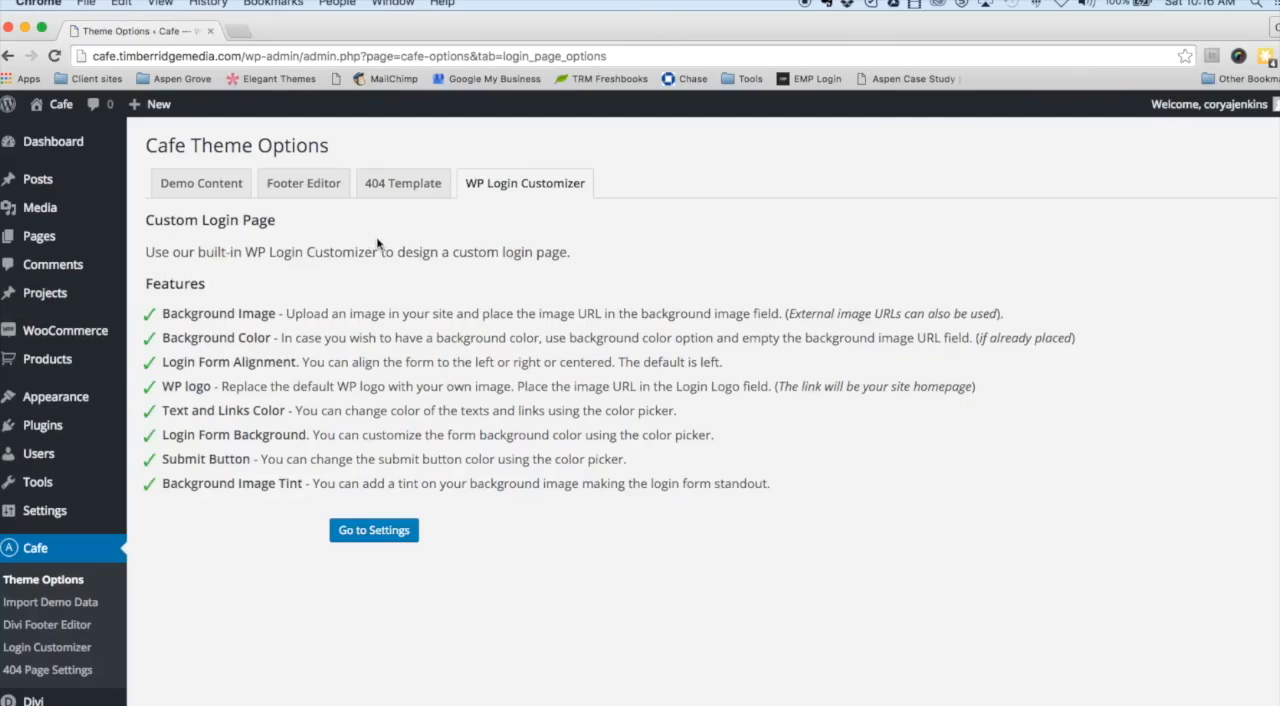
mouse_move(402, 248)
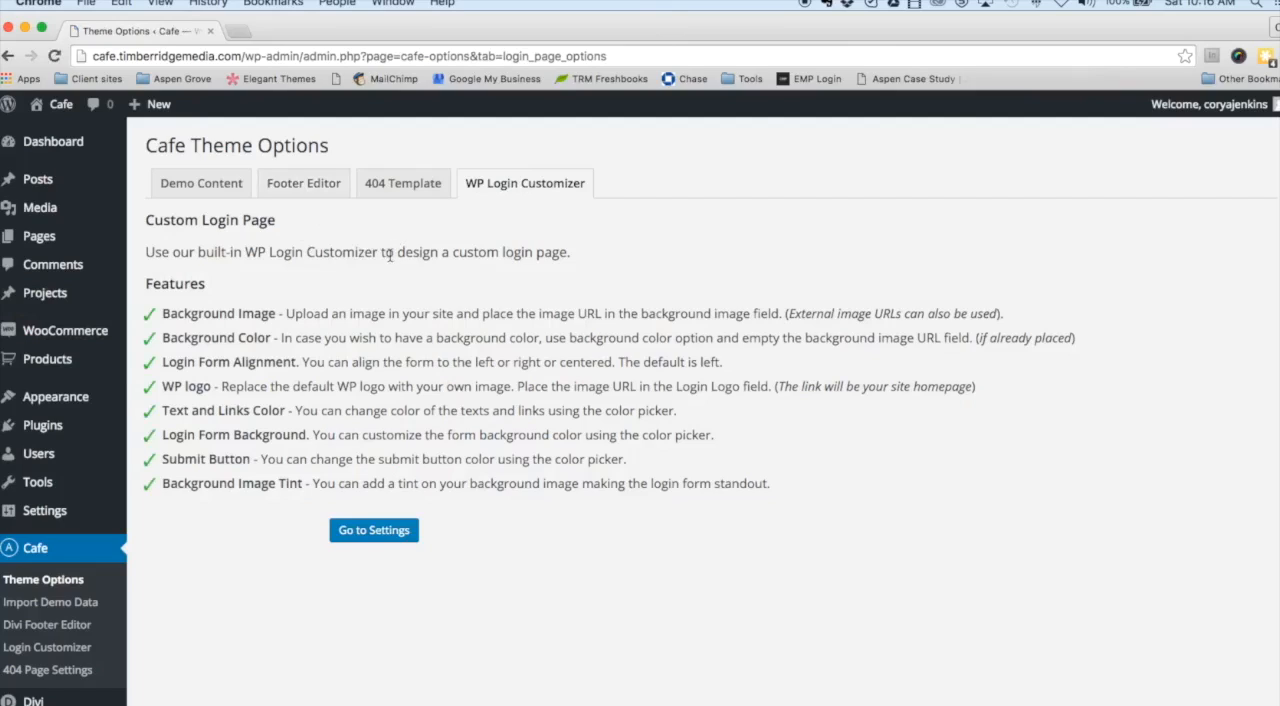
mouse_move(344, 272)
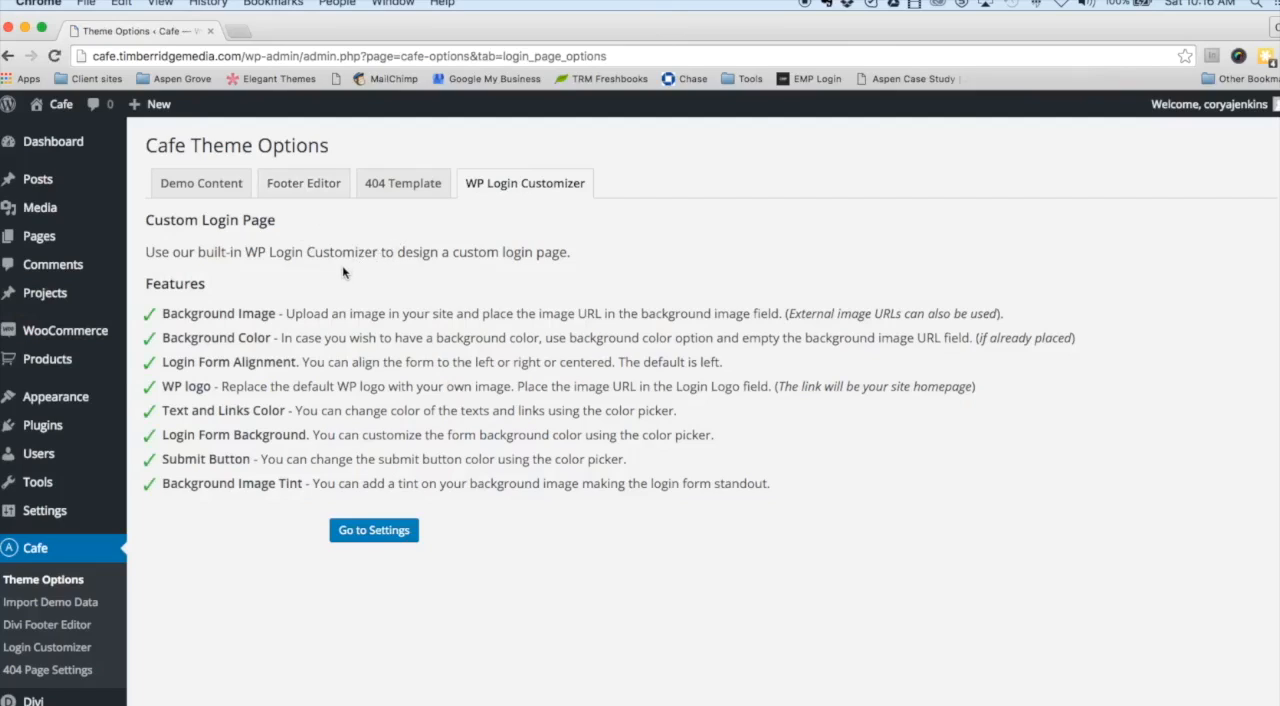
mouse_move(294, 290)
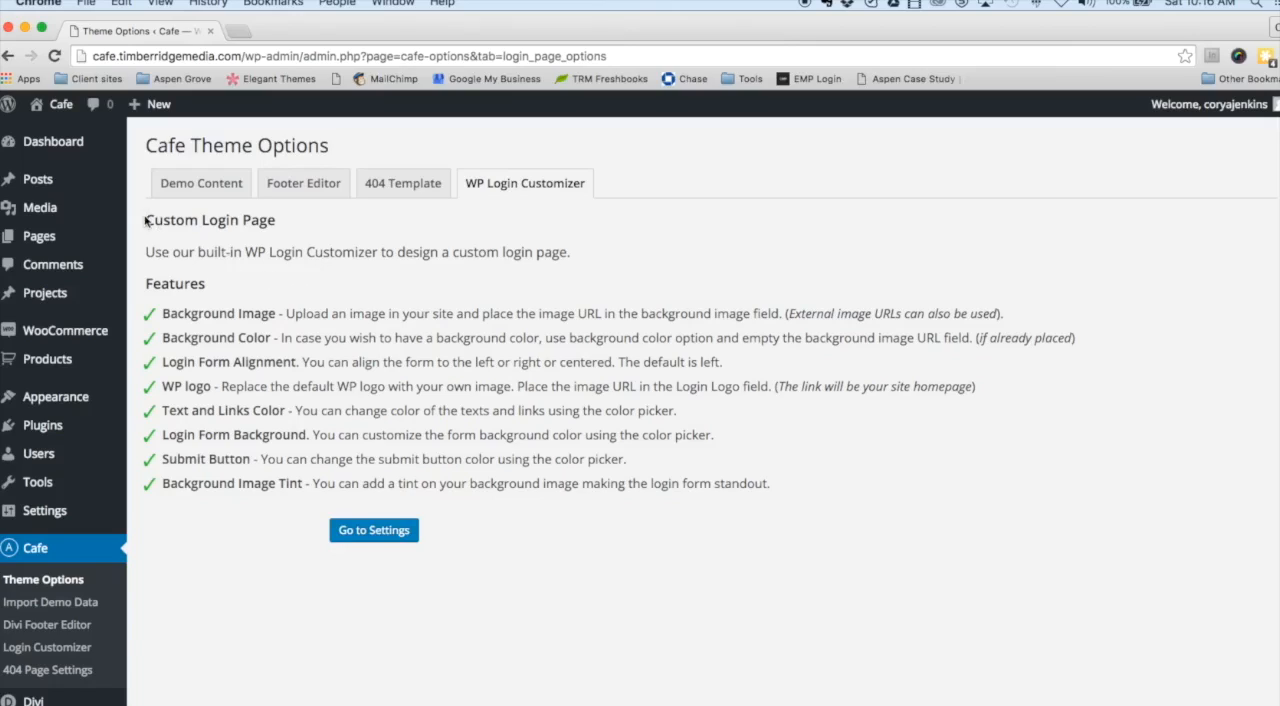
Close the Customizer to return to the WP Login Customizer tab of Theme Options.
left_click_drag(144, 220, 376, 252)
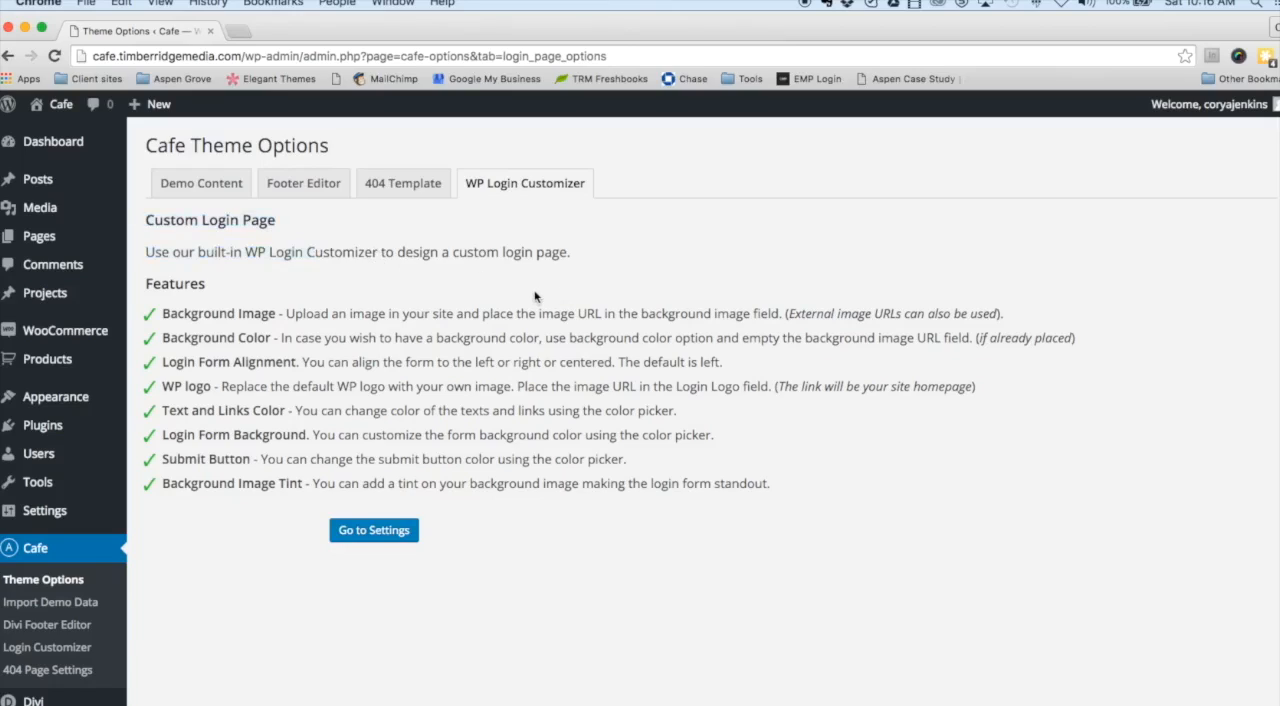
mouse_move(510, 308)
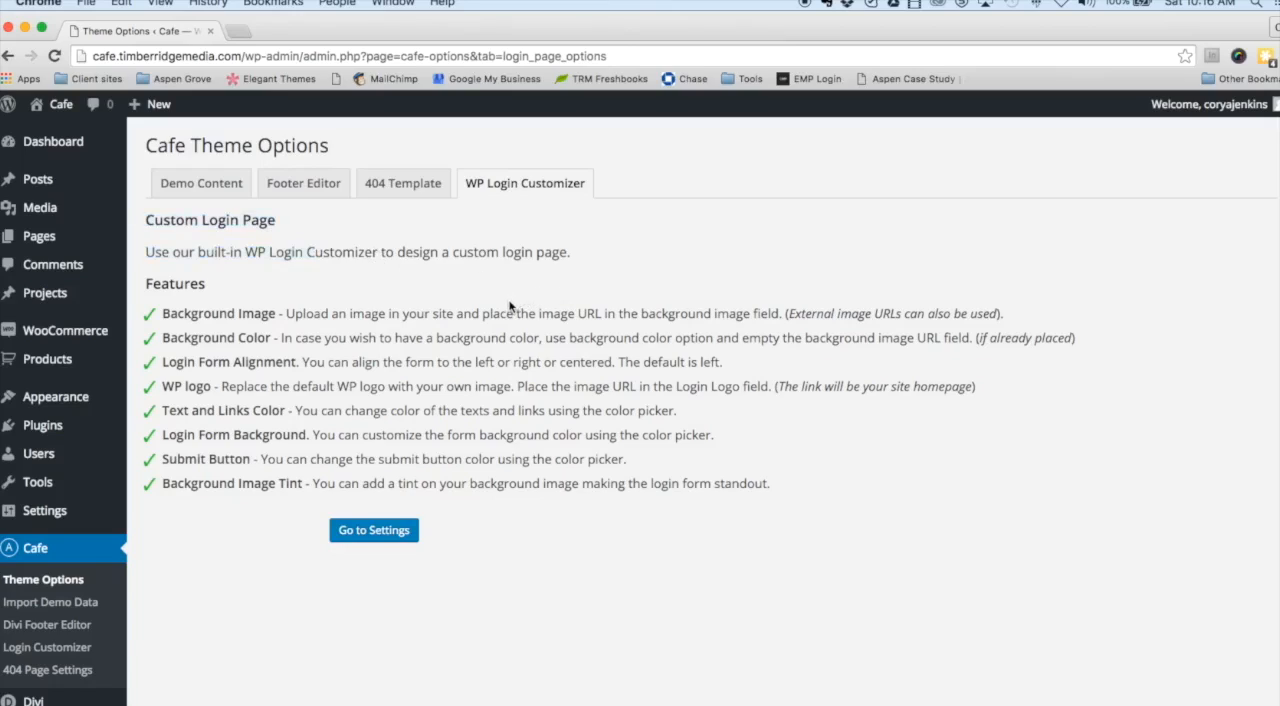